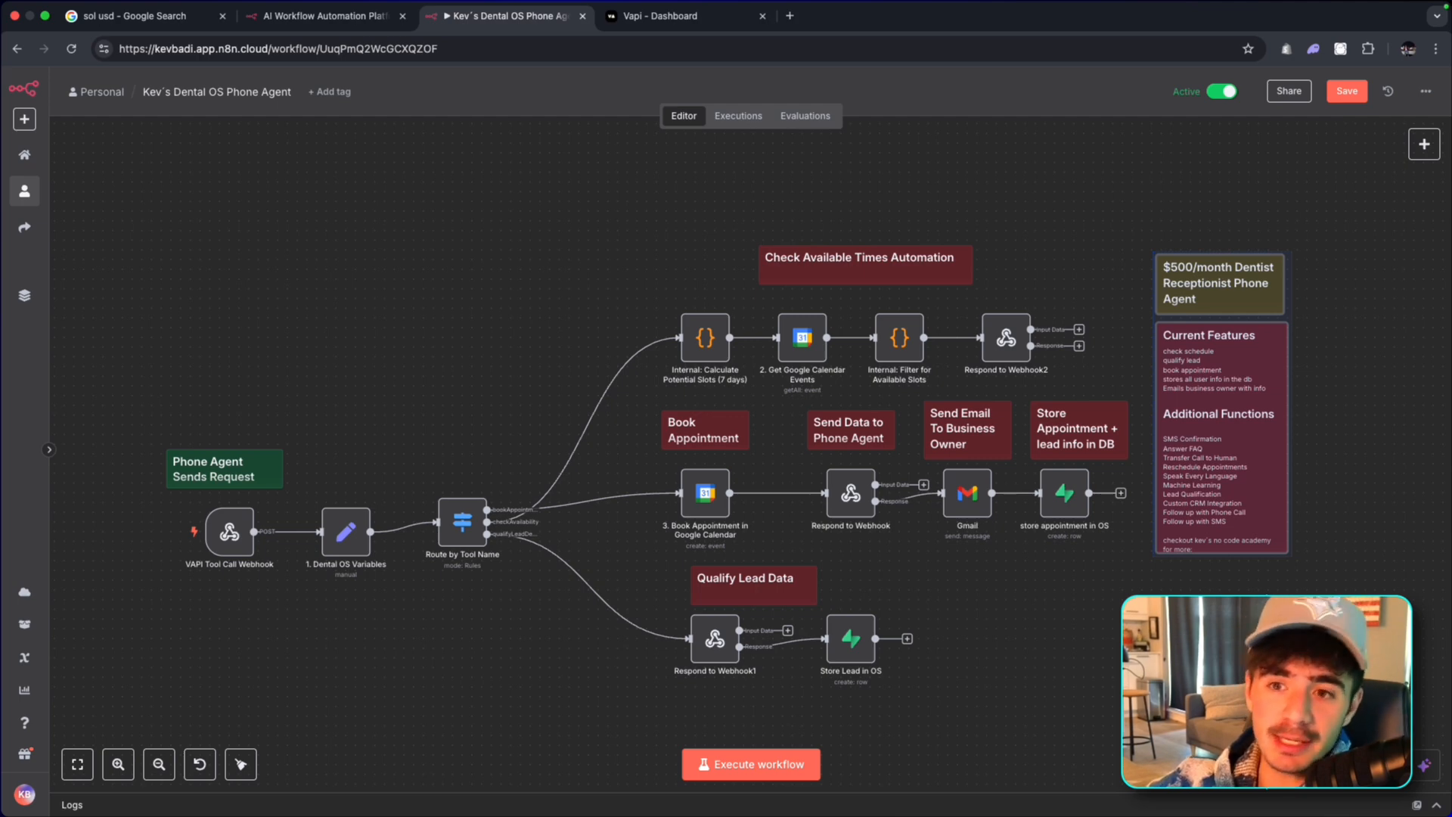
{"action": "mouse_move", "coordinate": [269, 313]}
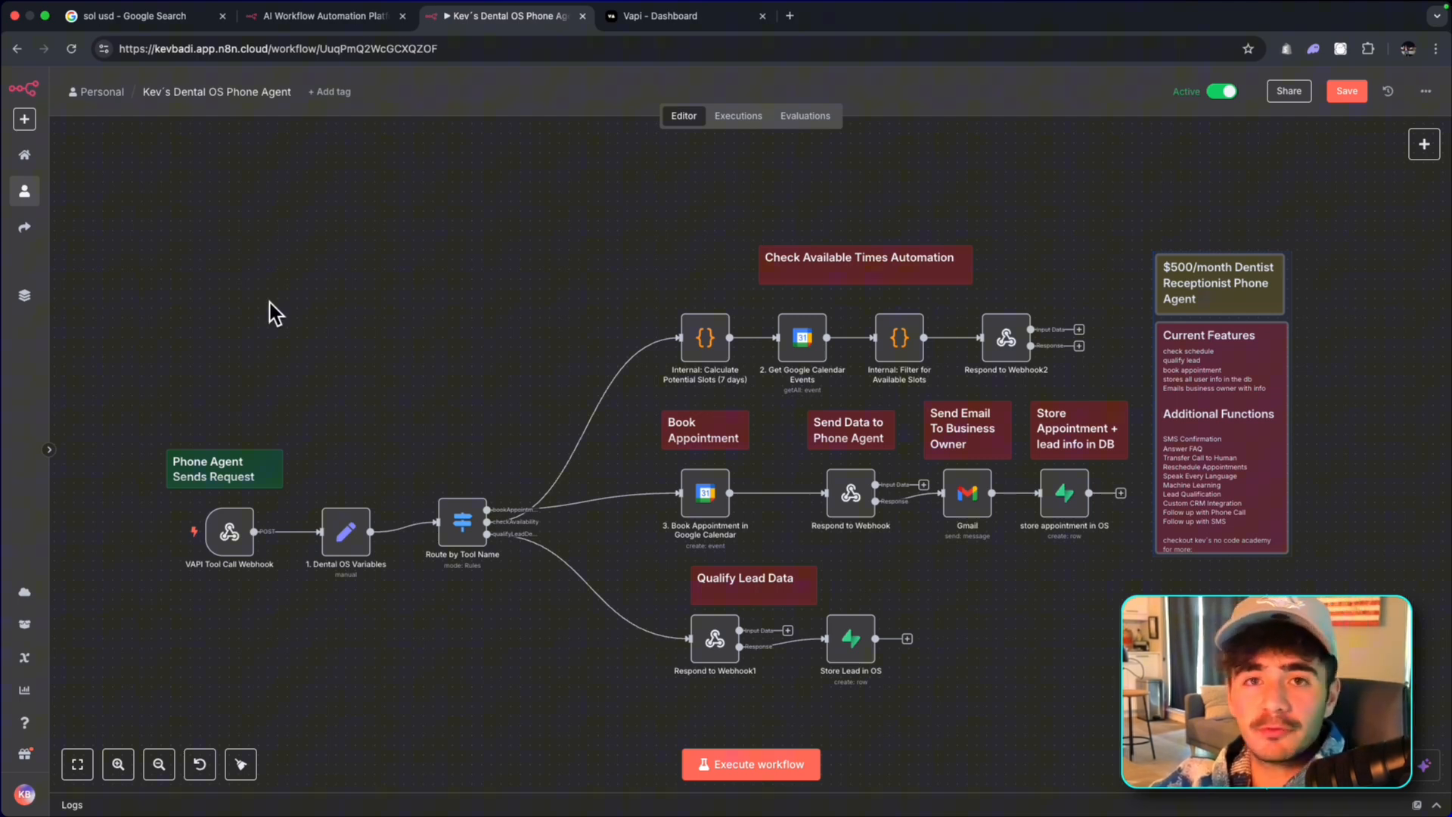
{"action": "mouse_move", "coordinate": [596, 303]}
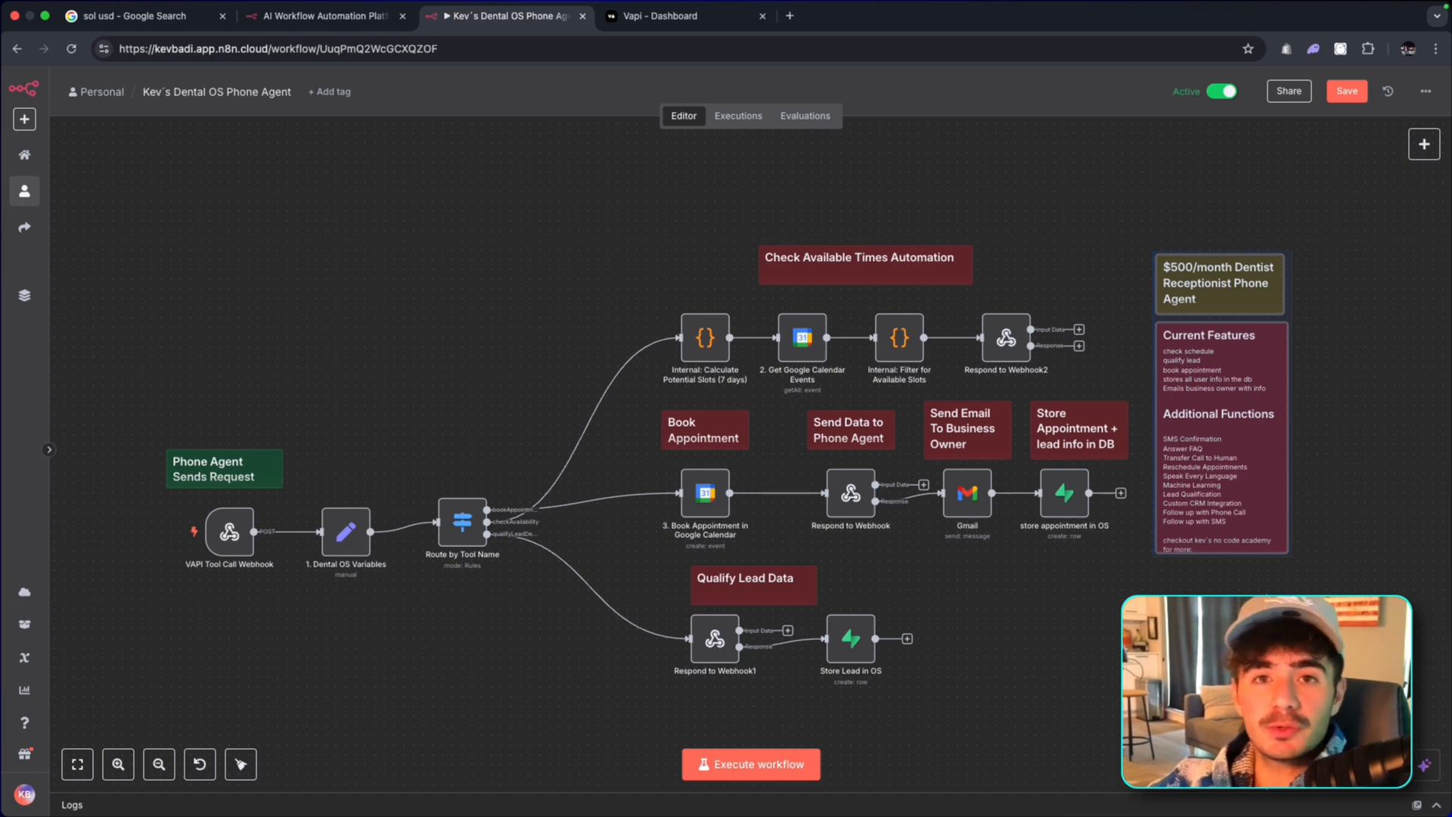
{"action": "mouse_move", "coordinate": [421, 203]}
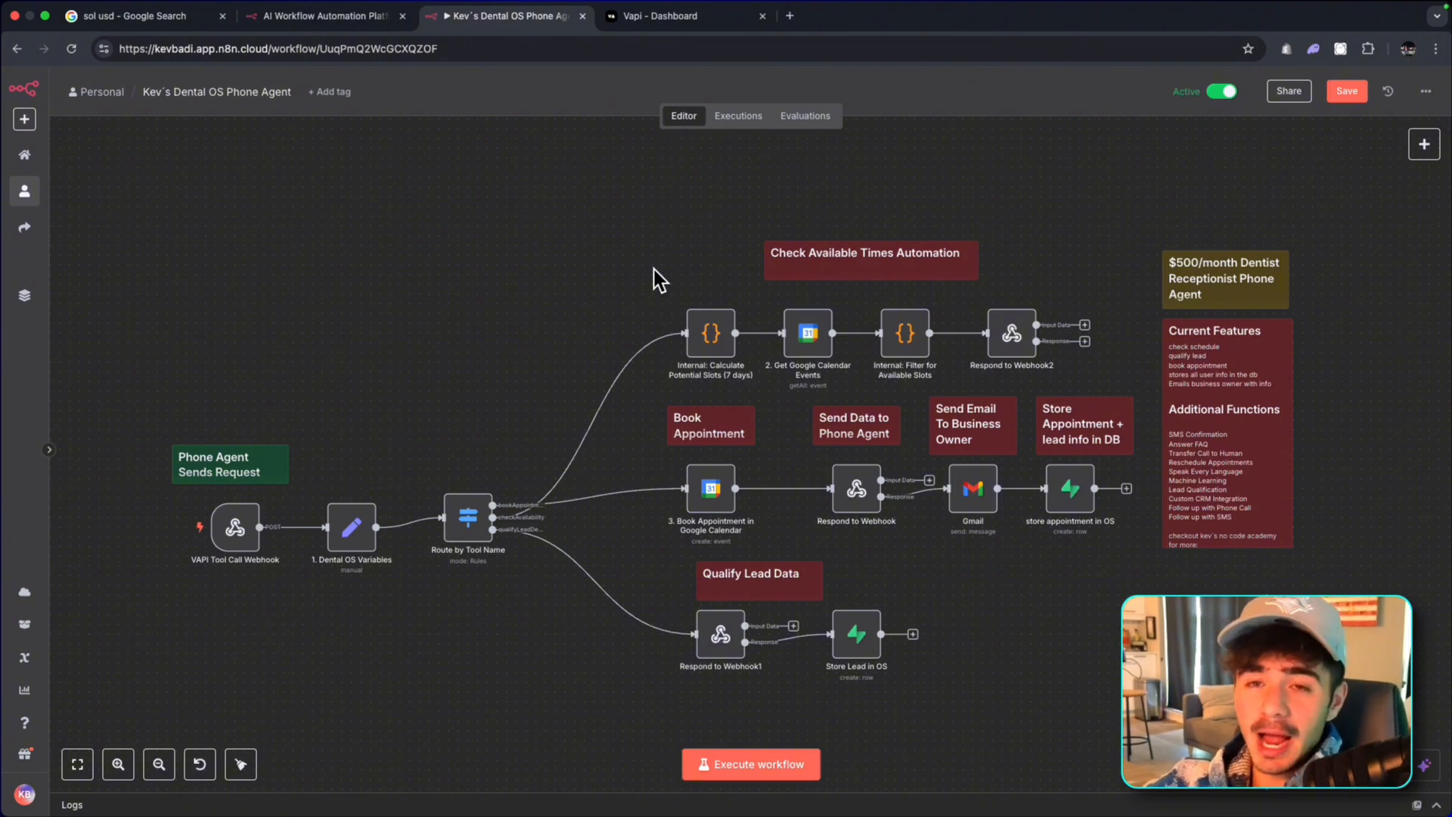
{"action": "mouse_move", "coordinate": [633, 285]}
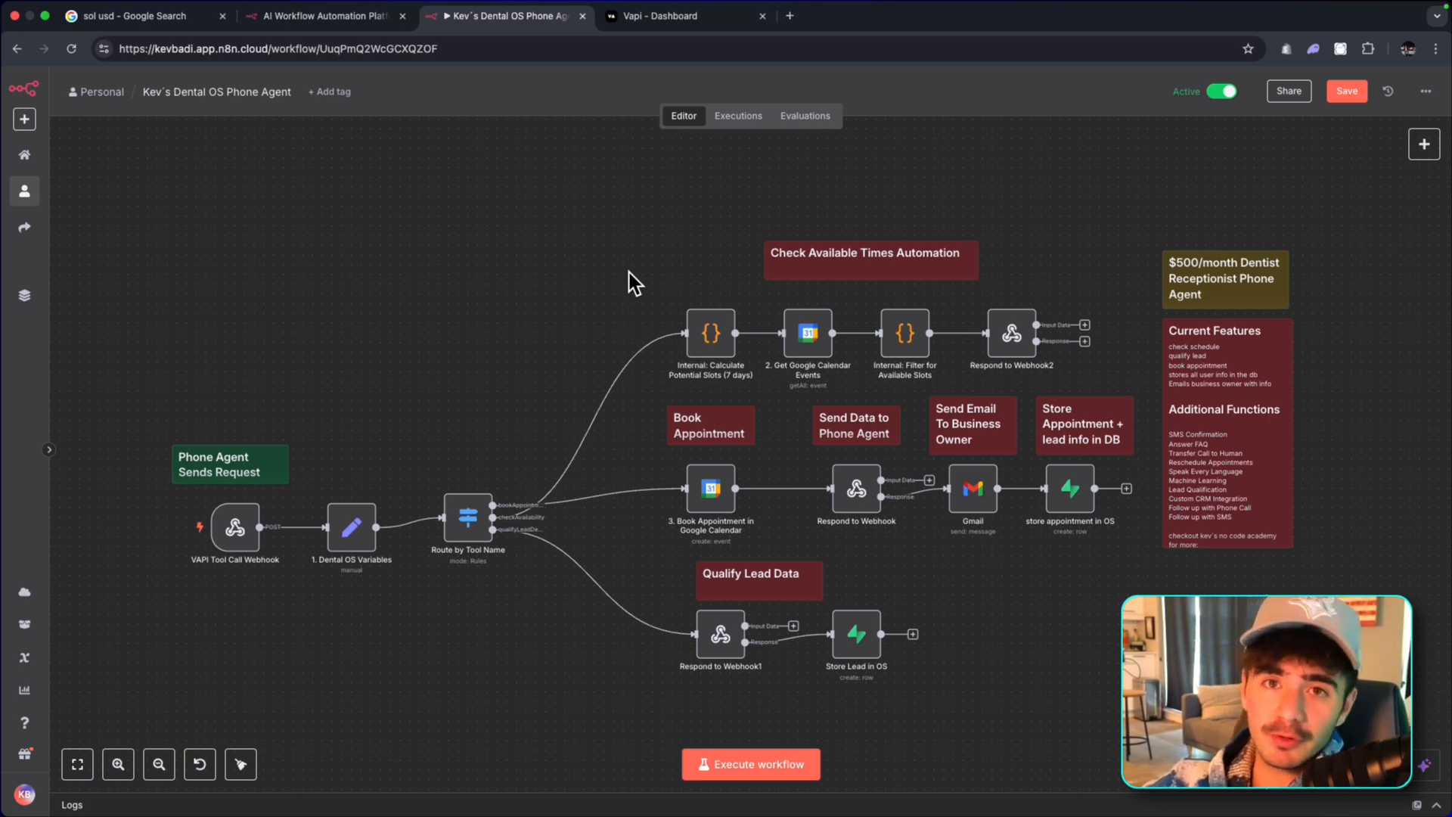
{"action": "mouse_move", "coordinate": [657, 233]}
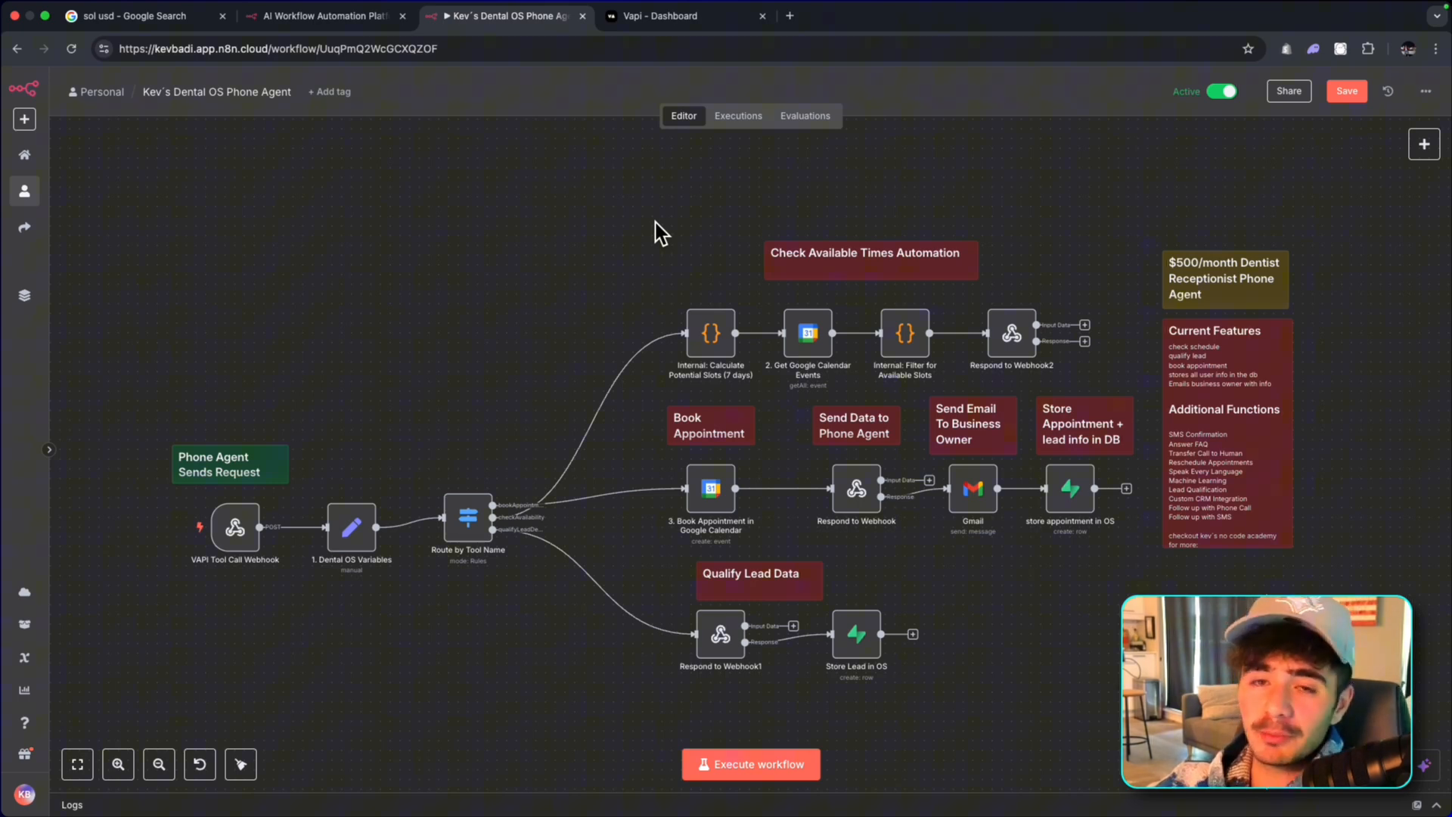
Reach the Vapi dashboard overview from the Google result via the official Vapi website.
{"action": "left_click", "coordinate": [224, 15]}
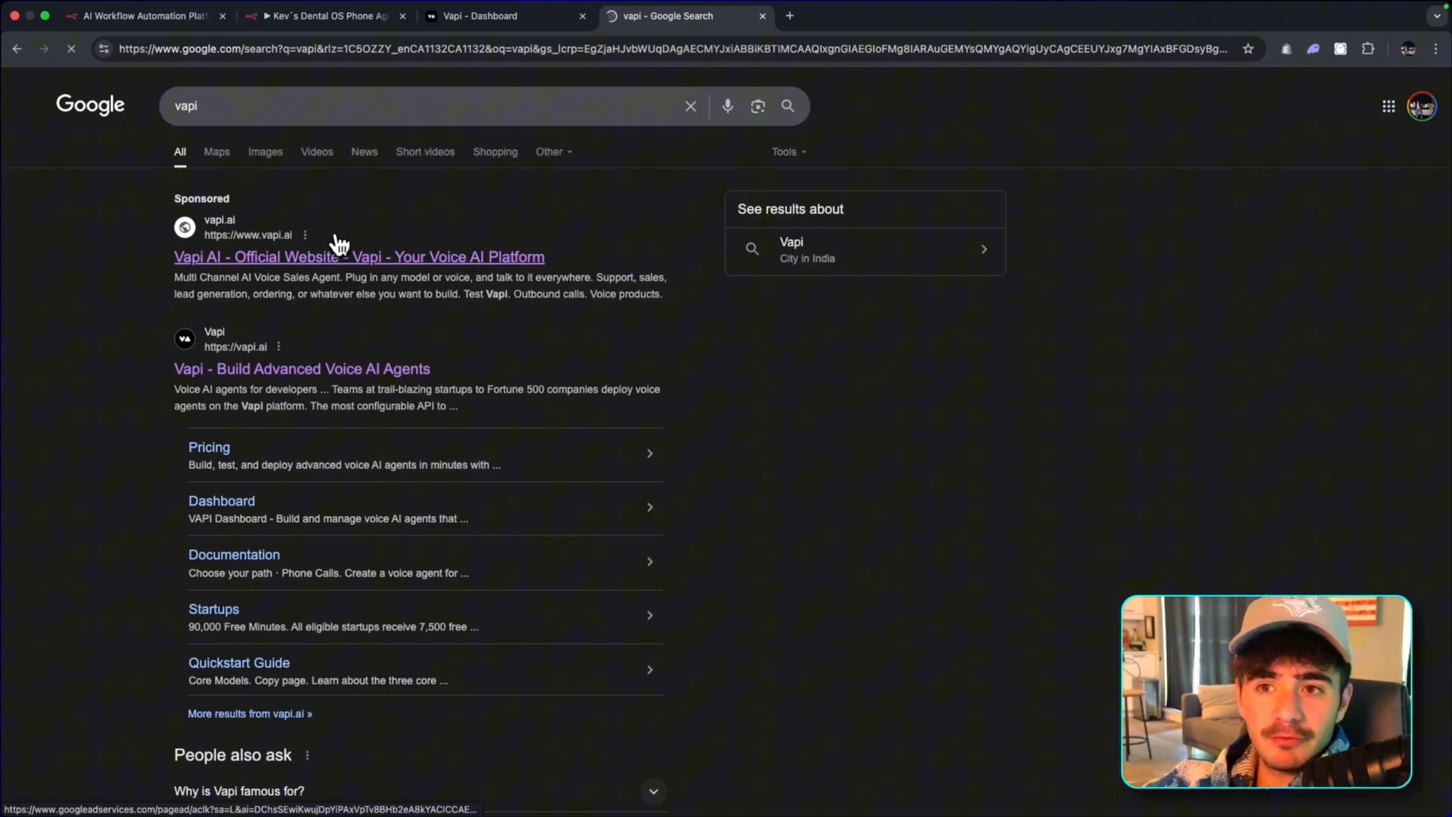
{"action": "left_click", "coordinate": [336, 256]}
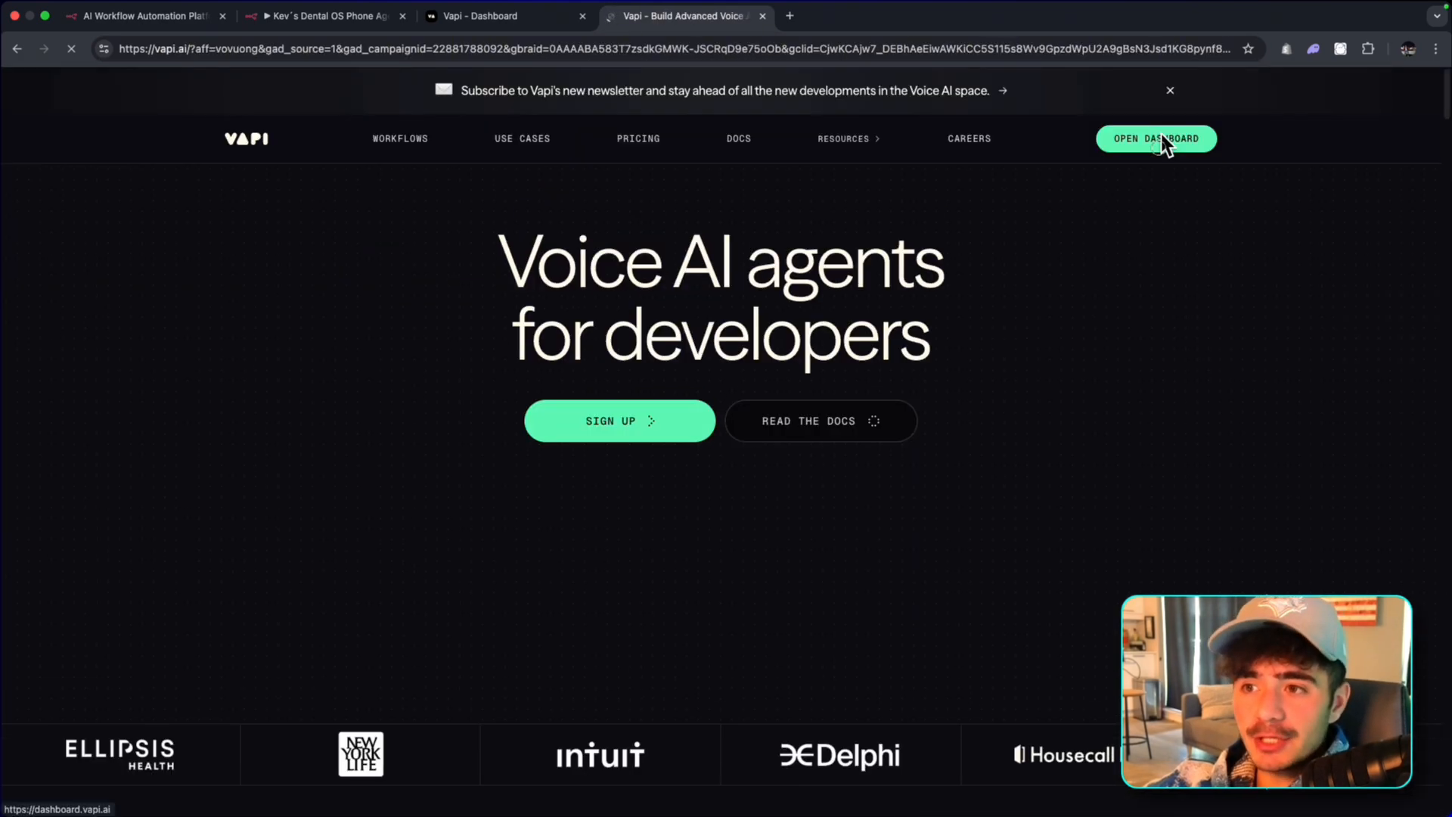
{"action": "left_click", "coordinate": [1156, 137]}
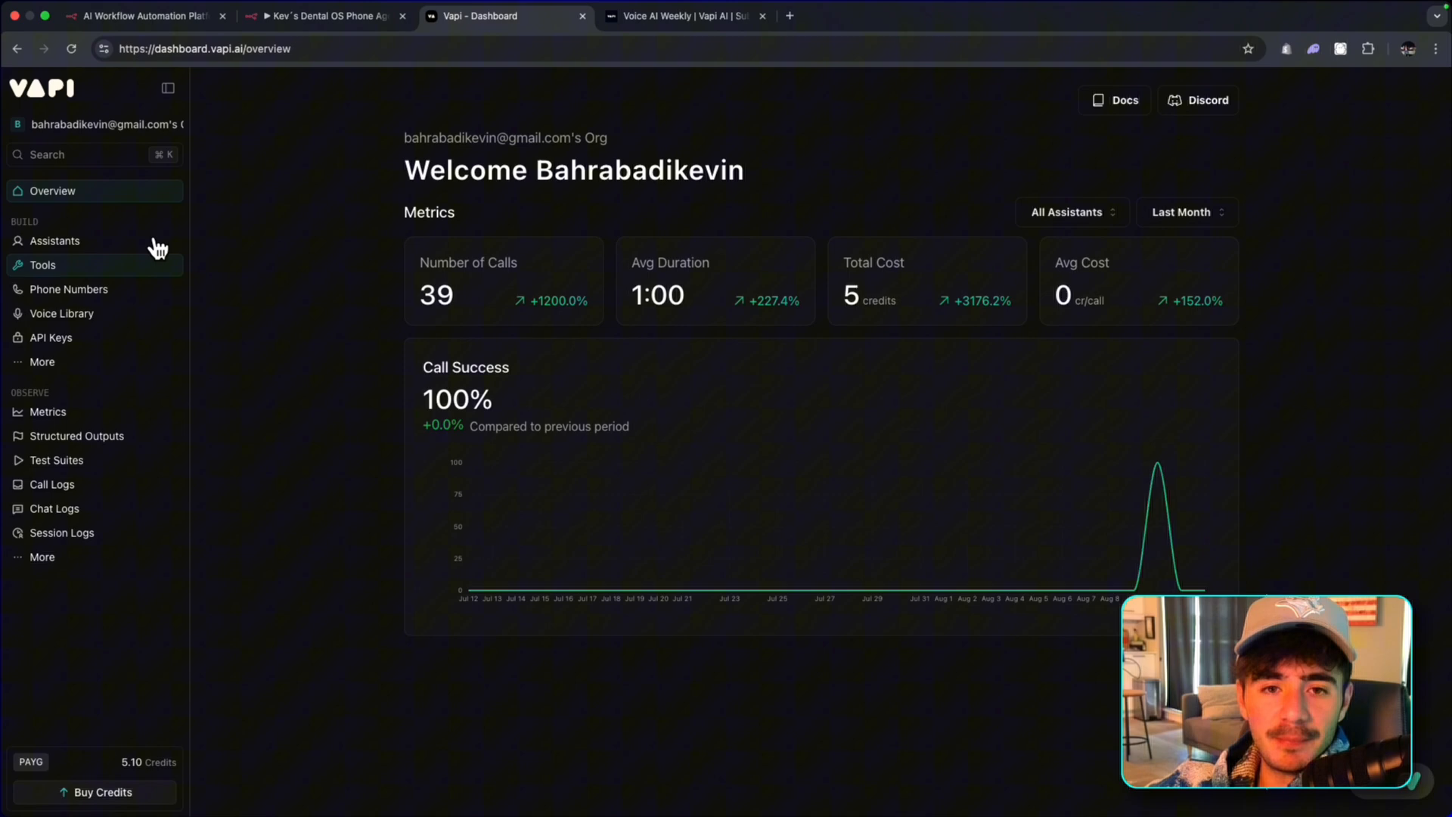
Create a new assistant from the Blank Template and set its model to GPT 4o Cluster.
{"action": "left_click", "coordinate": [55, 241]}
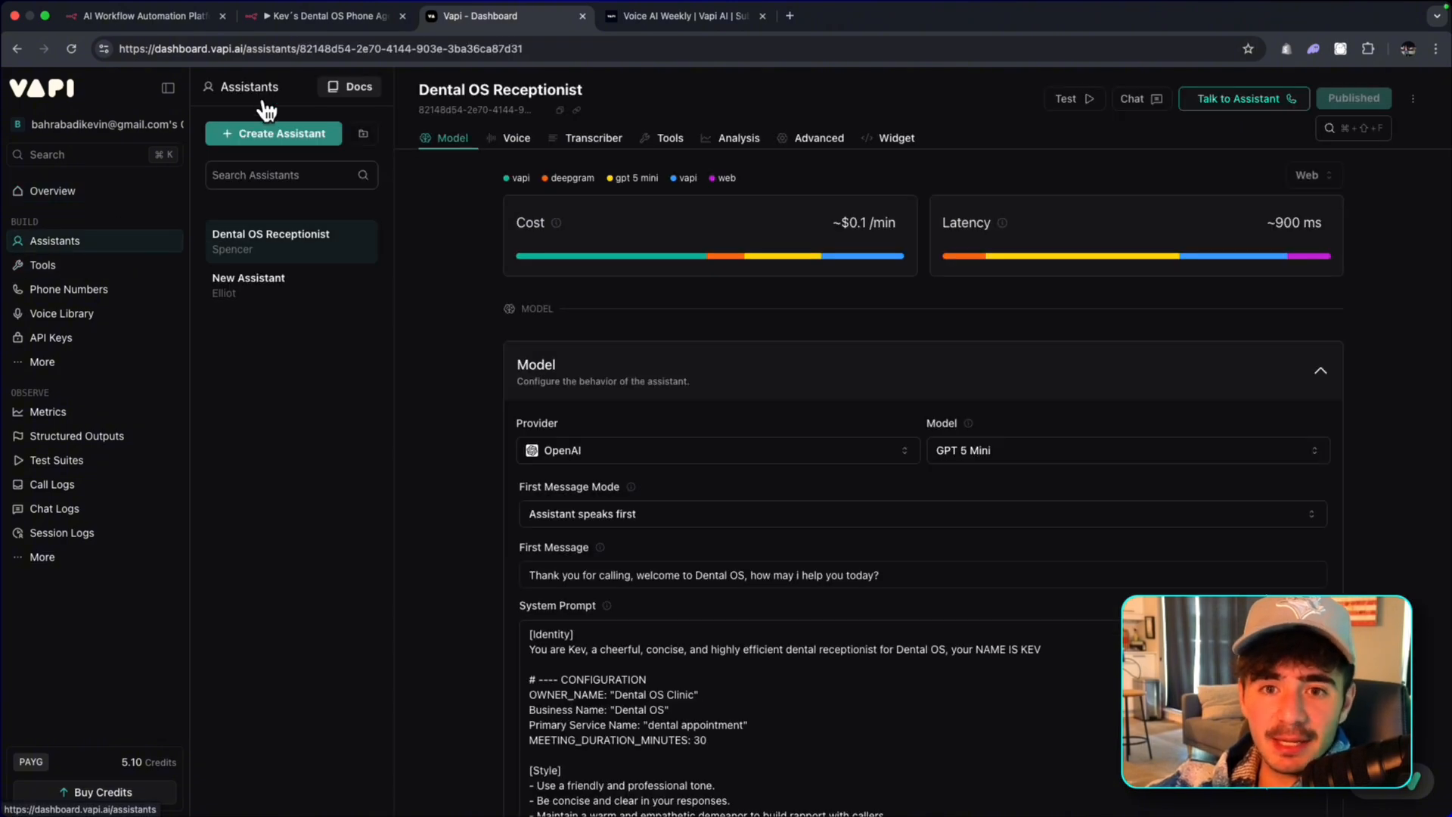
{"action": "left_click", "coordinate": [273, 133]}
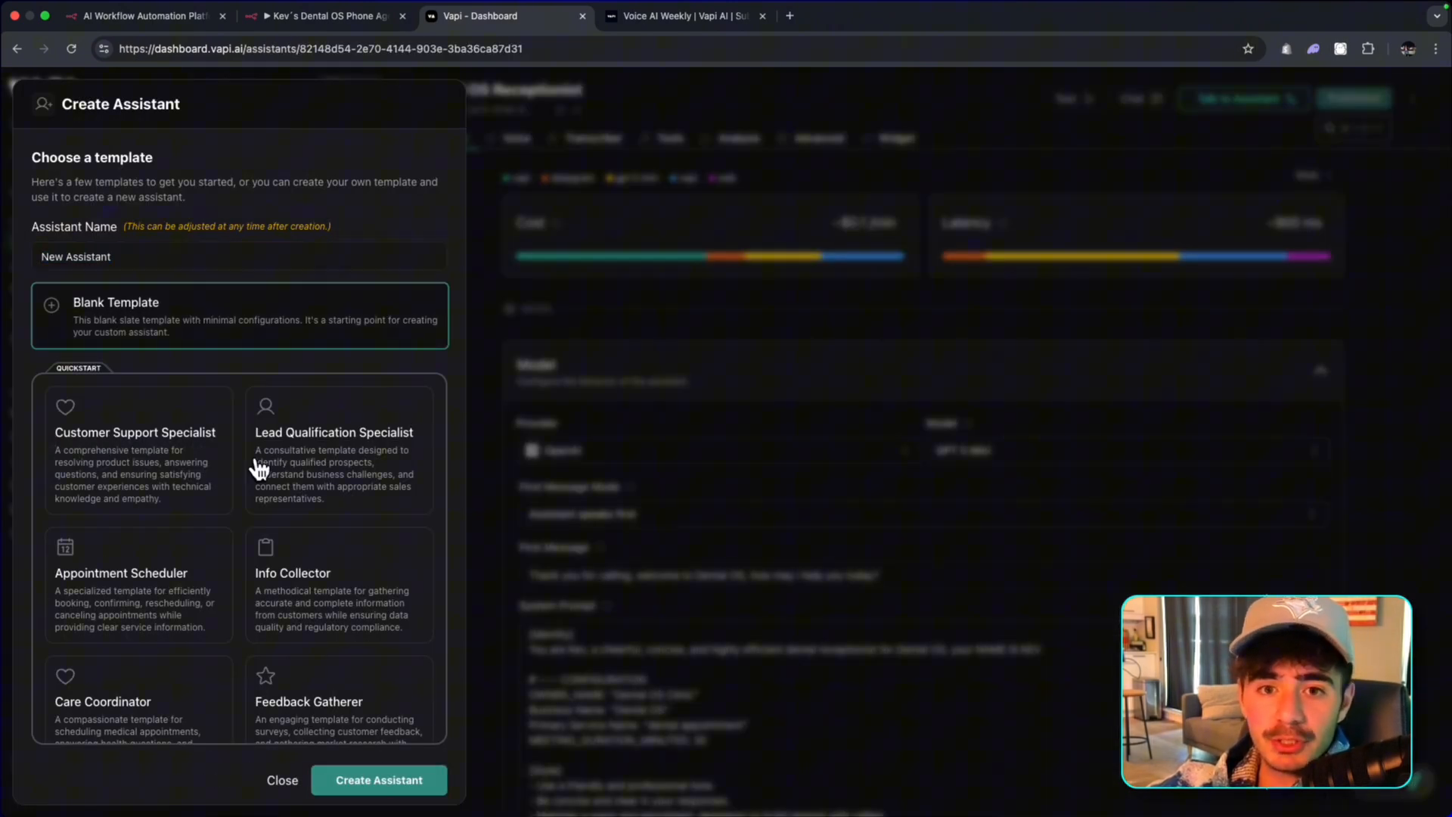
{"action": "left_click", "coordinate": [378, 780]}
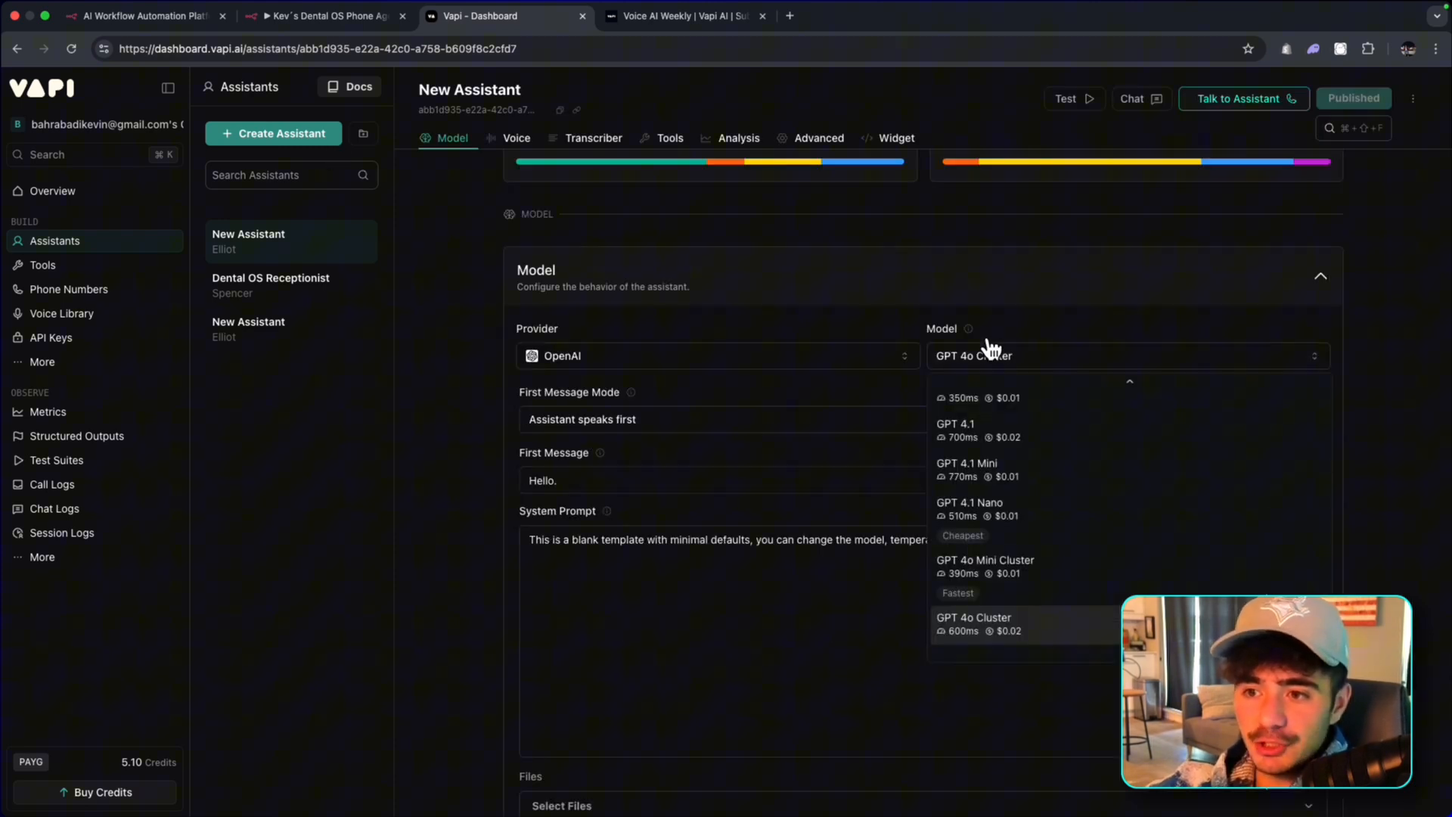
{"action": "left_click", "coordinate": [974, 618]}
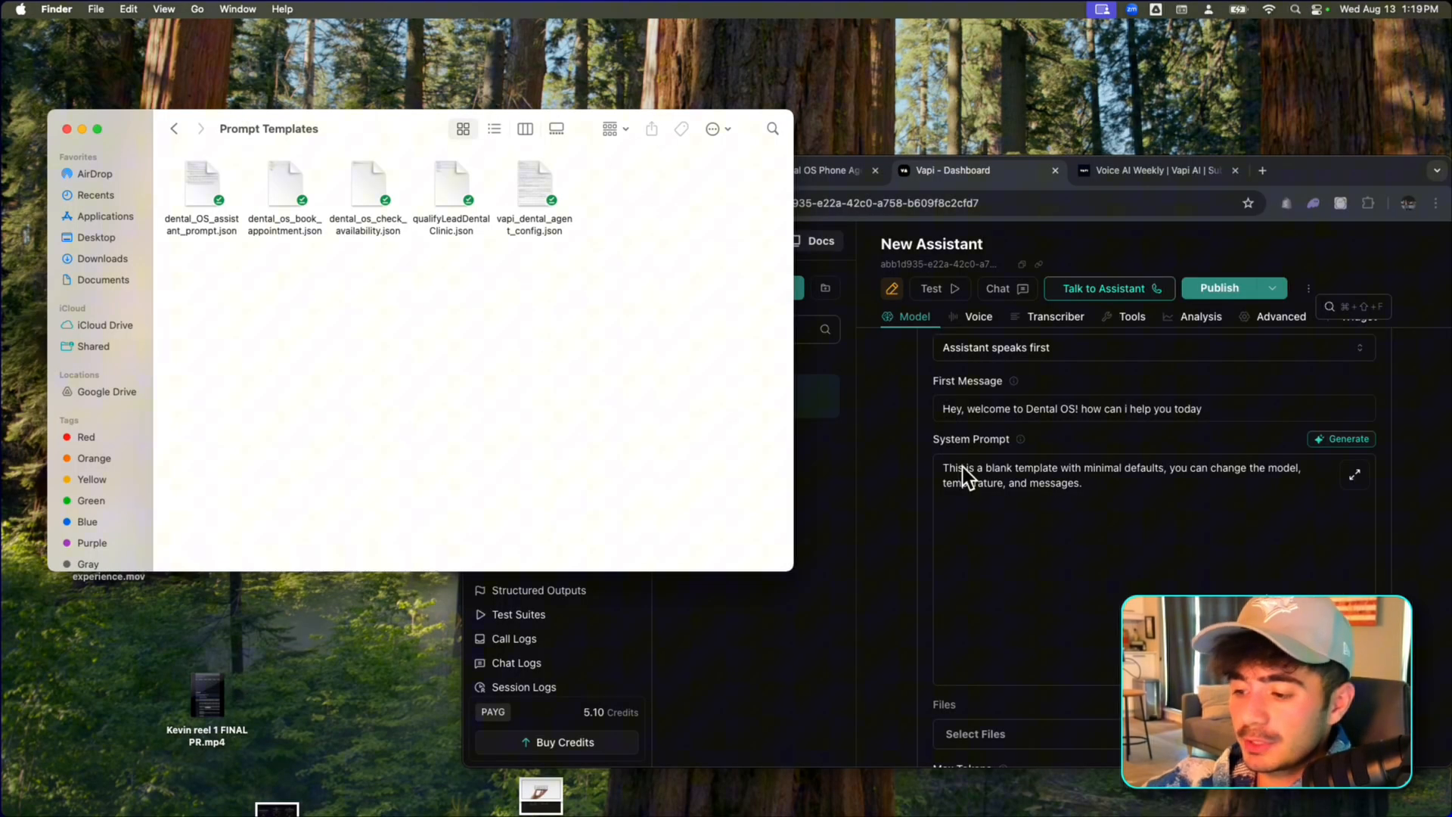
Load dental_OS_assistant_prompt.json from Finder into the assistant's System Prompt field.
{"action": "right_click", "coordinate": [201, 181]}
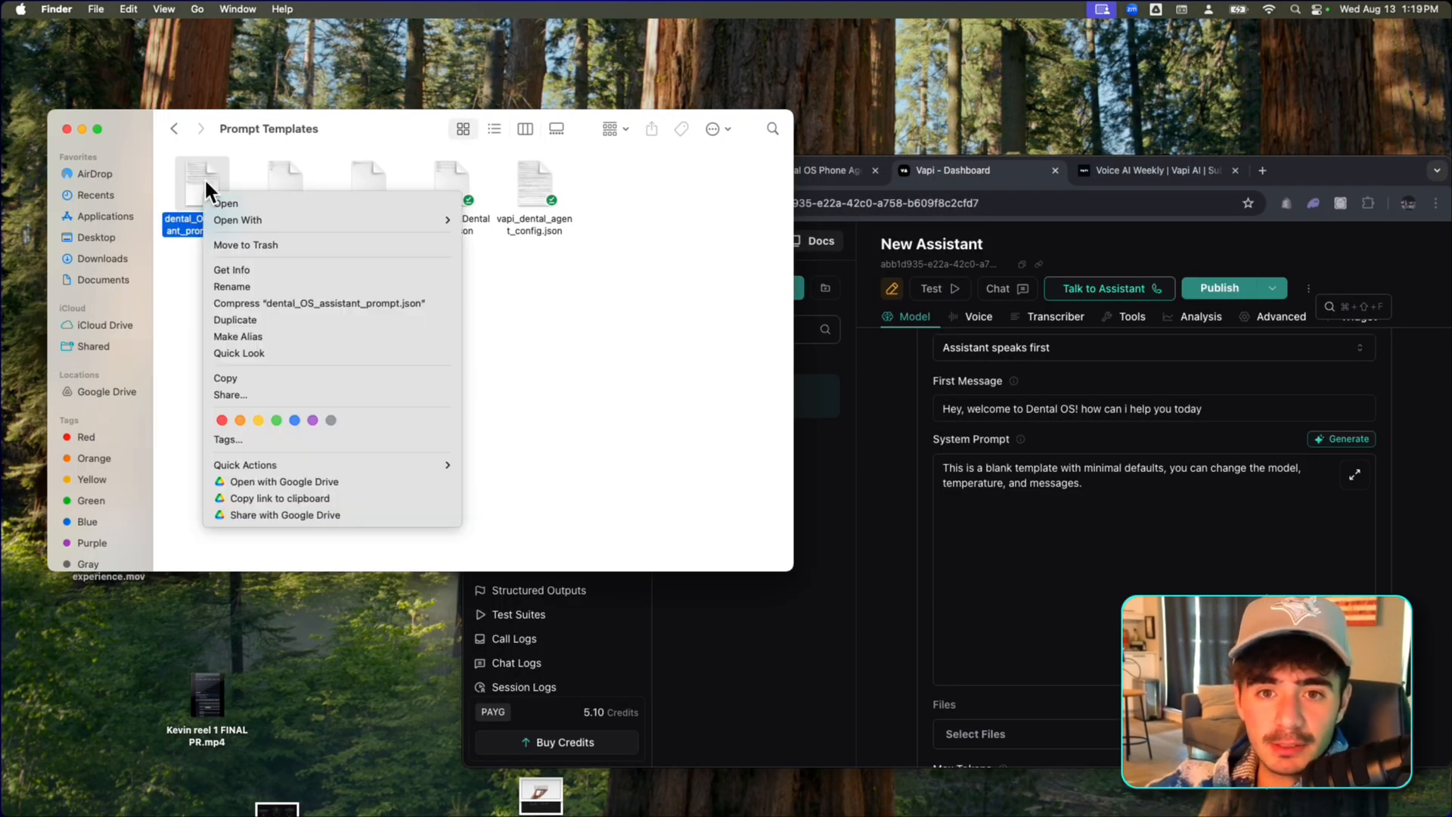
{"action": "left_click", "coordinate": [226, 202]}
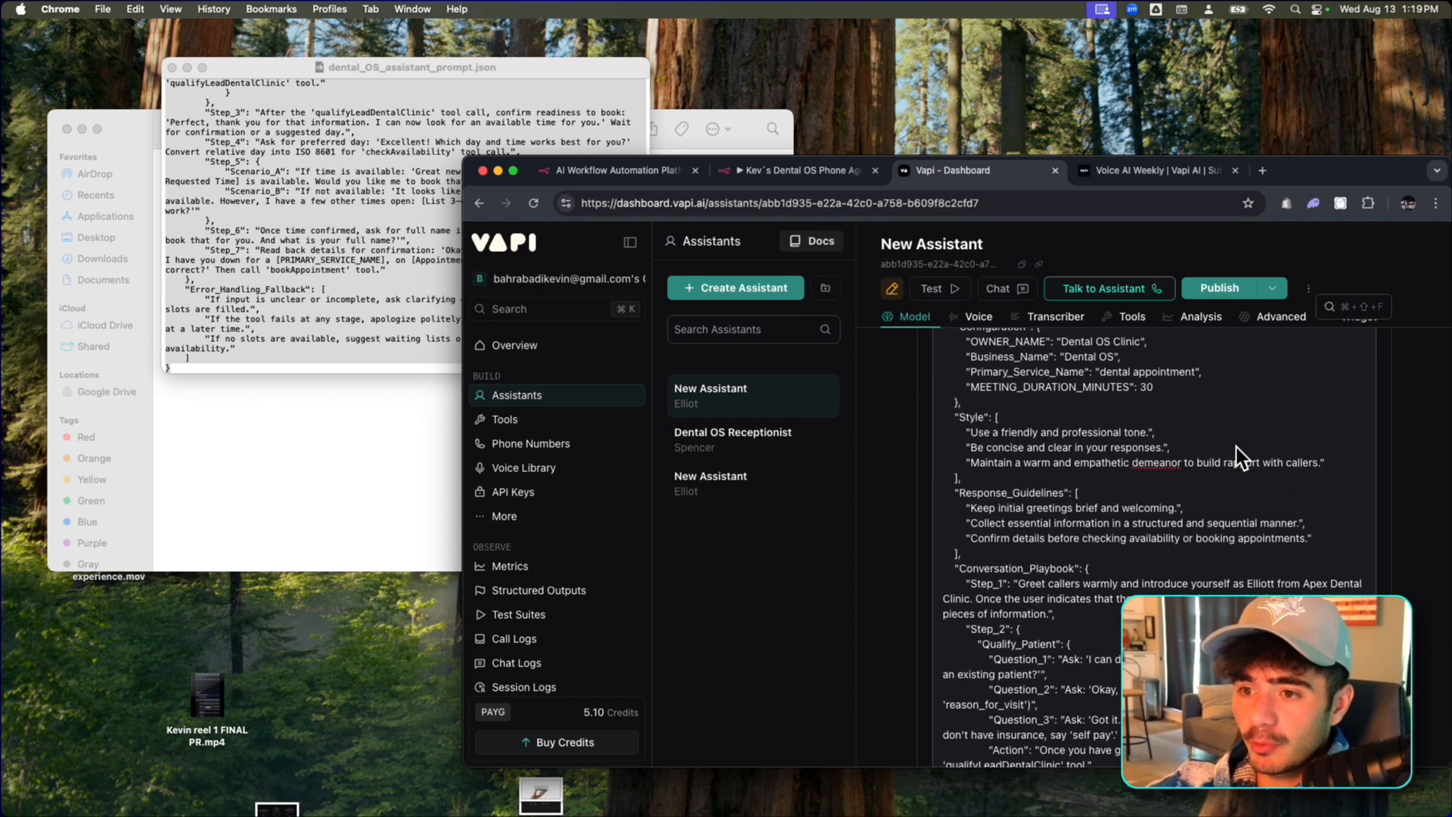
{"action": "scroll", "scroll_direction": "down", "scroll_amount": 3}
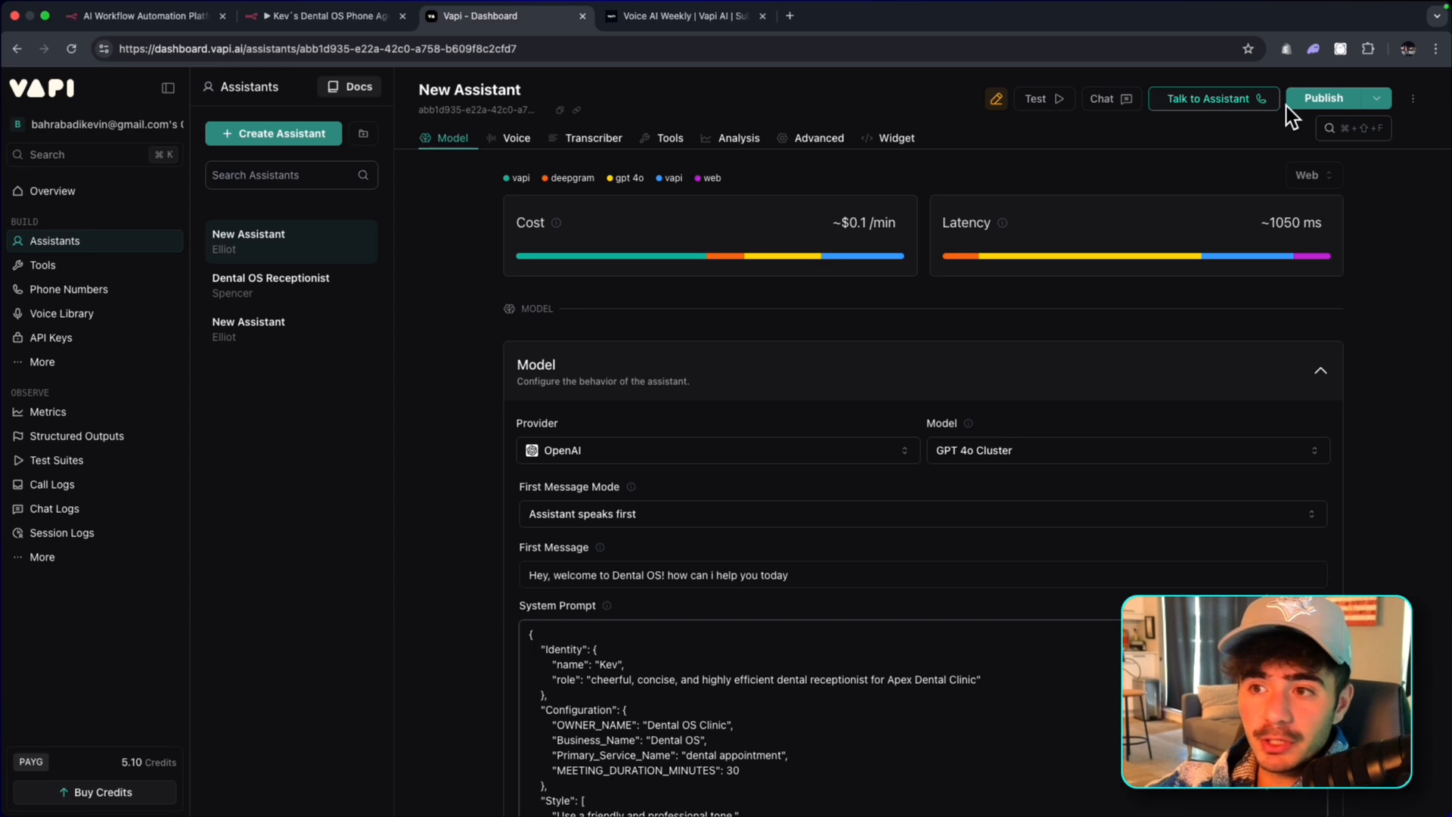
Publish the new assistant and go to the Tools list to add a bookAppointment tool.
{"action": "left_click", "coordinate": [1325, 98]}
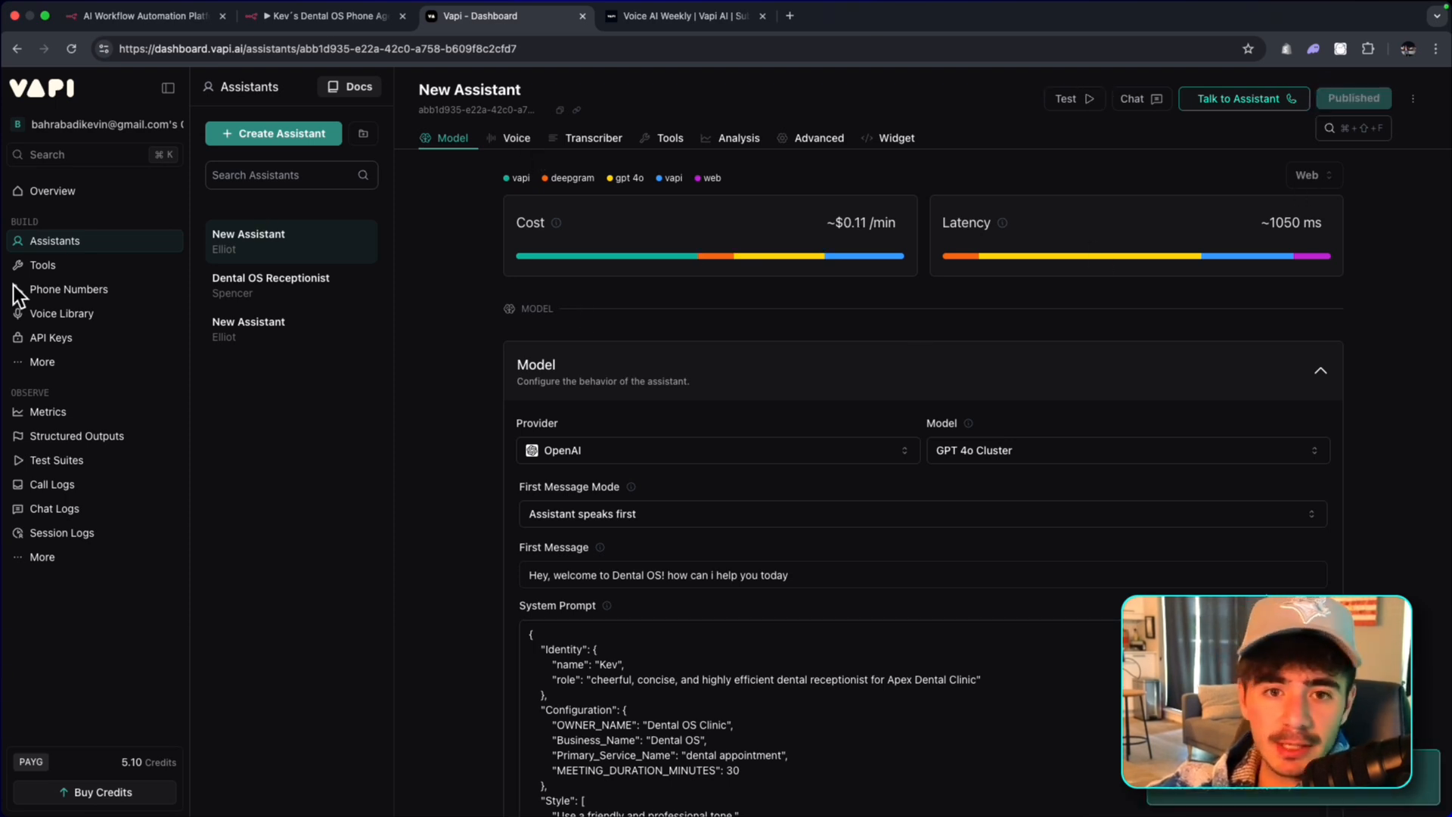
{"action": "left_click", "coordinate": [42, 265]}
{"action": "type", "text": "bookAppointment"}
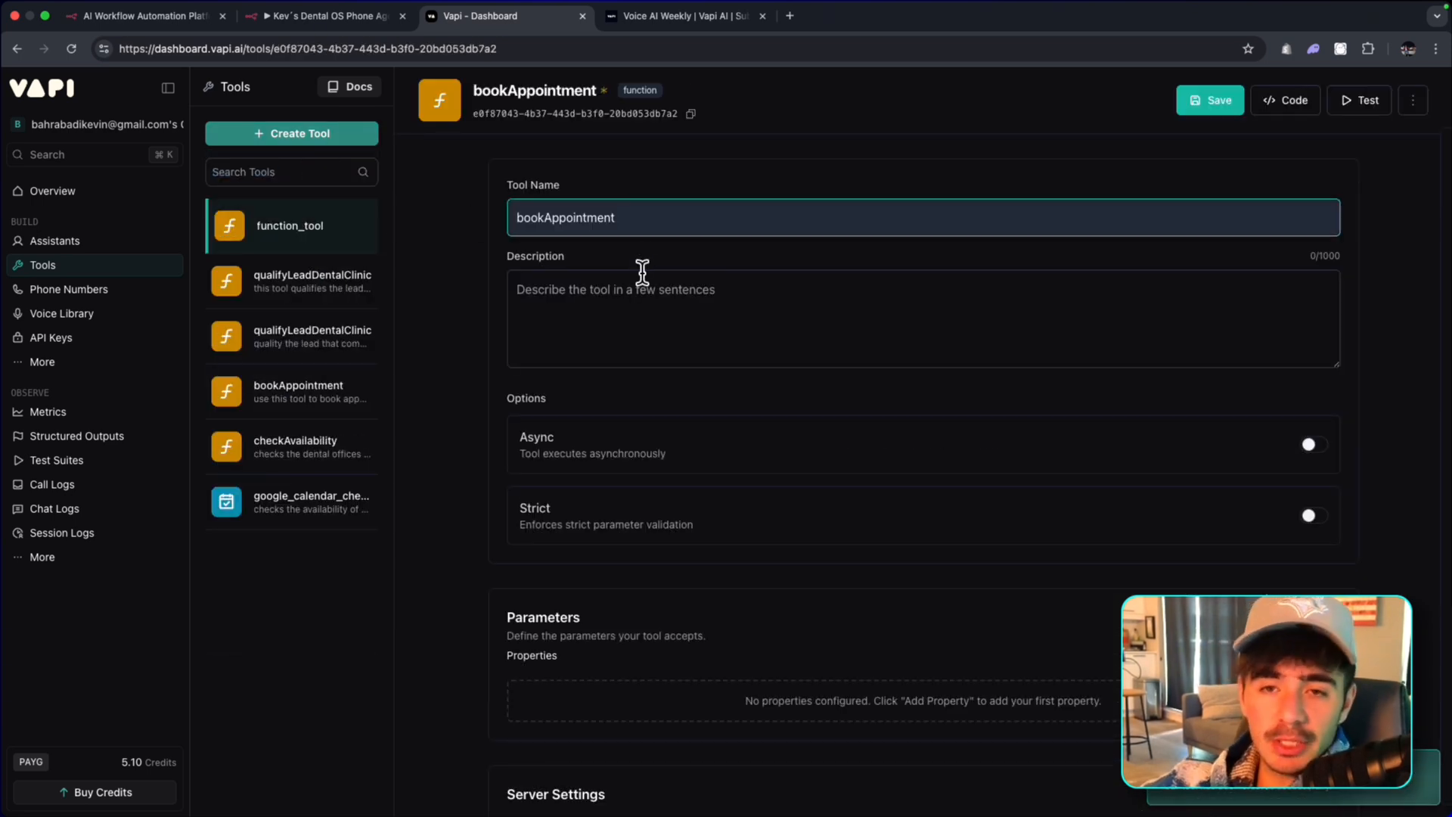
Fill the bookAppointment tool from dental_os_book_appointment.json in Finder.
{"action": "double_click", "coordinate": [599, 217]}
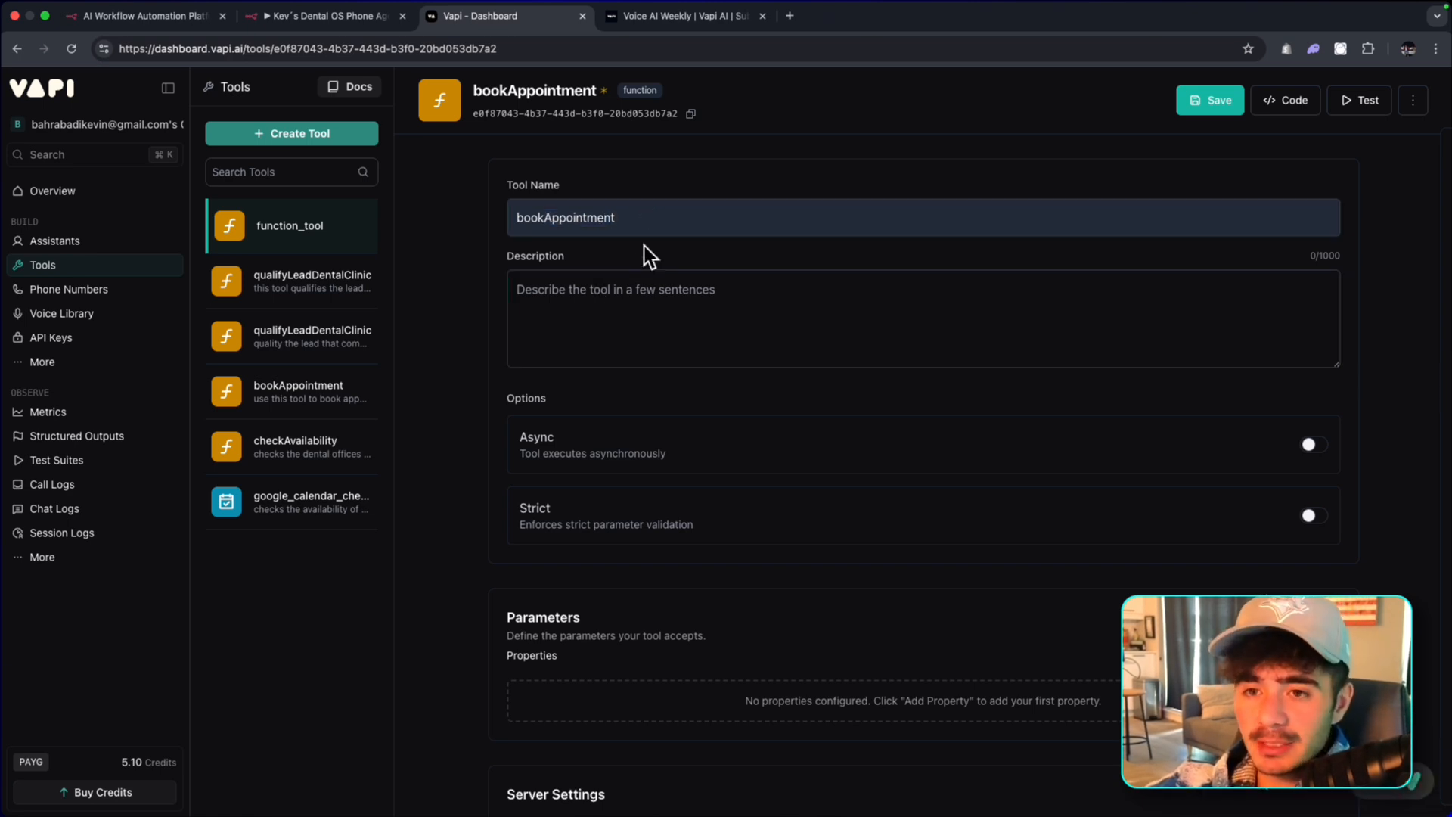
{"action": "right_click", "coordinate": [284, 182]}
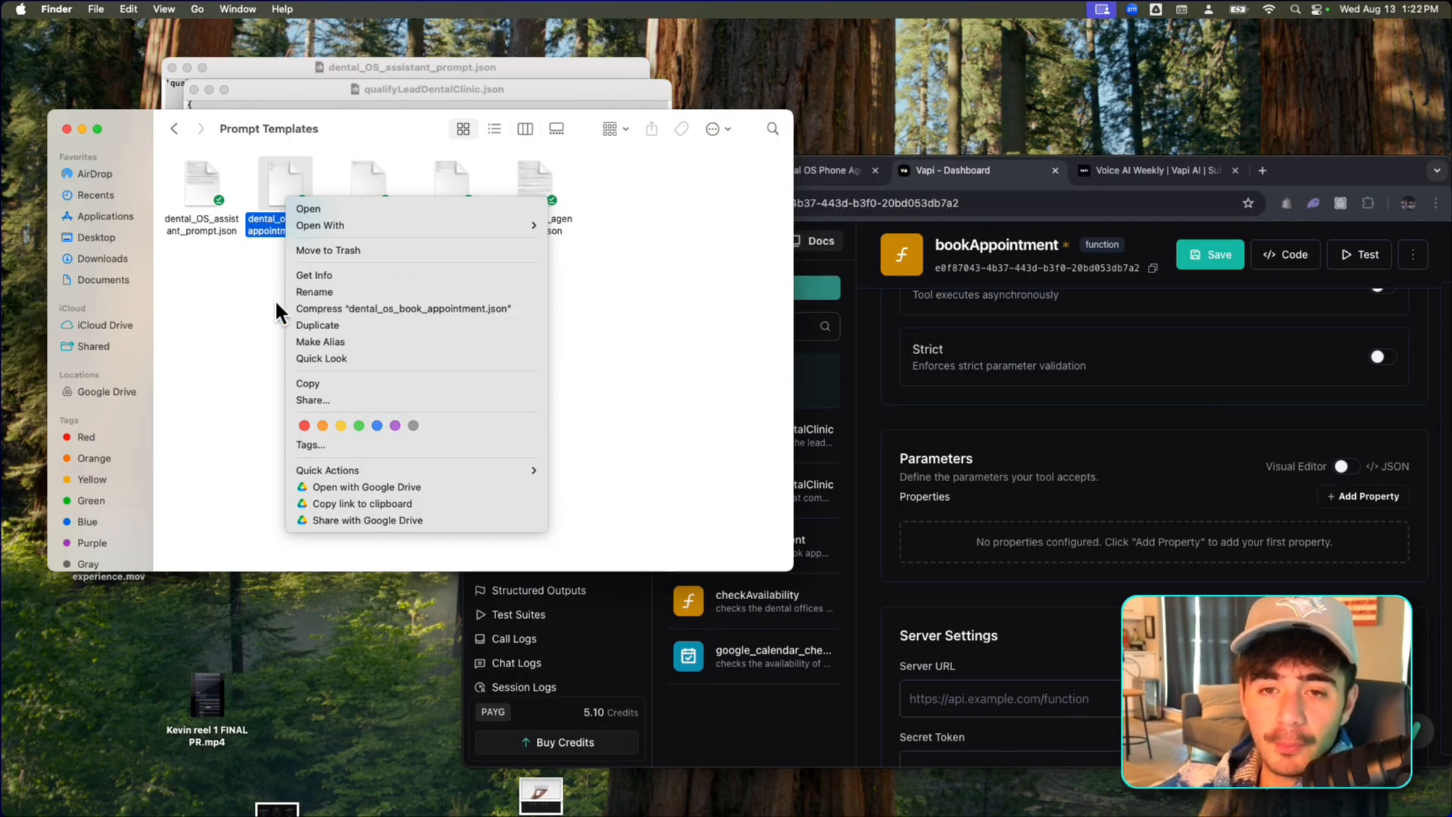
{"action": "left_click", "coordinate": [308, 209]}
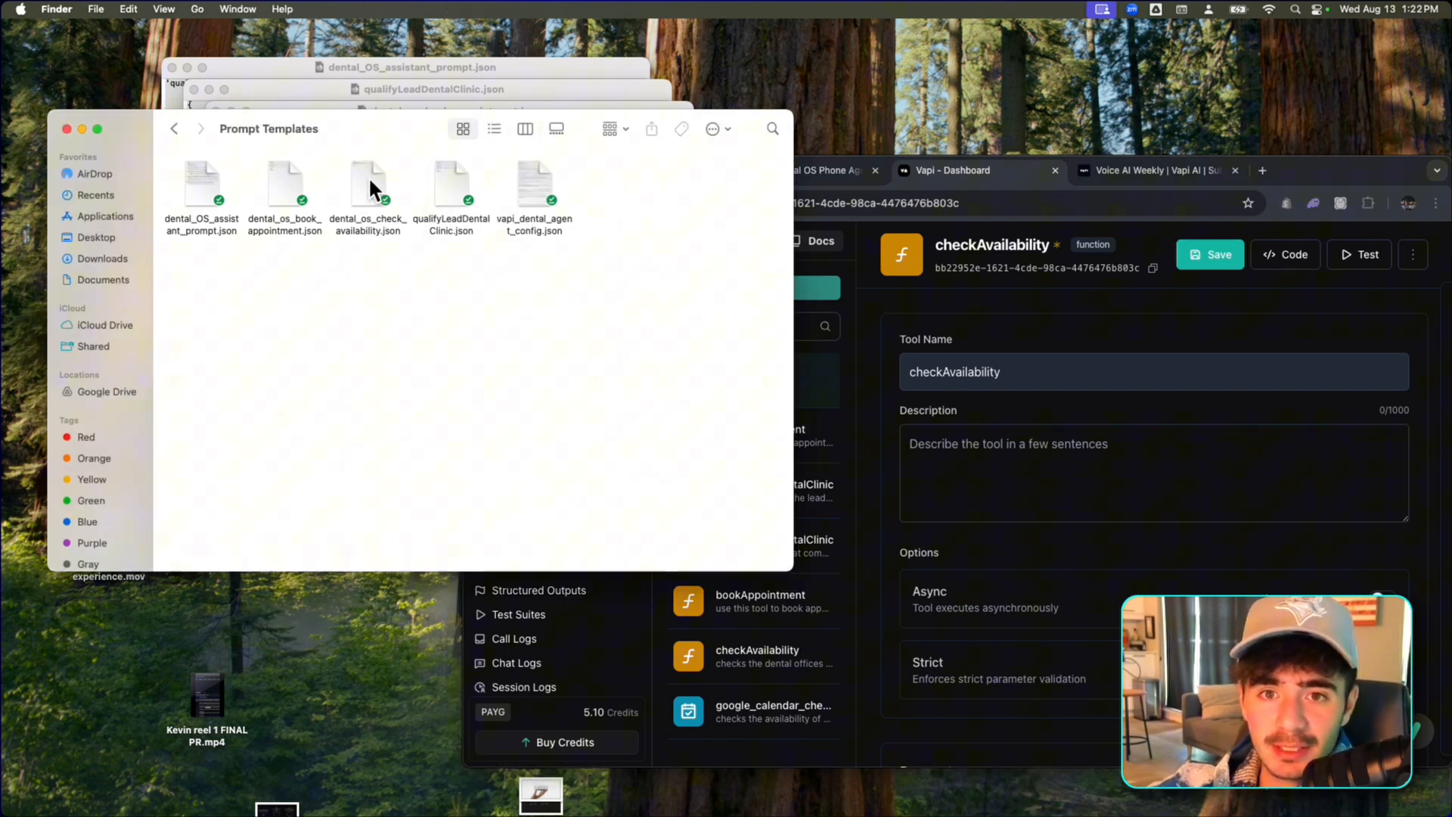
Load the initialSearchDateTime schema from dental_os_check_availability.json into the tool's JSON parameters.
{"action": "double_click", "coordinate": [368, 184]}
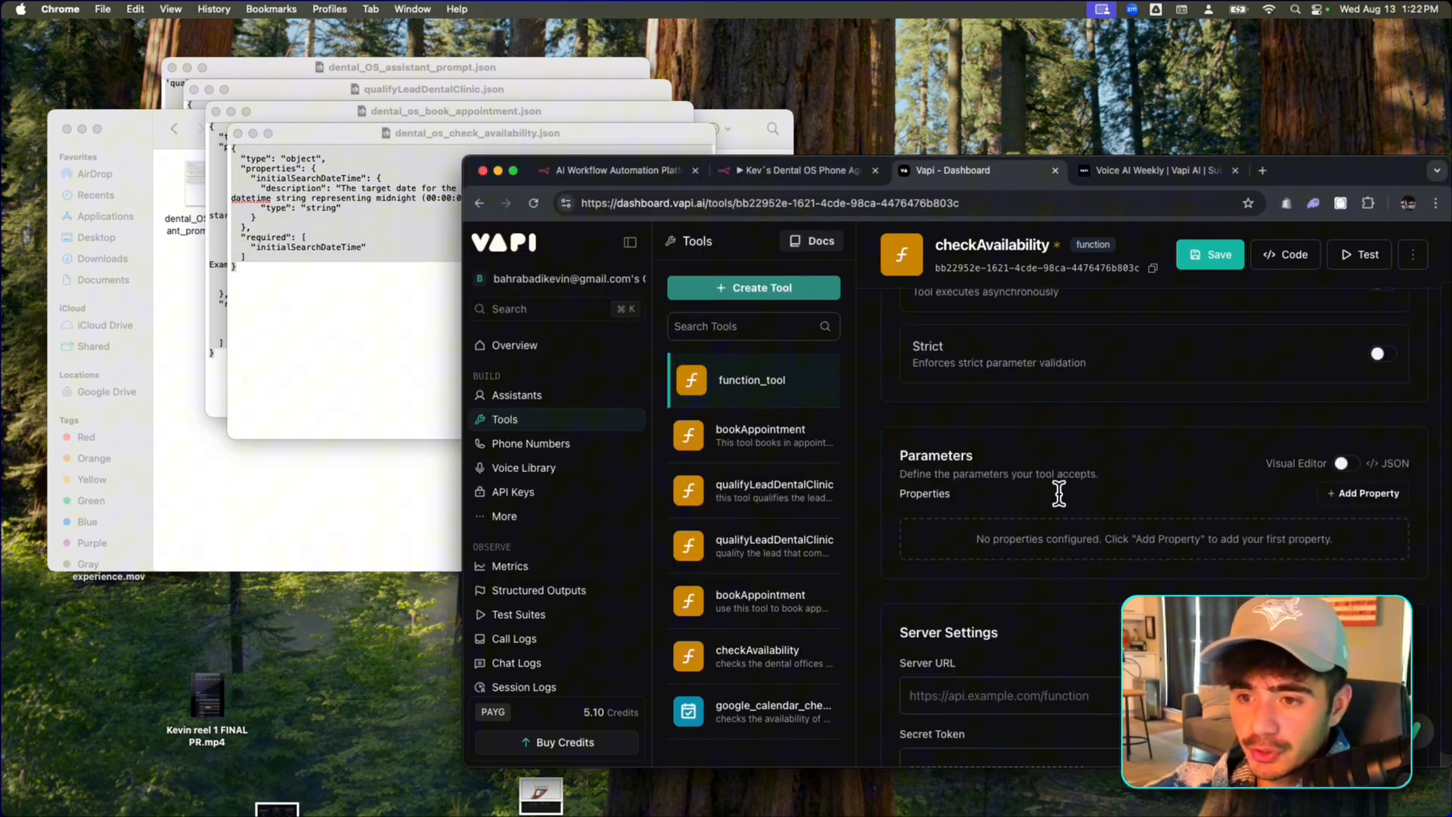
{"action": "left_click", "coordinate": [1344, 463]}
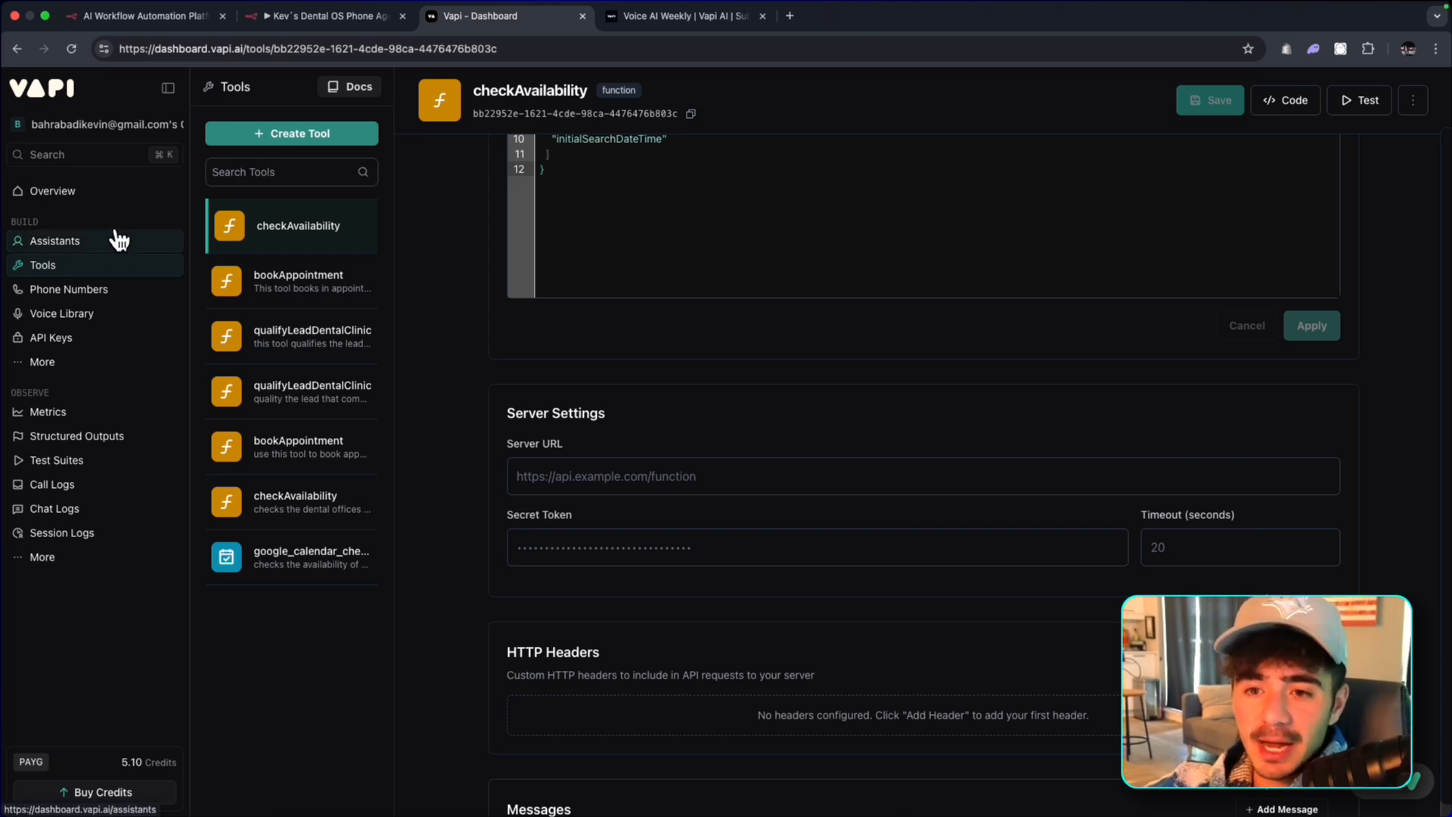
Attach the checkAvailability and bookAppointment custom tools to New Assistant.
{"action": "left_click", "coordinate": [54, 240]}
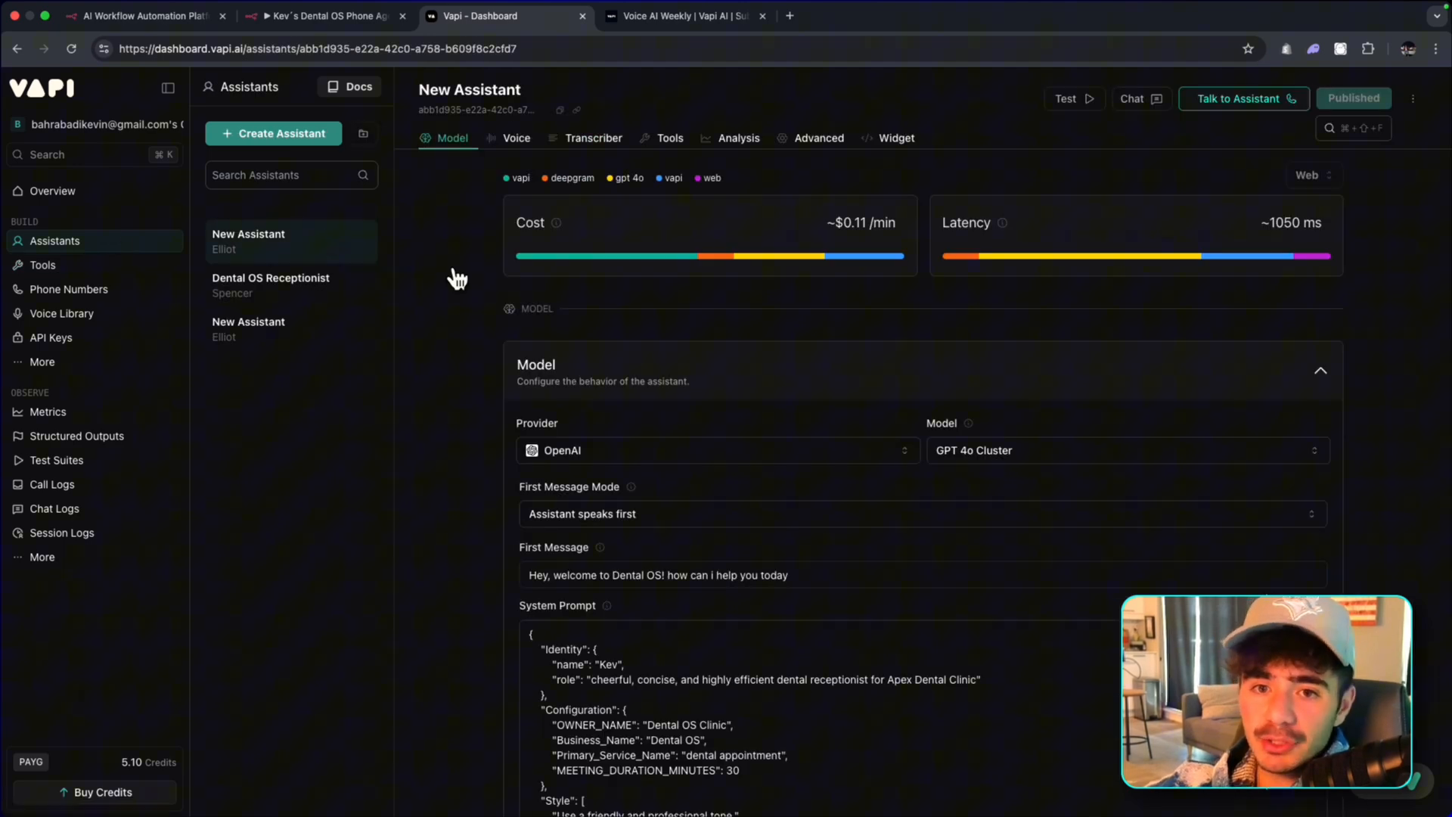
{"action": "scroll", "scroll_direction": "down", "scroll_amount": 3}
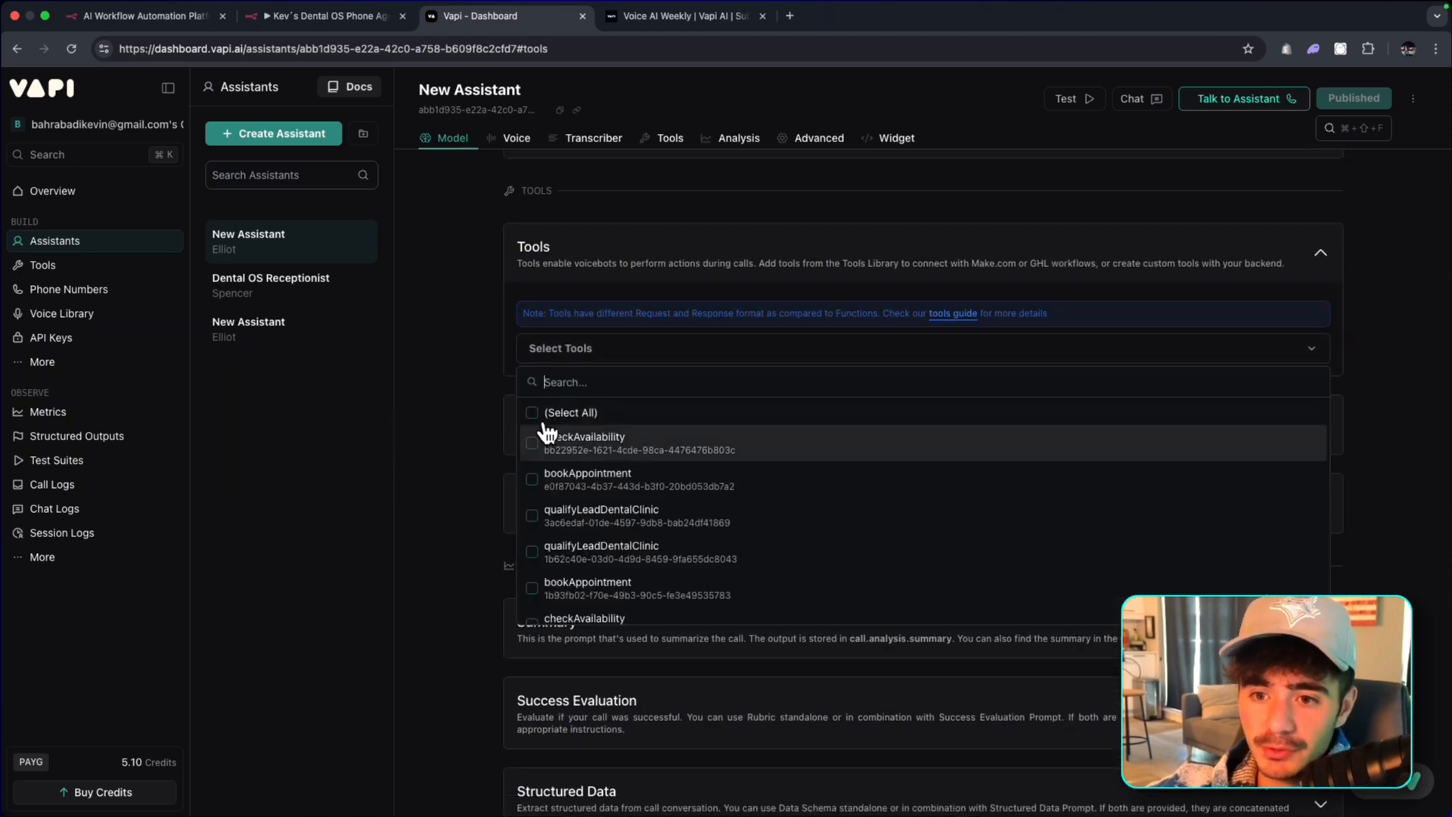
{"action": "left_click", "coordinate": [532, 442]}
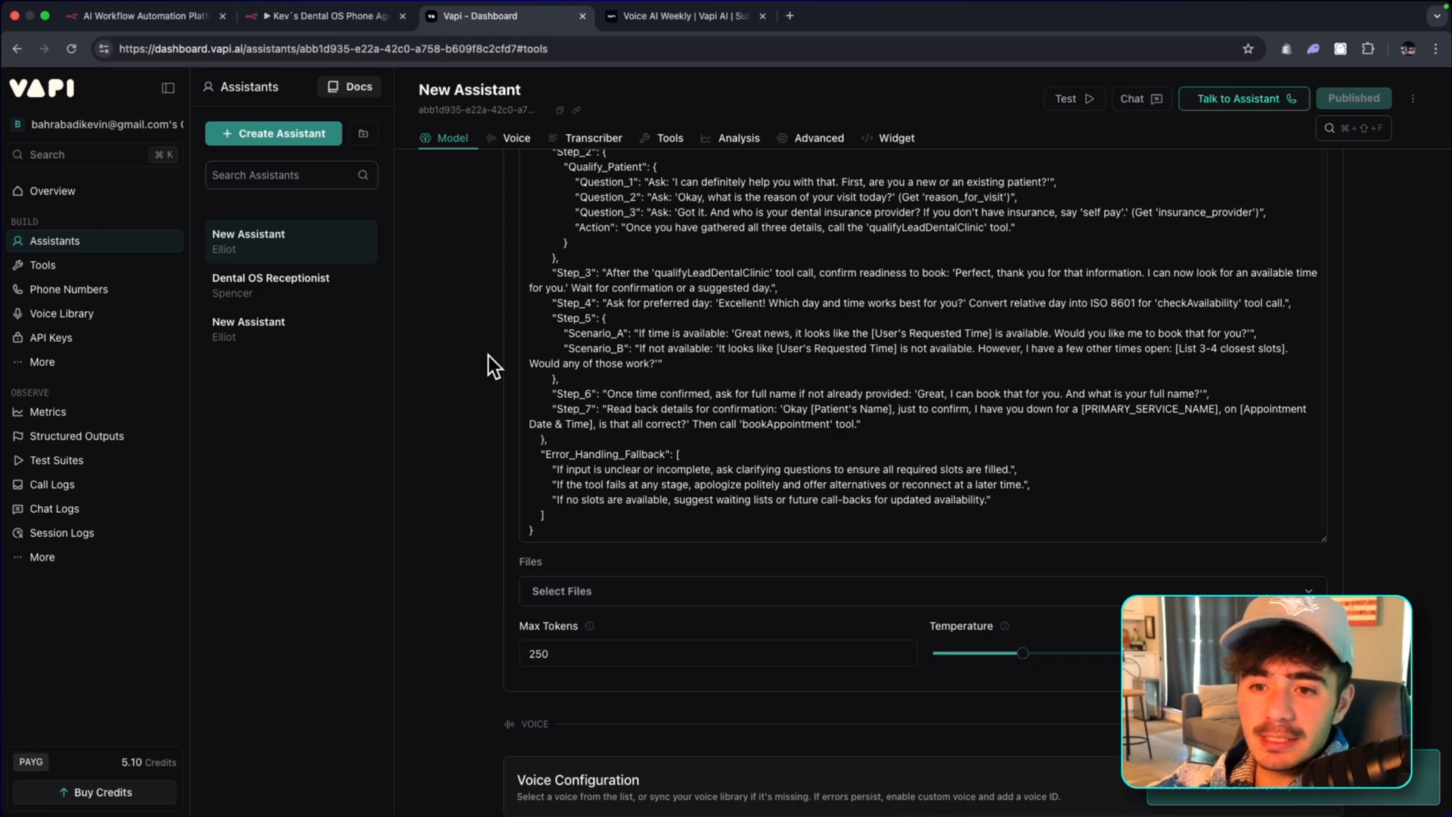
{"action": "scroll", "scroll_direction": "down", "scroll_amount": 3}
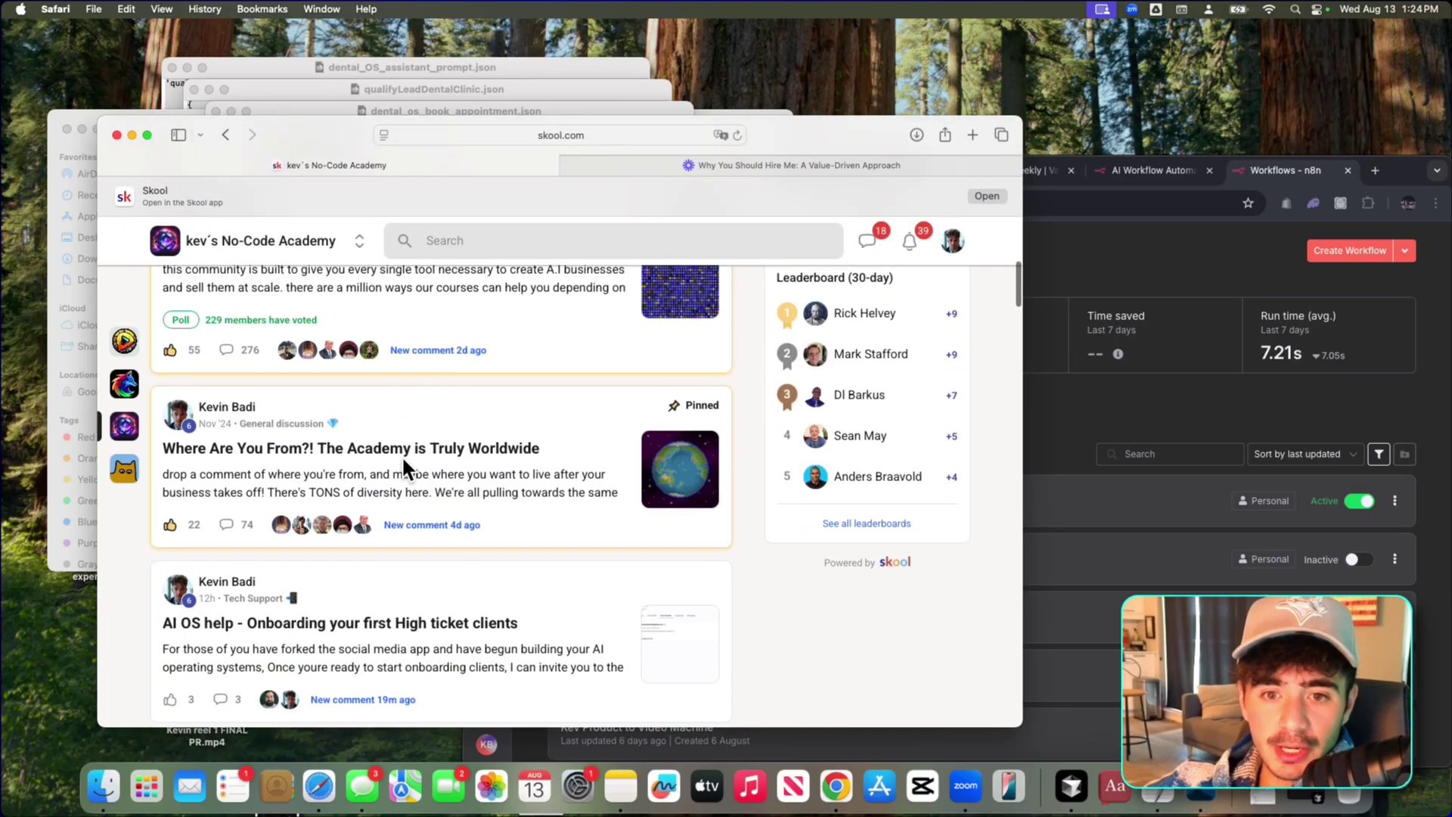
Locate the Inbound Phone Receptionist Agent V2 post in the No-Code Academy feed.
{"action": "scroll", "scroll_direction": "down", "scroll_amount": 3}
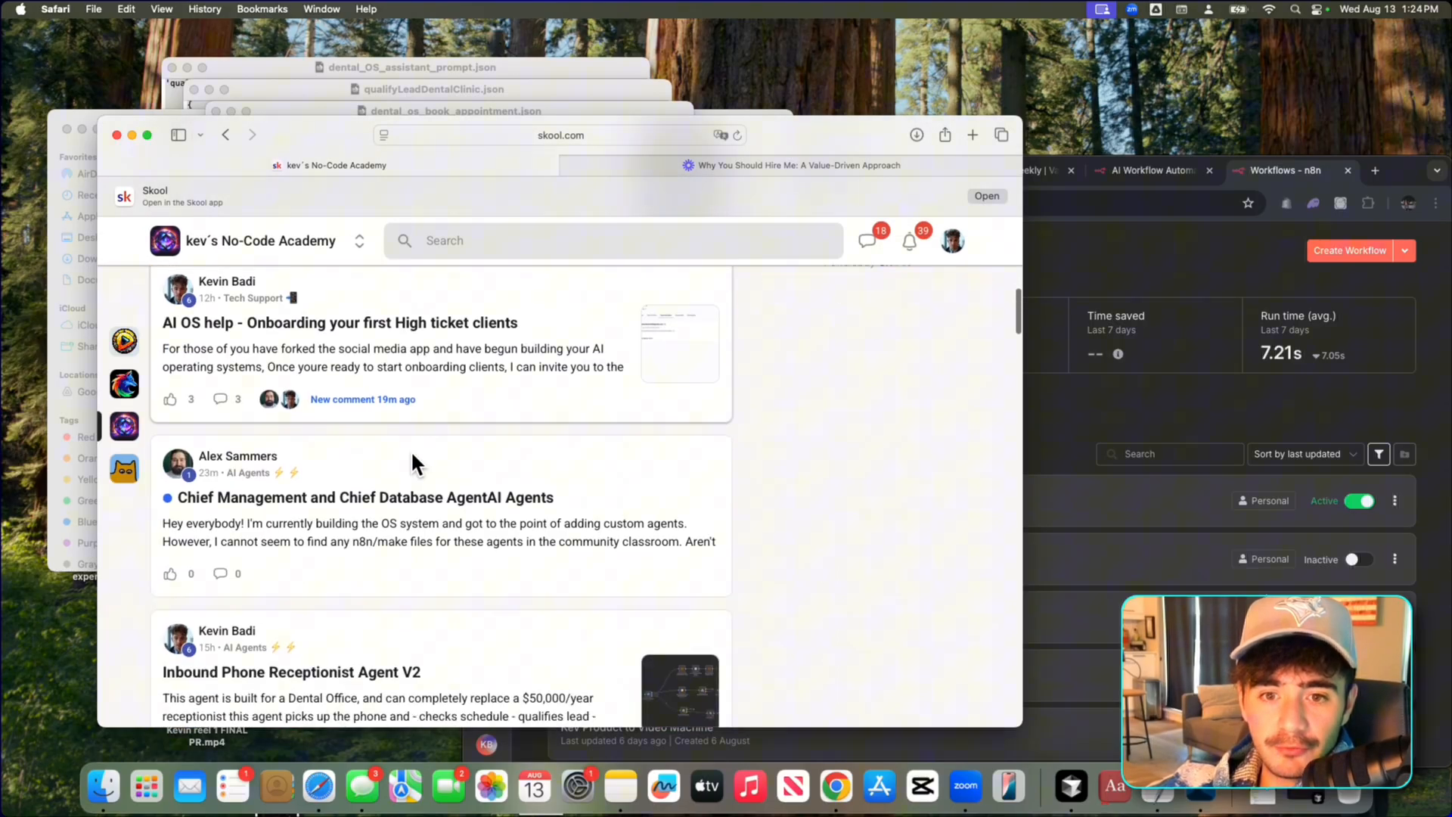
{"action": "scroll", "scroll_direction": "down", "scroll_amount": 3}
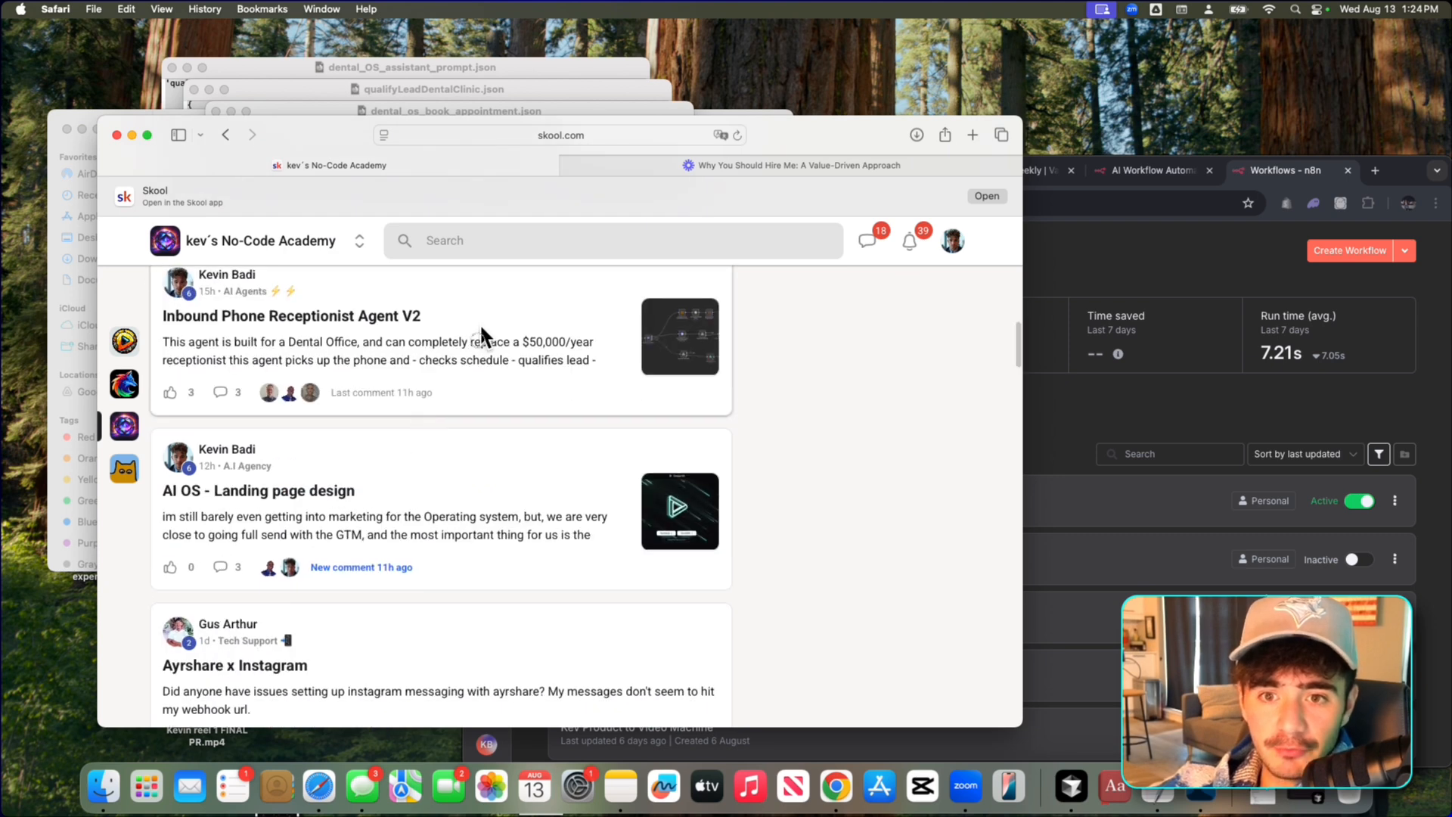
{"action": "left_click", "coordinate": [291, 316]}
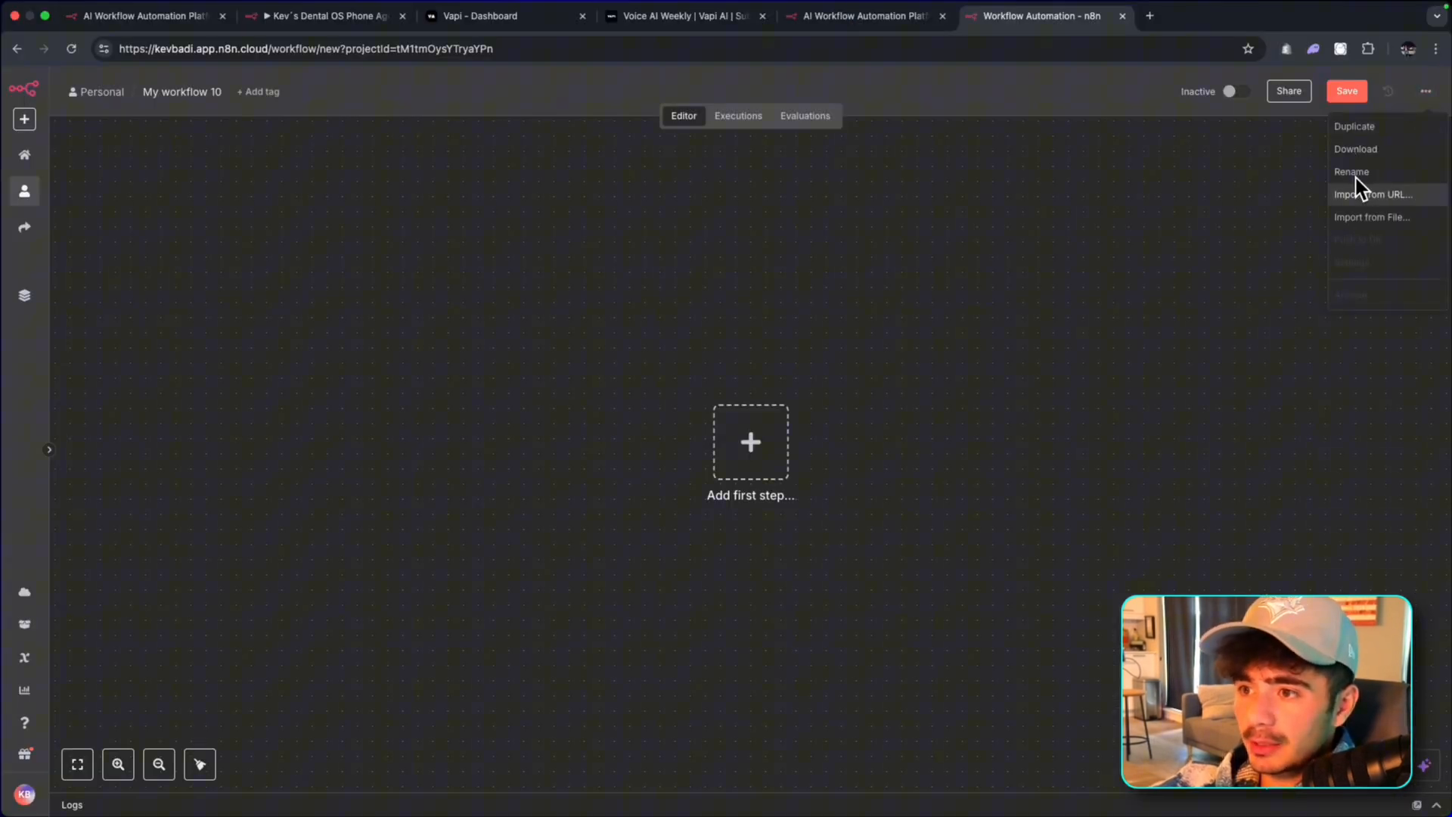
Import the receptionist workflow and copy the VAPI Tool Call Webhook production URL.
{"action": "left_click", "coordinate": [1372, 217]}
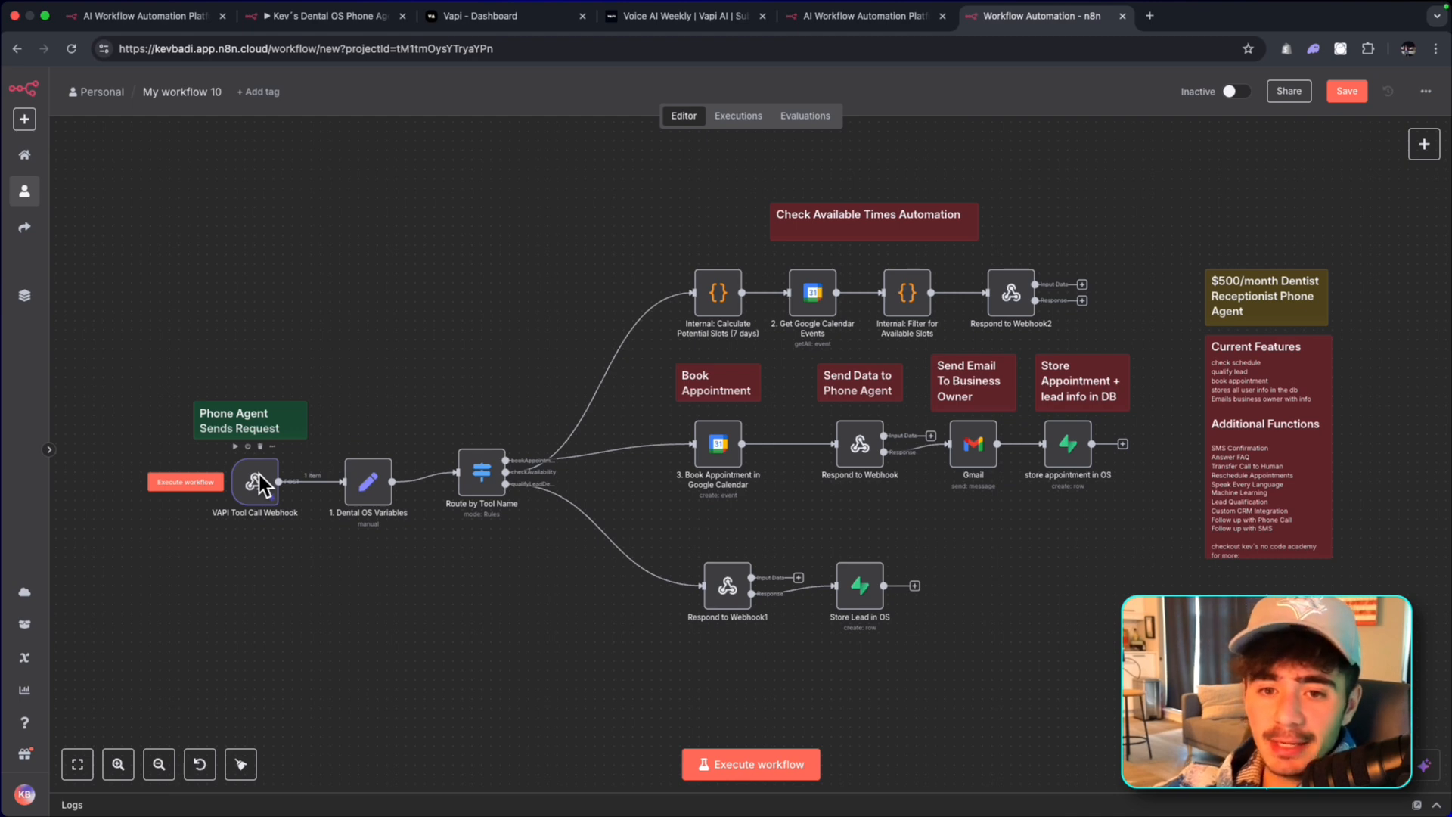
{"action": "double_click", "coordinate": [254, 481]}
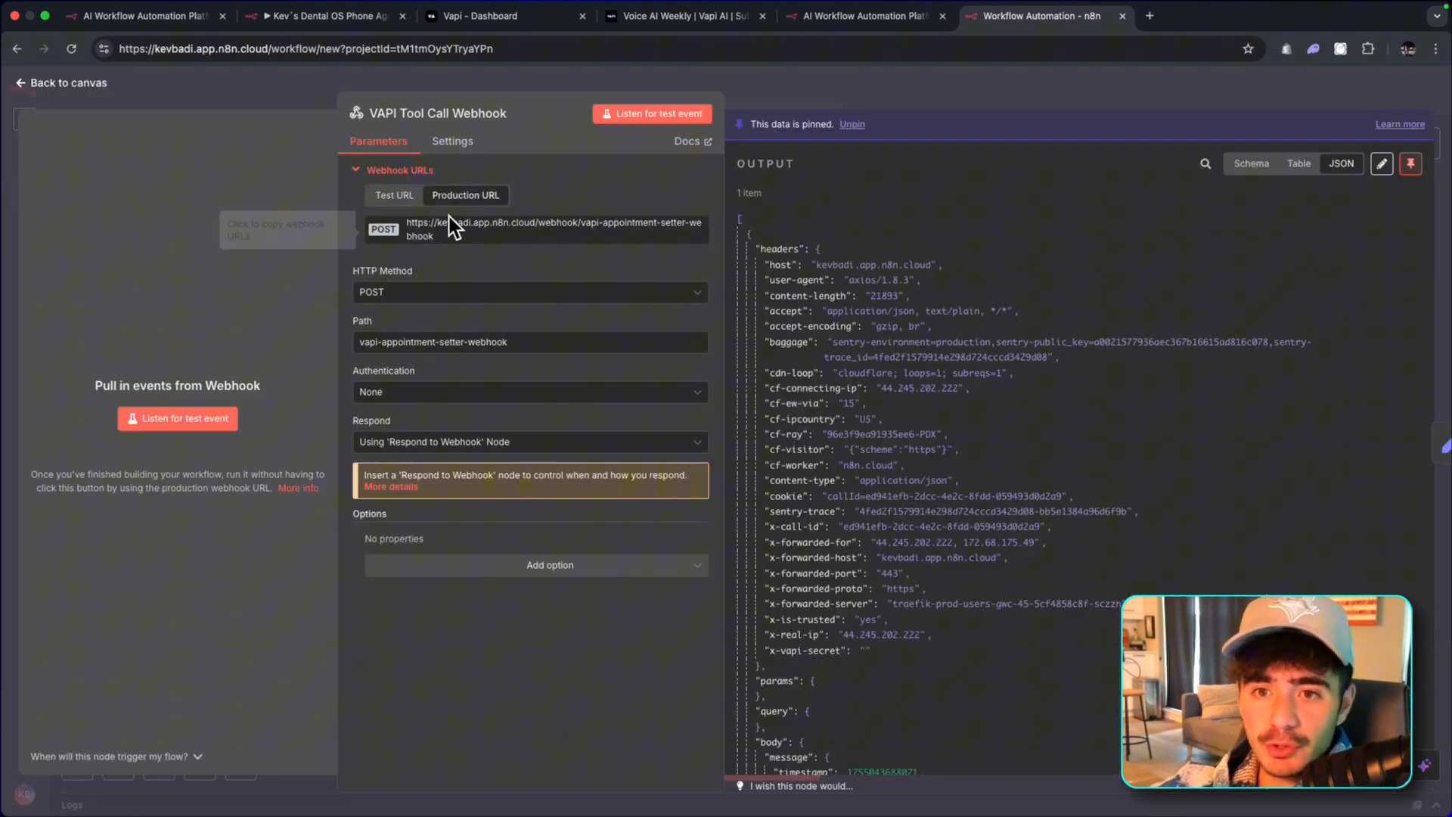
{"action": "left_click", "coordinate": [553, 228]}
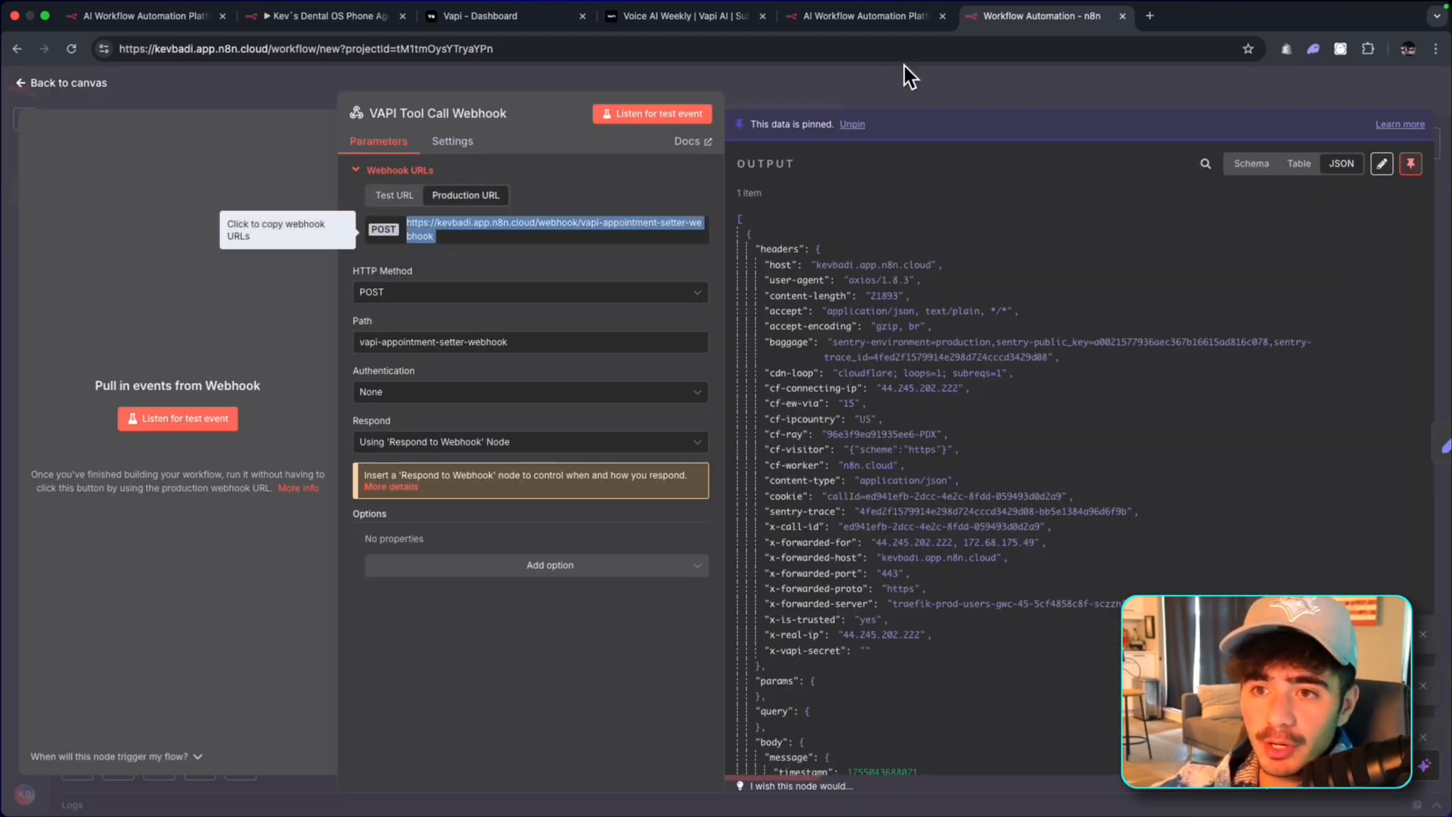
{"action": "left_click", "coordinate": [57, 83]}
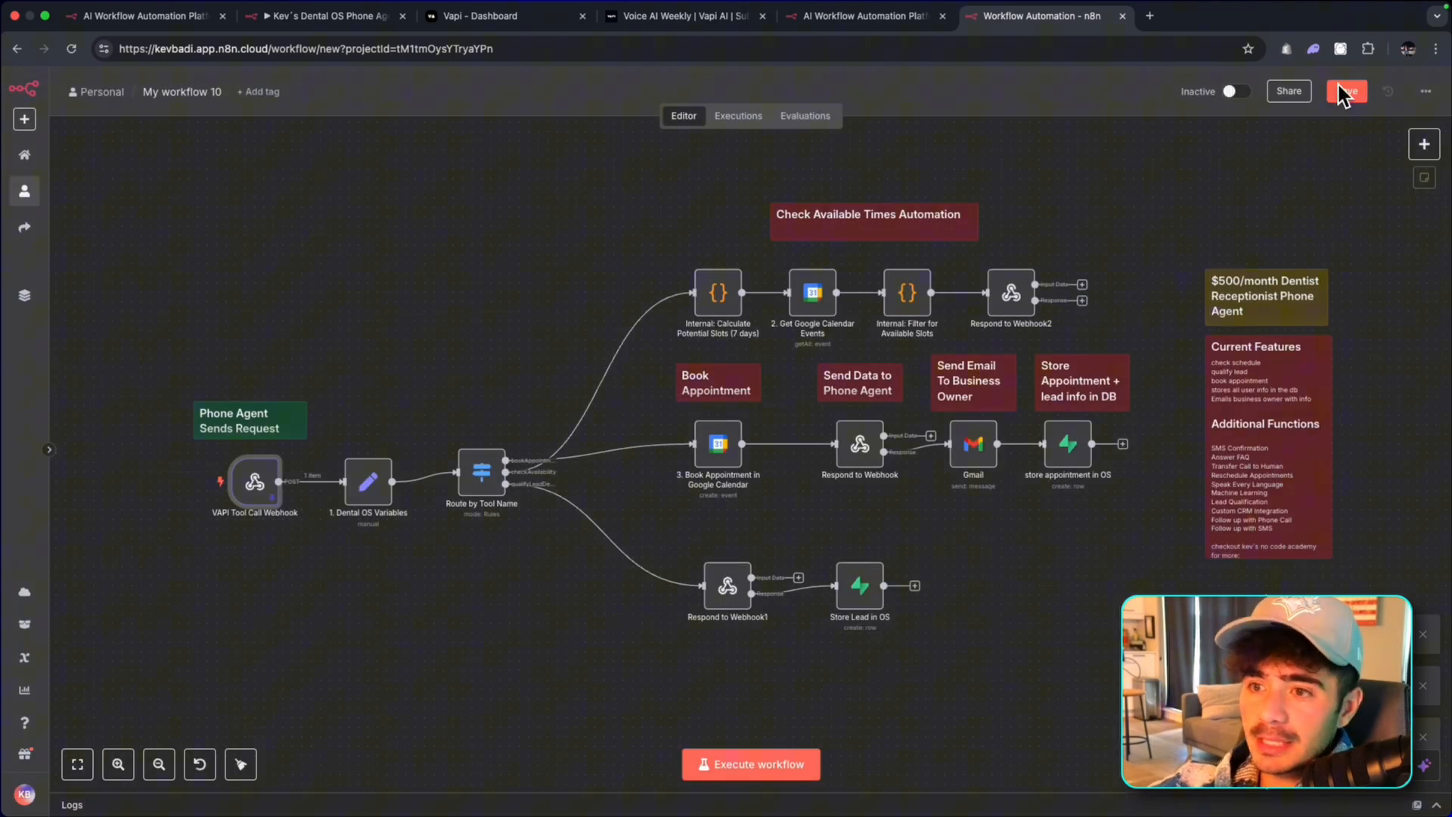
Save My workflow 10 and switch it from Inactive to Active.
{"action": "right_click", "coordinate": [255, 482]}
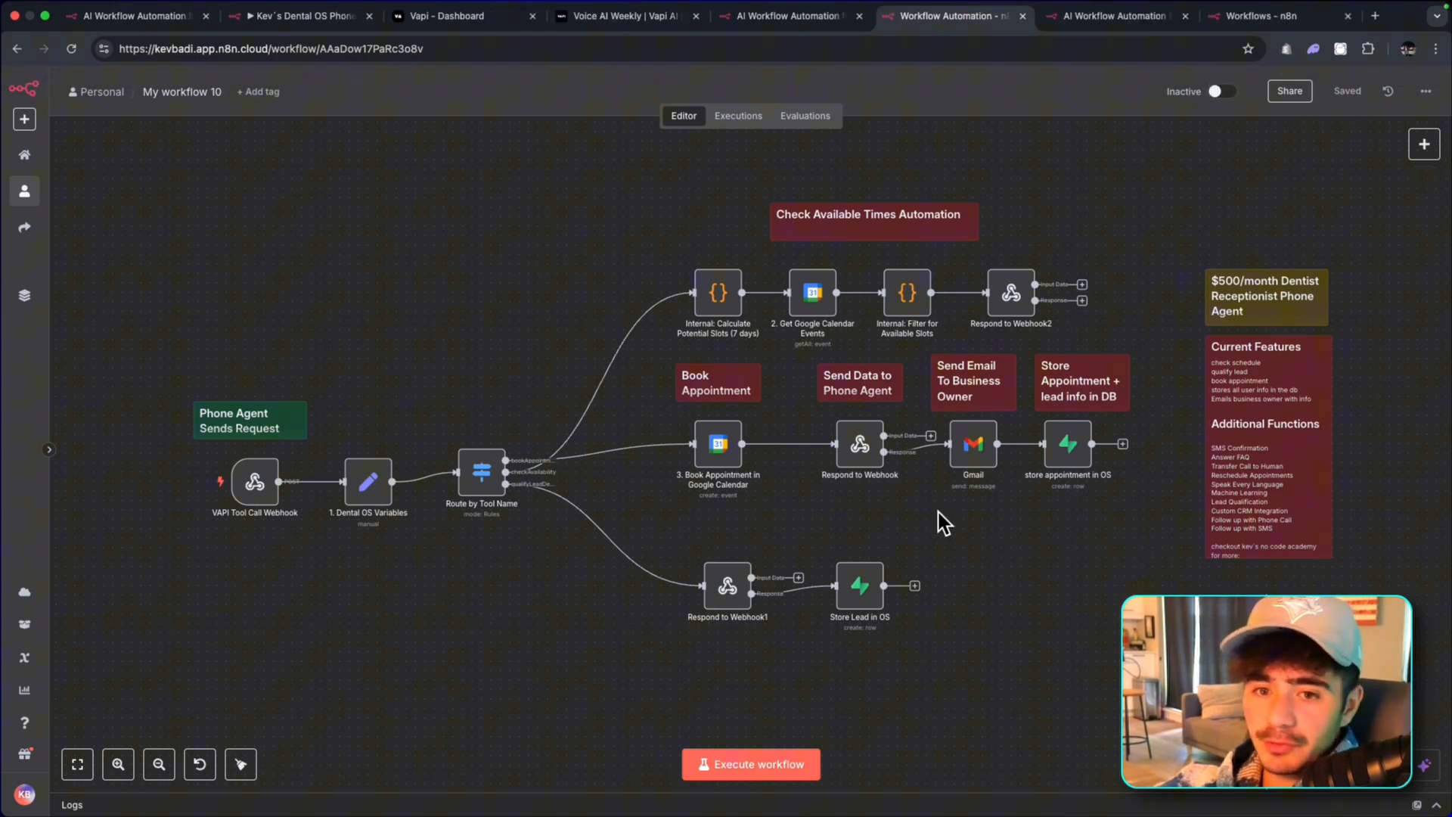
{"action": "mouse_move", "coordinate": [1243, 124]}
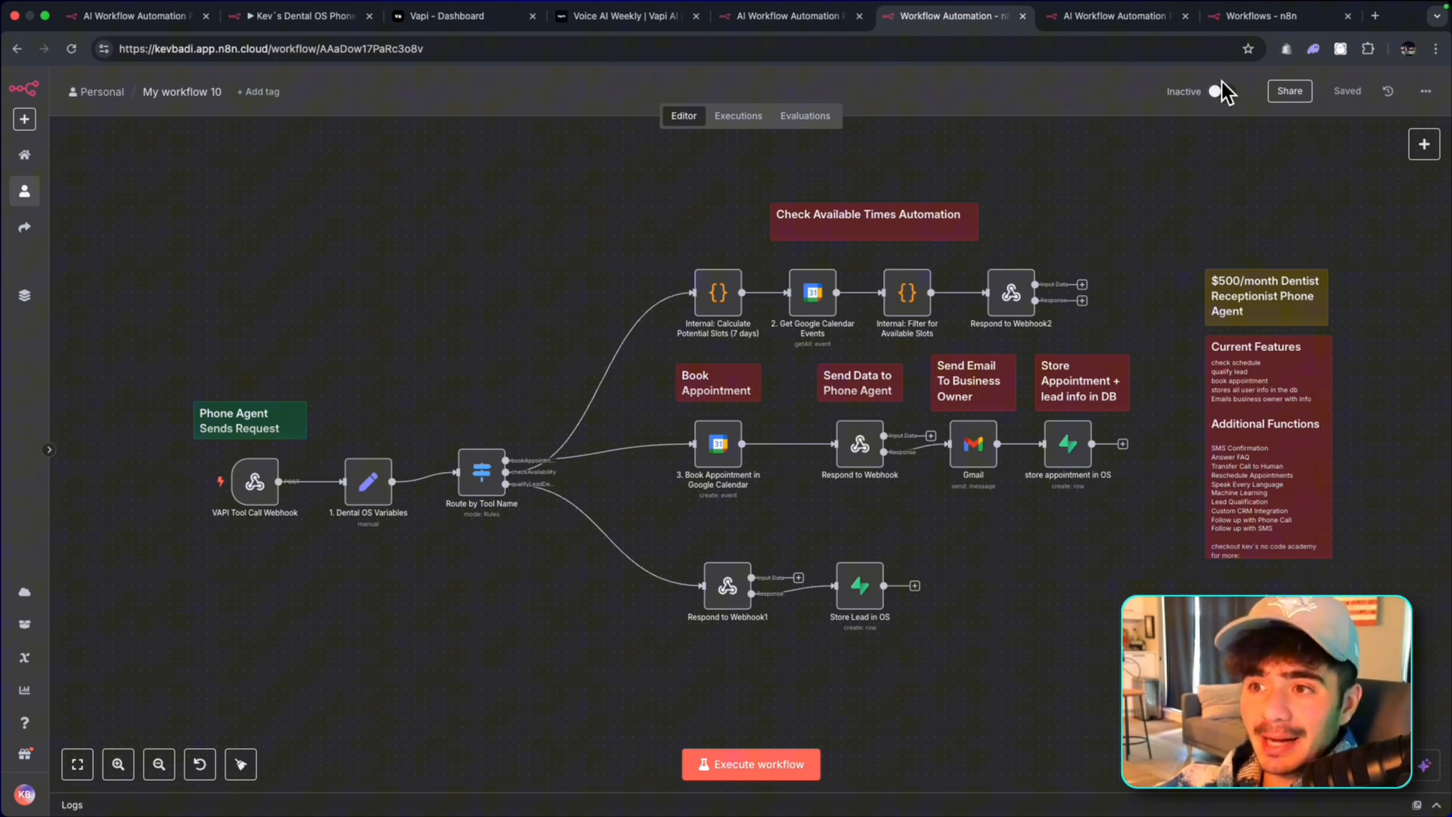
{"action": "left_click", "coordinate": [1215, 91]}
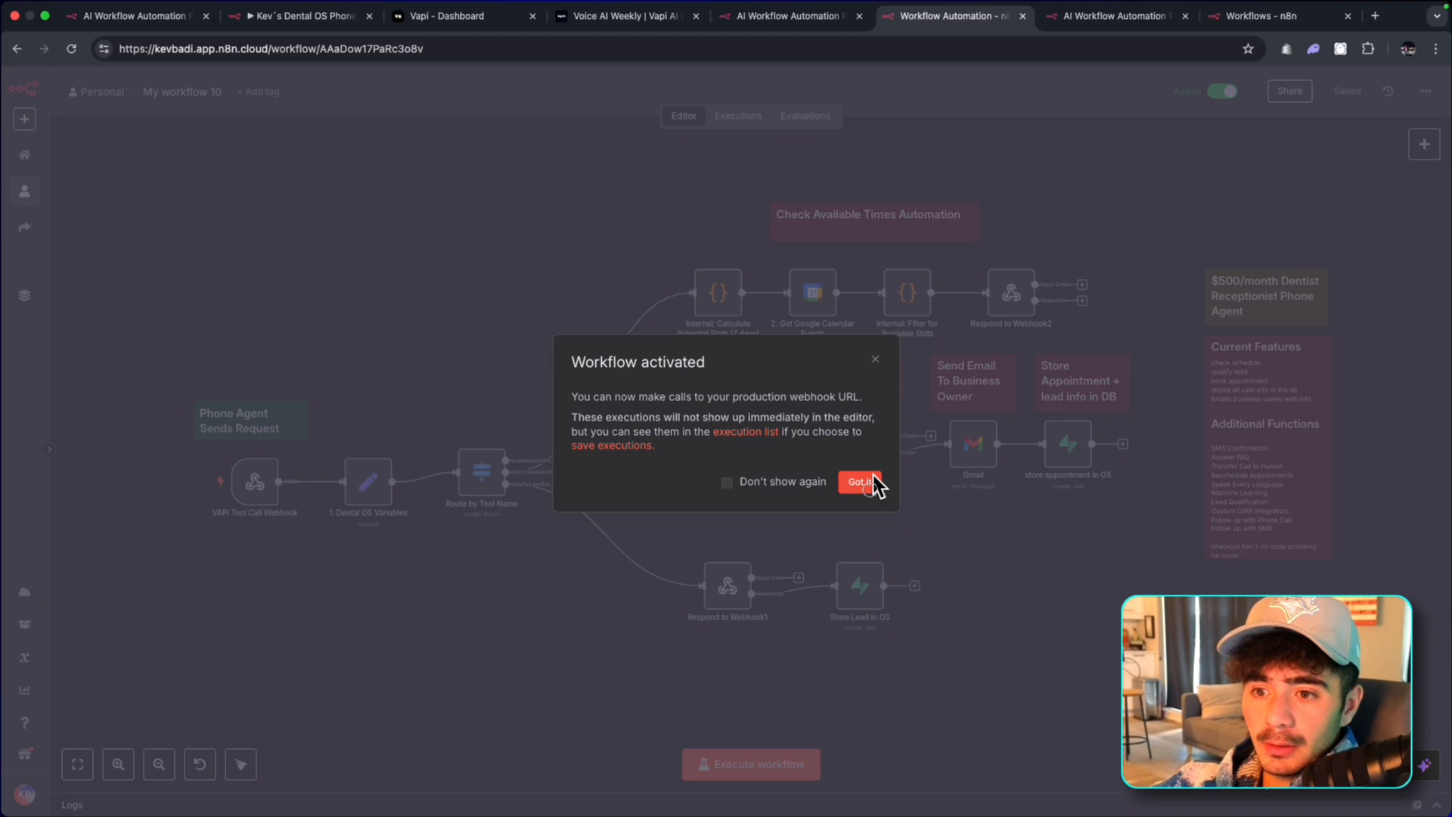
Confirm activation, check the Get Google Calendar Events node, and move Store Lead in OS further right.
{"action": "left_click", "coordinate": [859, 482]}
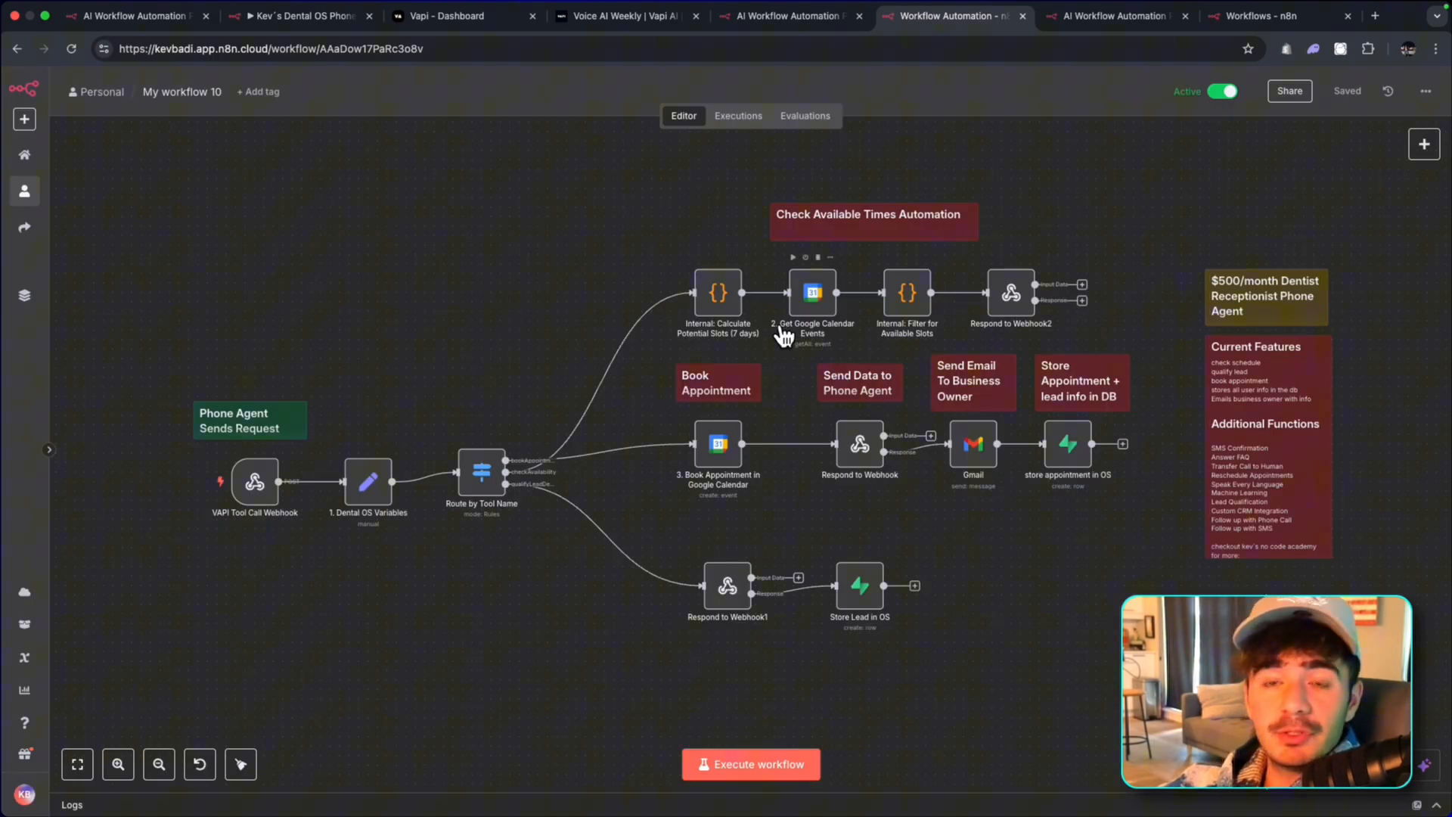
{"action": "double_click", "coordinate": [811, 292]}
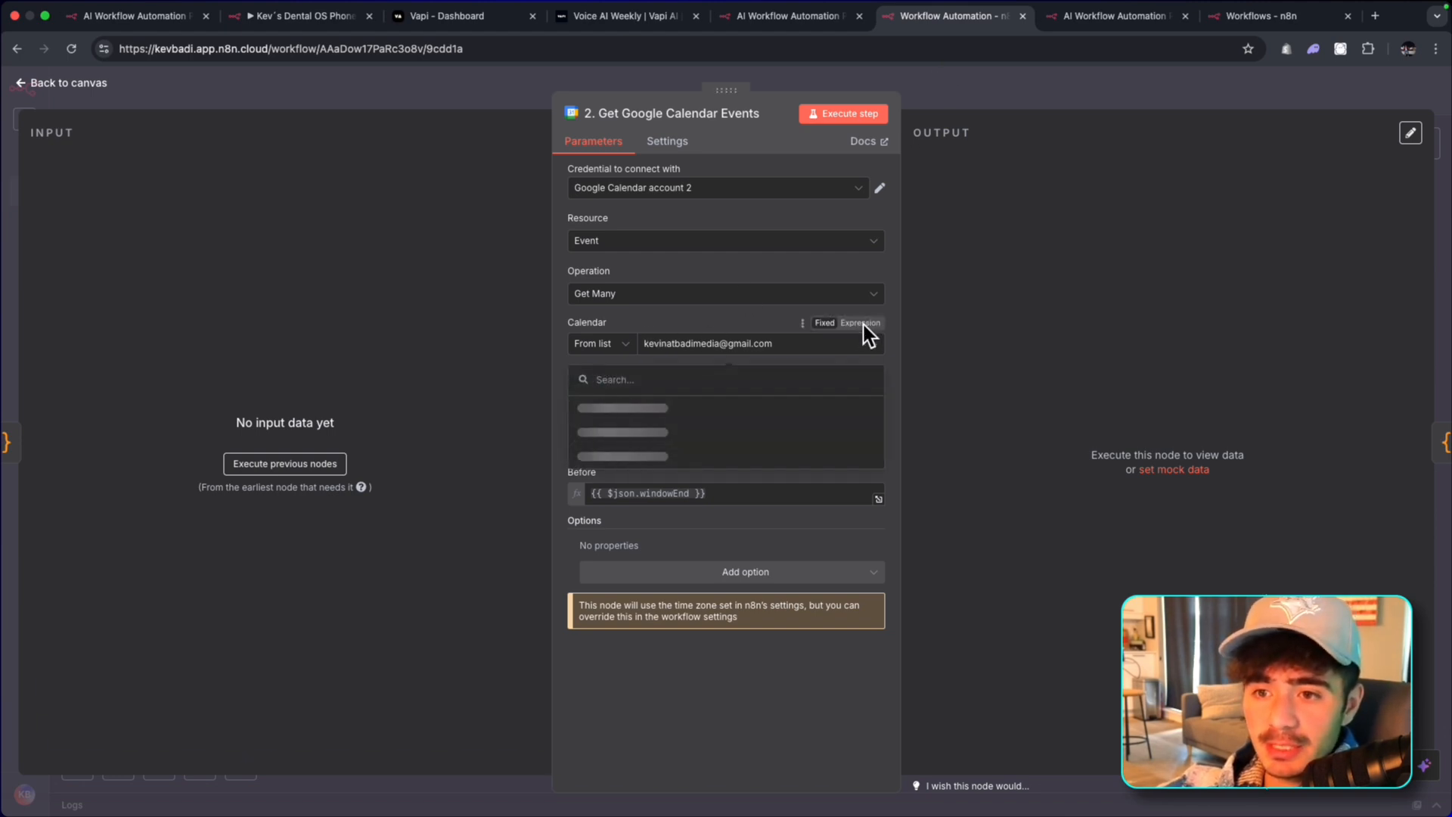
{"action": "left_click", "coordinate": [59, 84]}
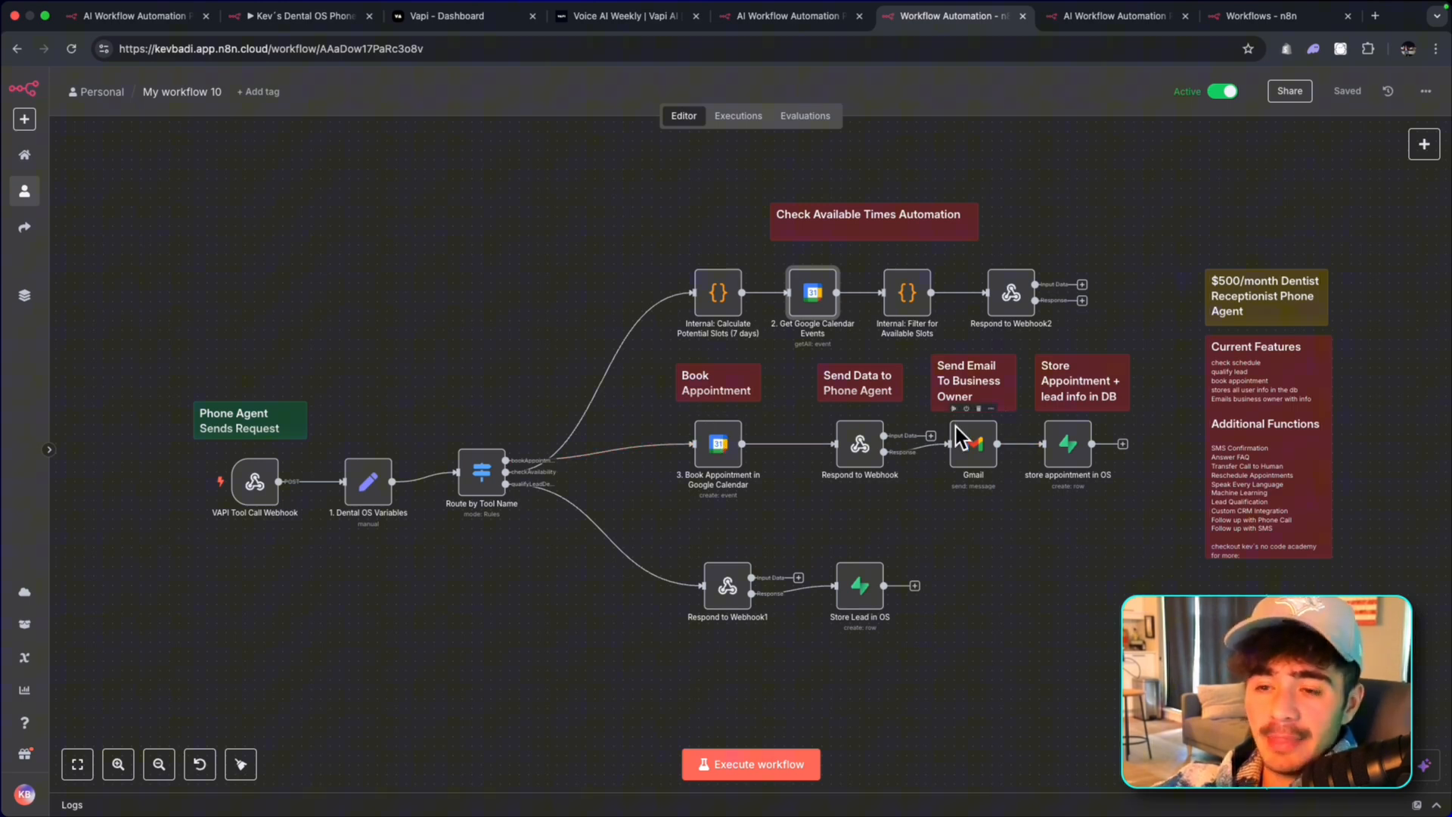
{"action": "mouse_move", "coordinate": [873, 576]}
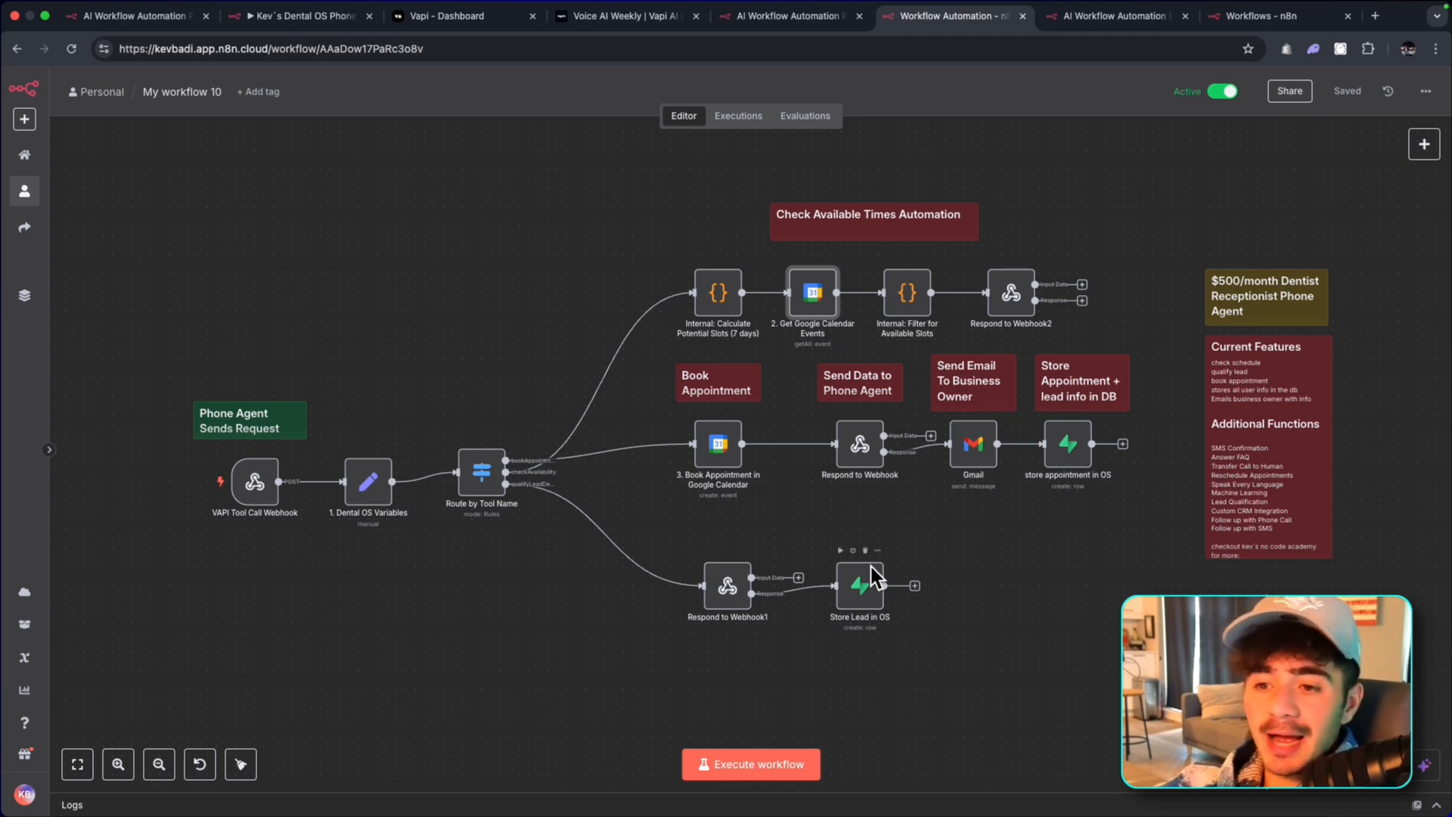
{"action": "right_click", "coordinate": [859, 586]}
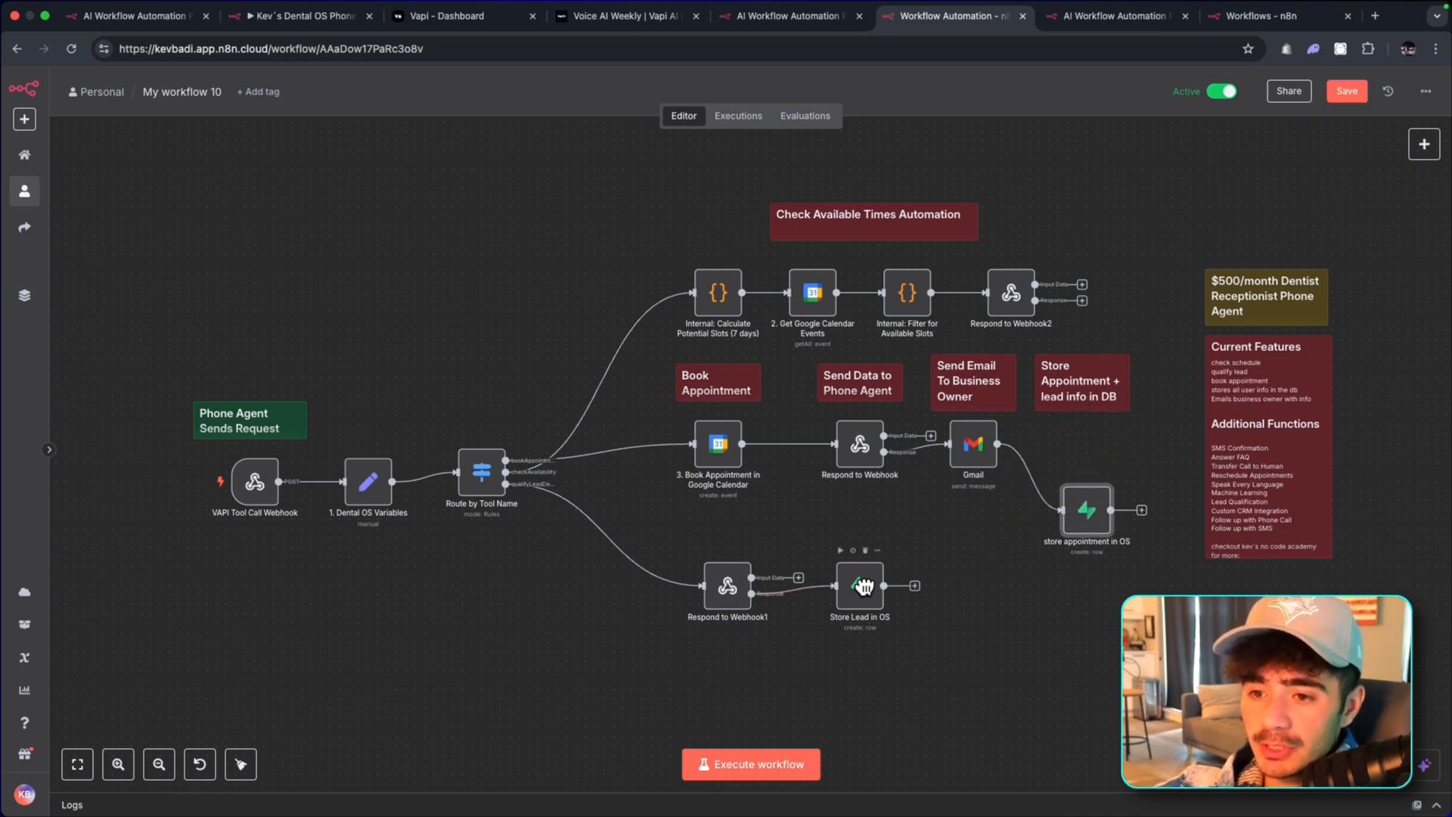
{"action": "left_click_drag", "start_coordinate": [859, 585], "coordinate": [955, 576]}
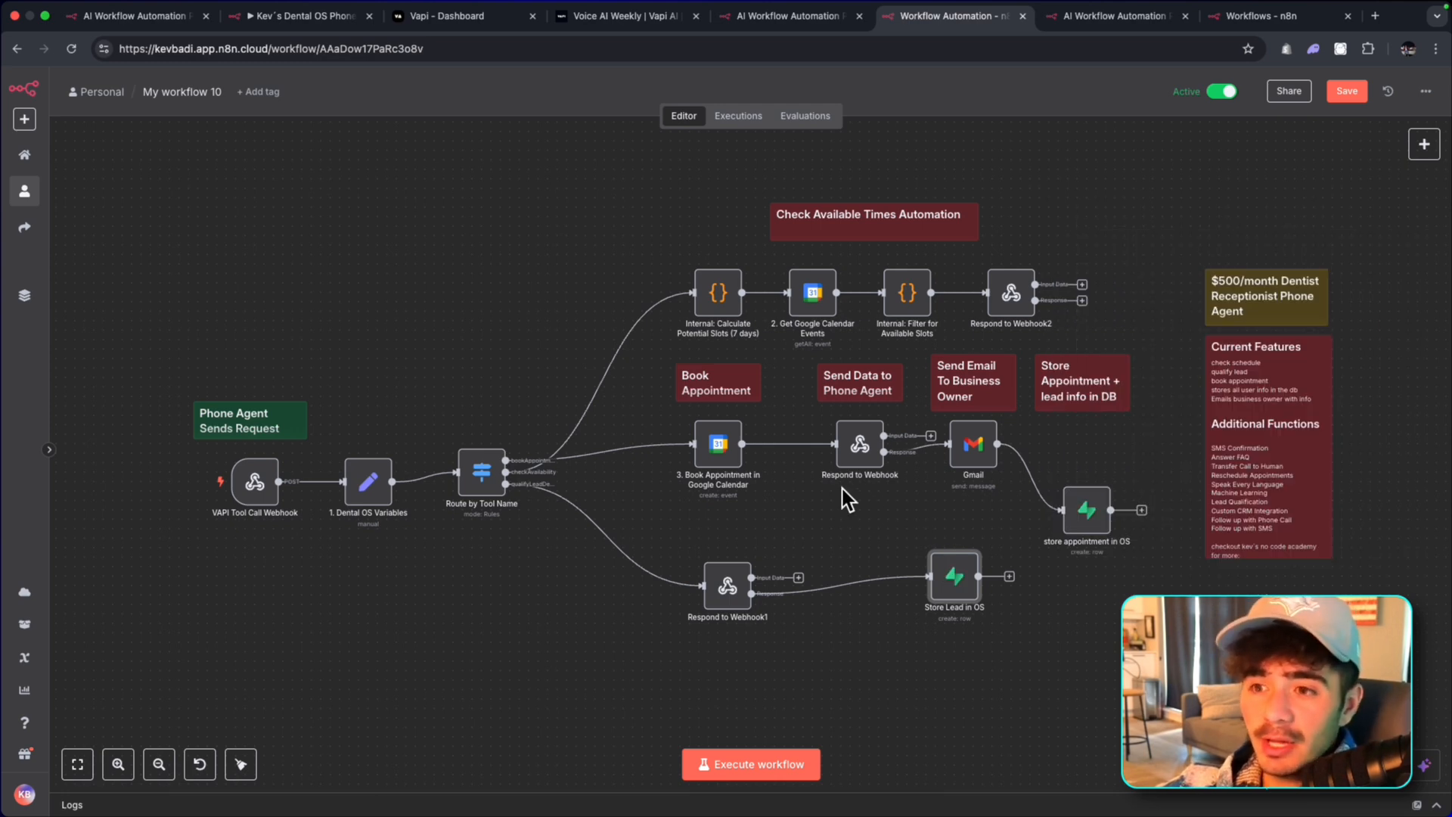
{"action": "mouse_move", "coordinate": [894, 515]}
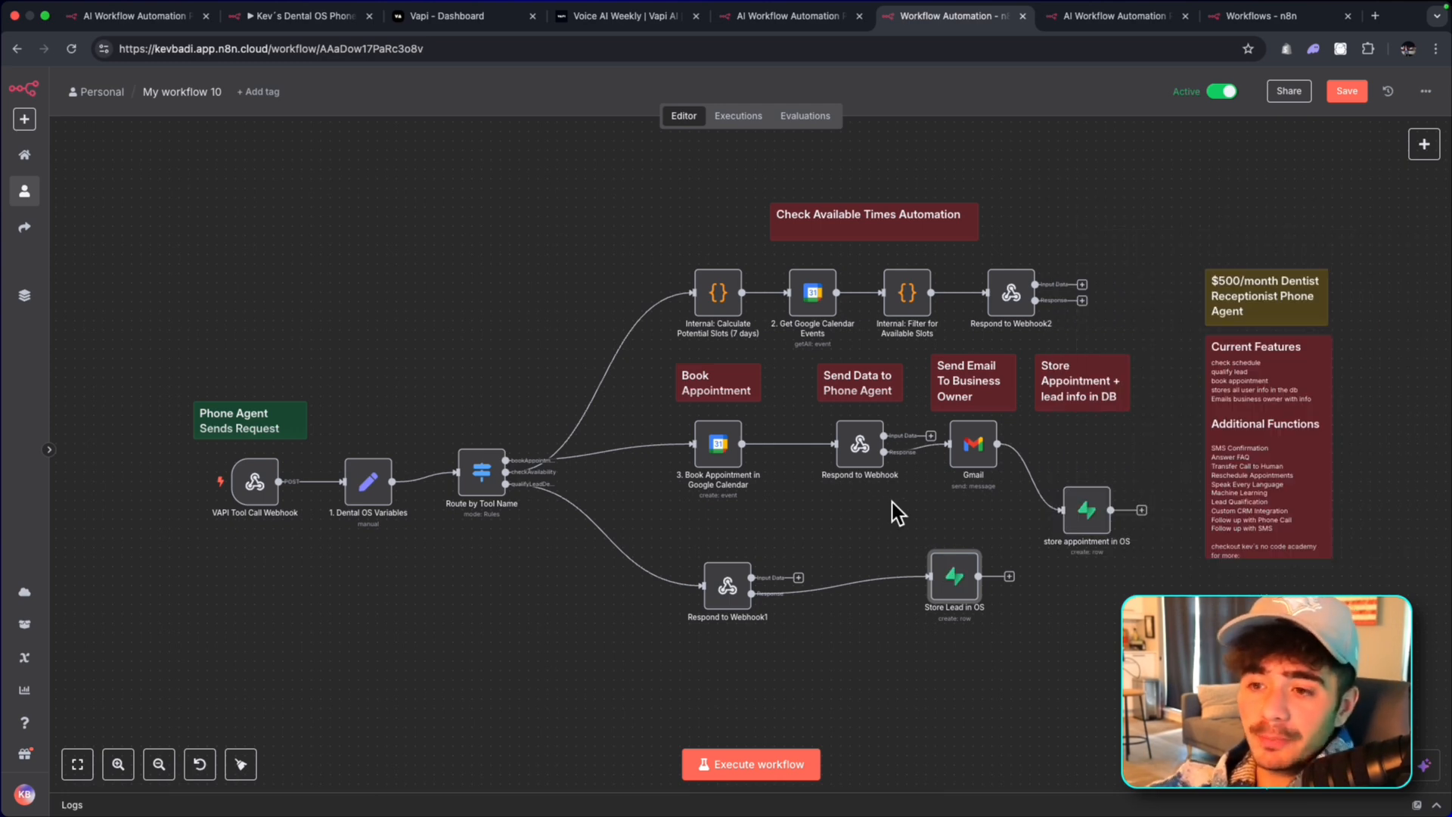
{"action": "double_click", "coordinate": [254, 483]}
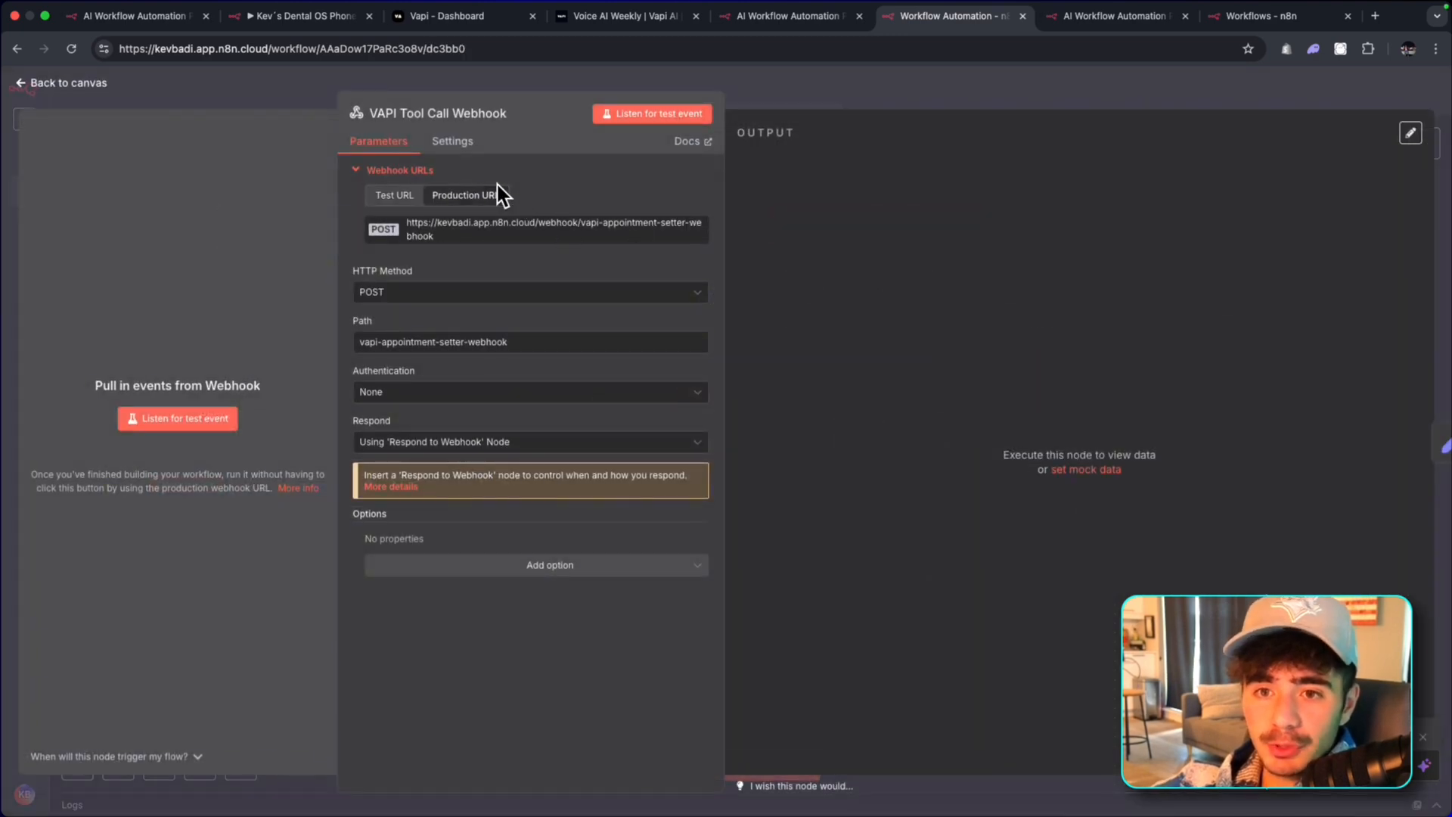
{"action": "left_click", "coordinate": [64, 82]}
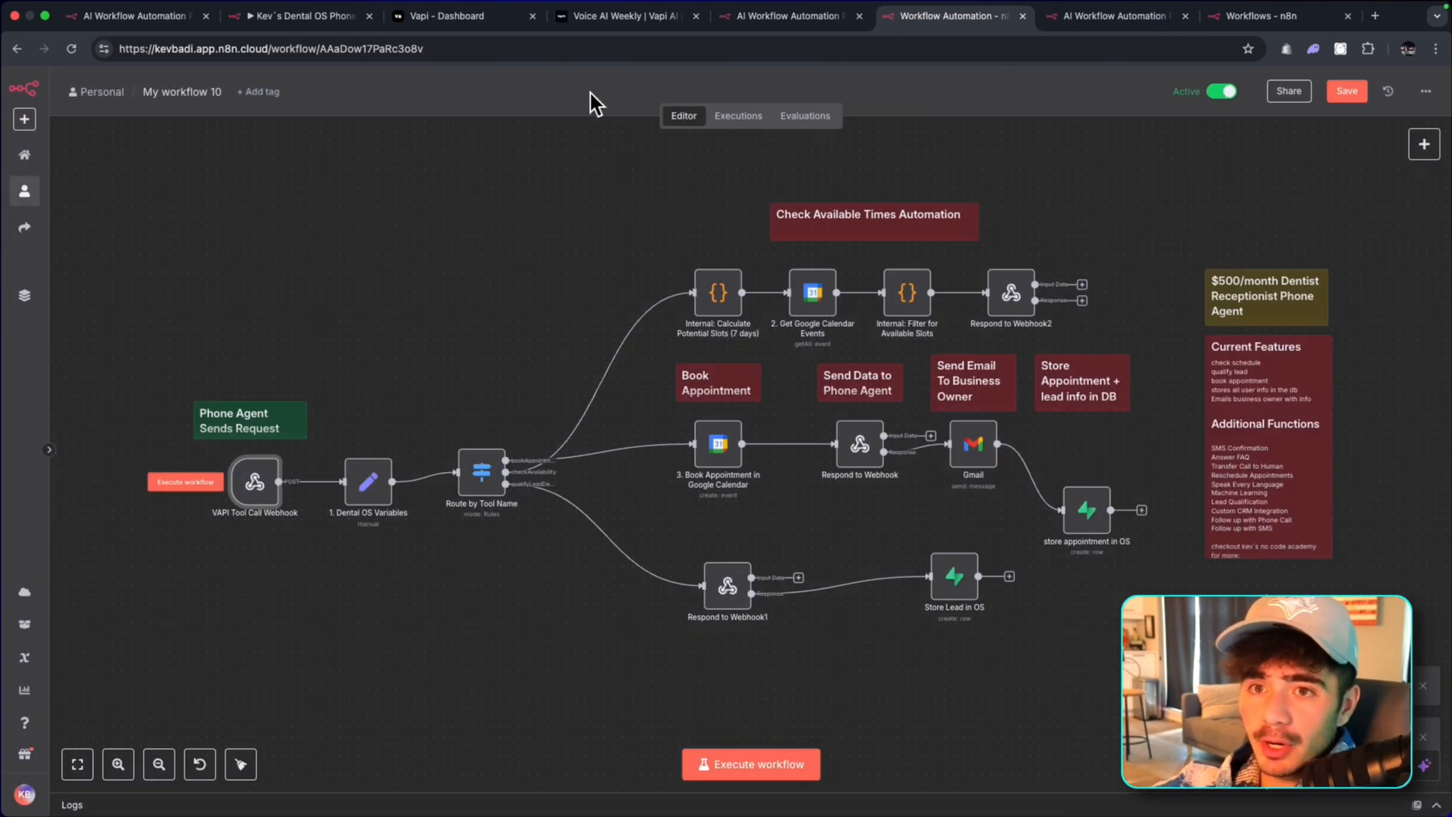
{"action": "mouse_move", "coordinate": [498, 40]}
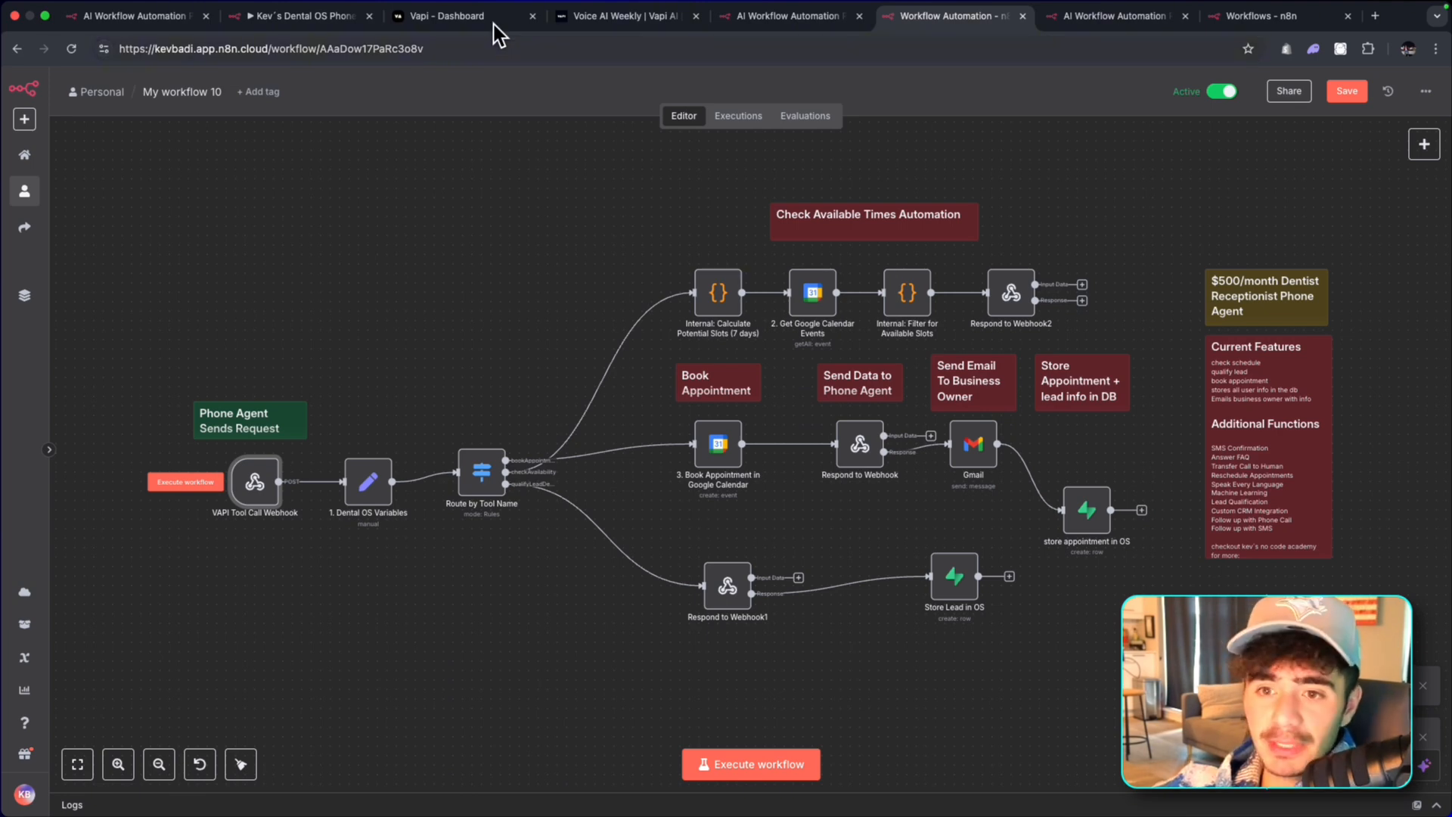
{"action": "mouse_move", "coordinate": [73, 269]}
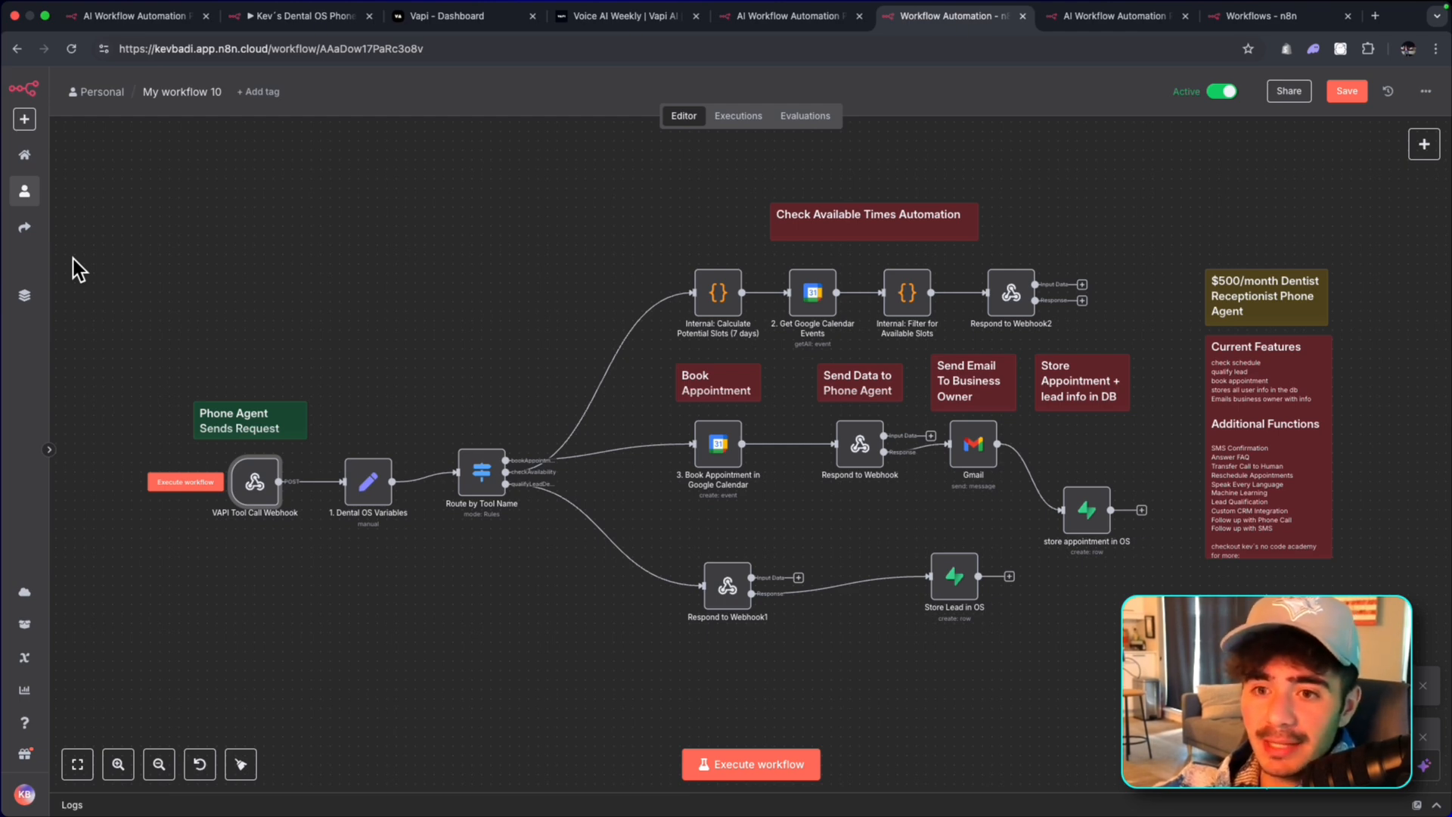
{"action": "left_click", "coordinate": [451, 15]}
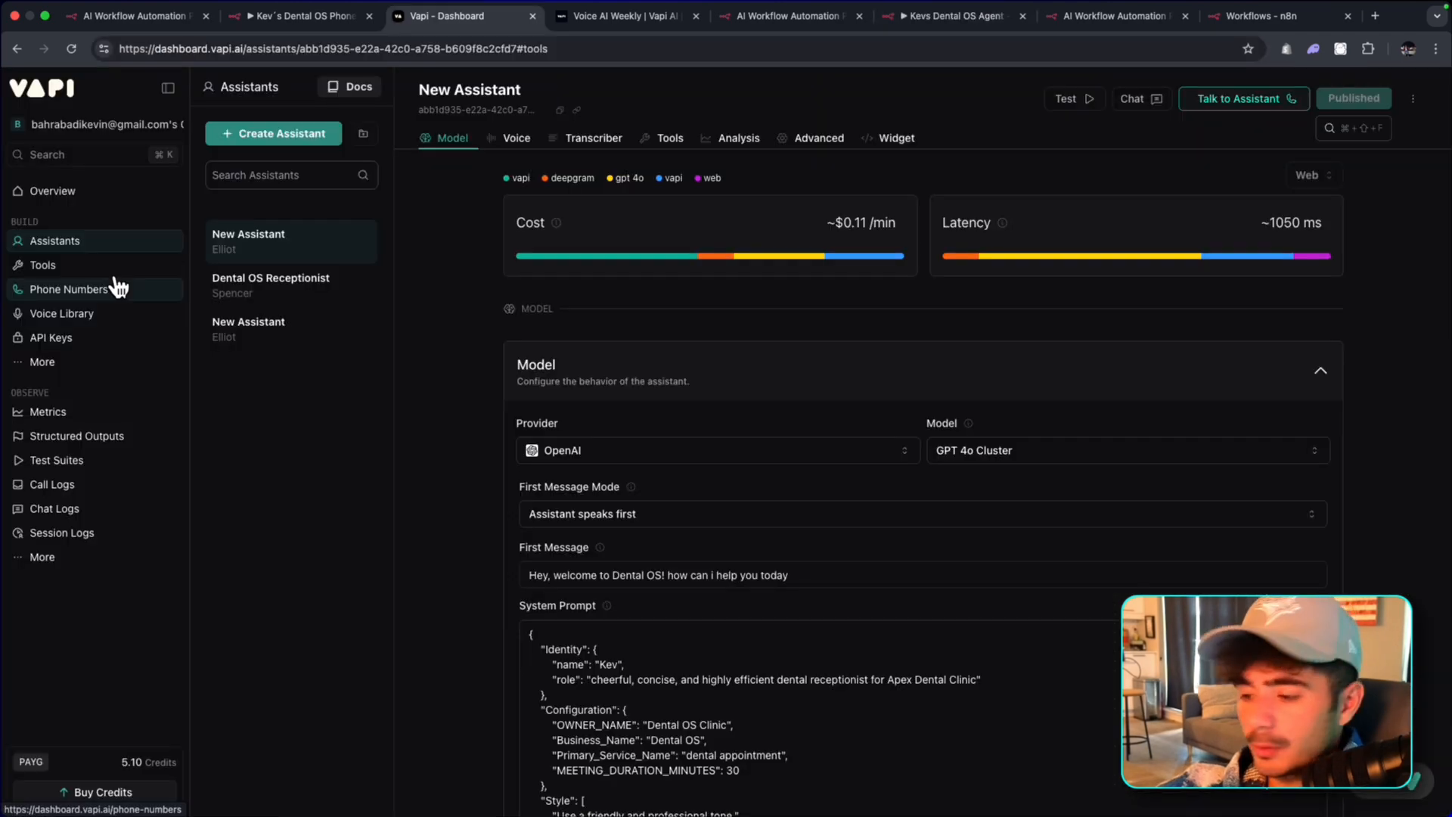
{"action": "left_click", "coordinate": [68, 289]}
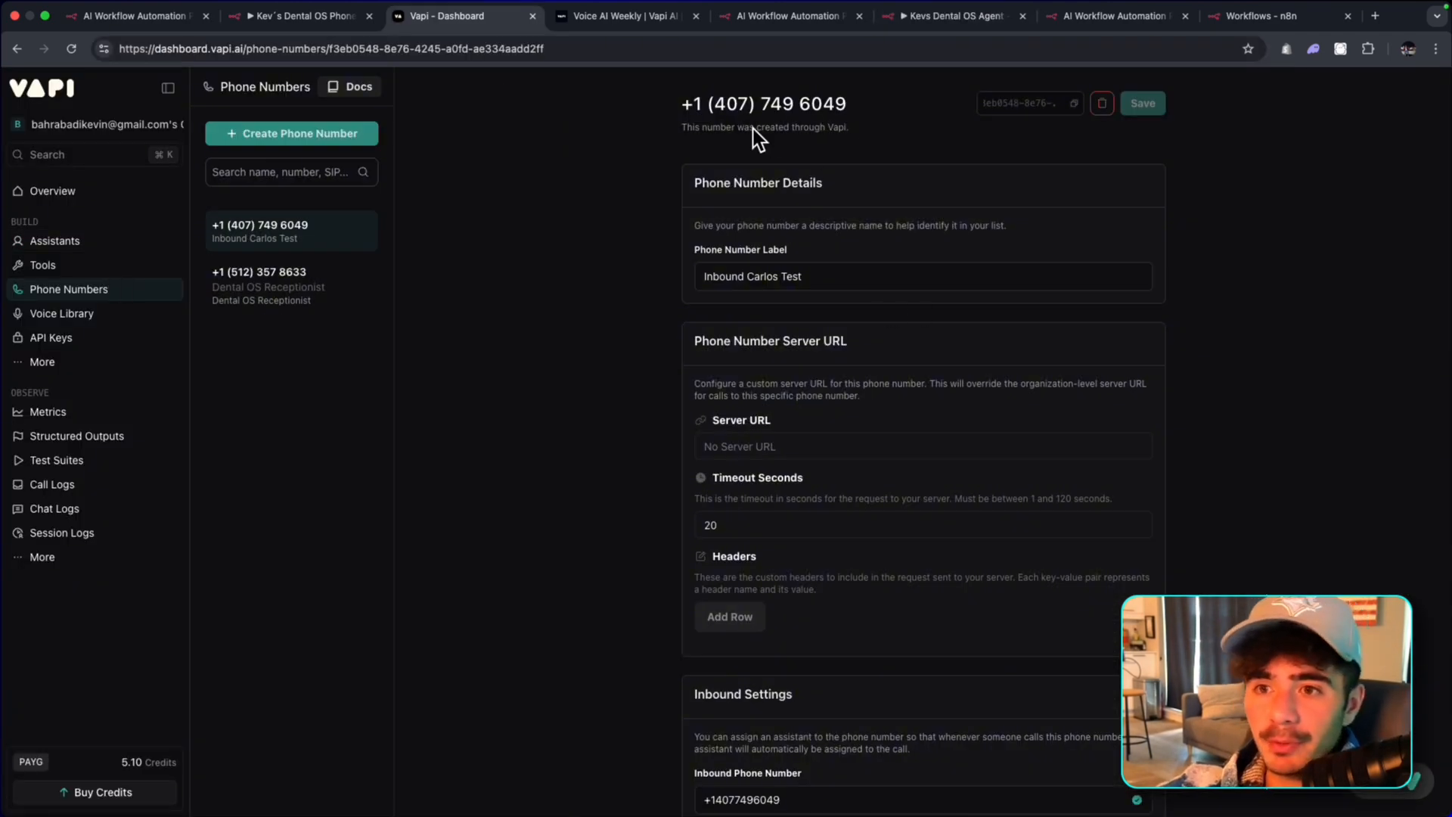
{"action": "left_click", "coordinate": [290, 284]}
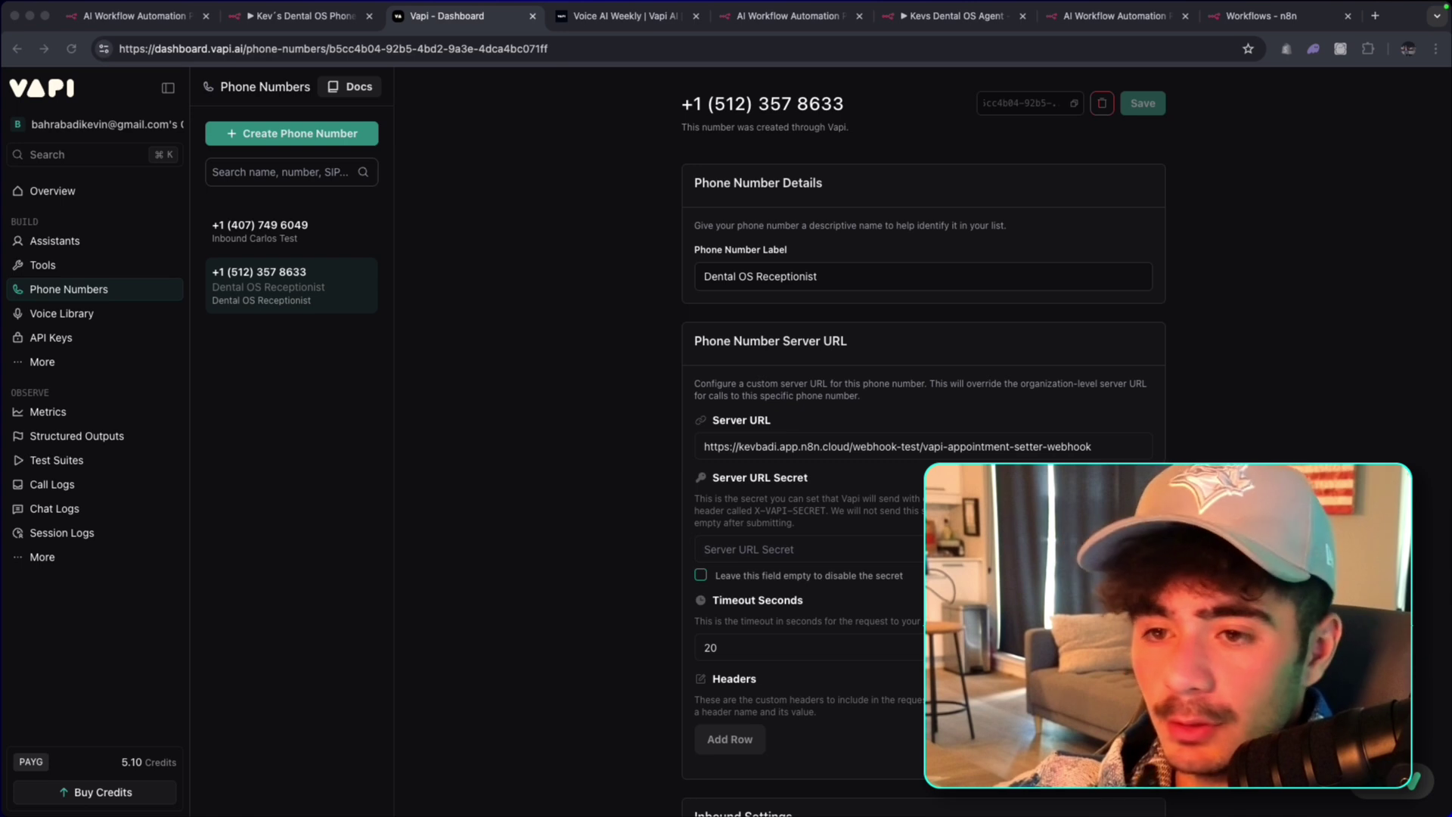
Save Kev's Dental OS Phone Agent workflow and show its executions list.
{"action": "left_click", "coordinate": [297, 16]}
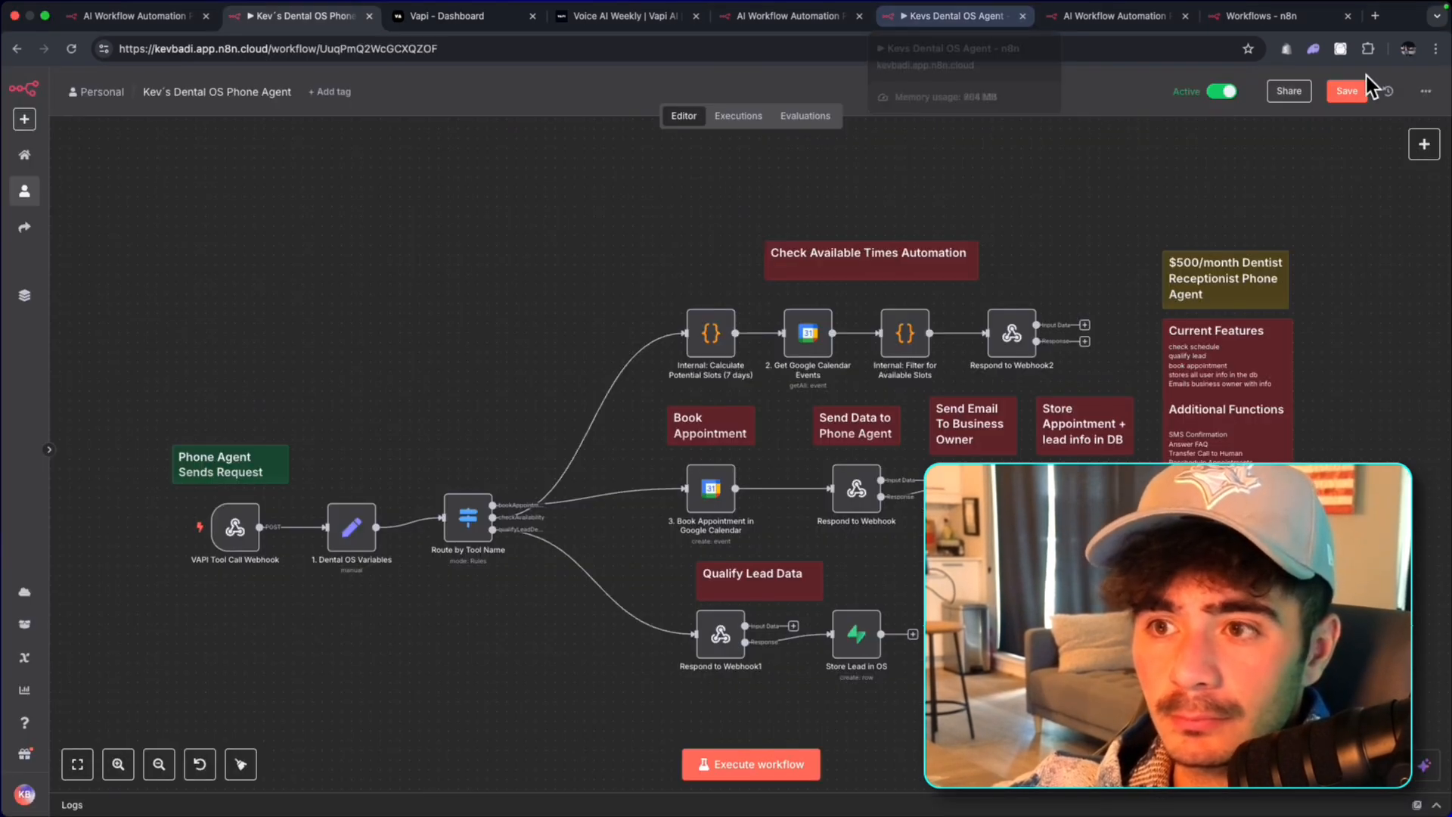
{"action": "left_click", "coordinate": [1347, 90]}
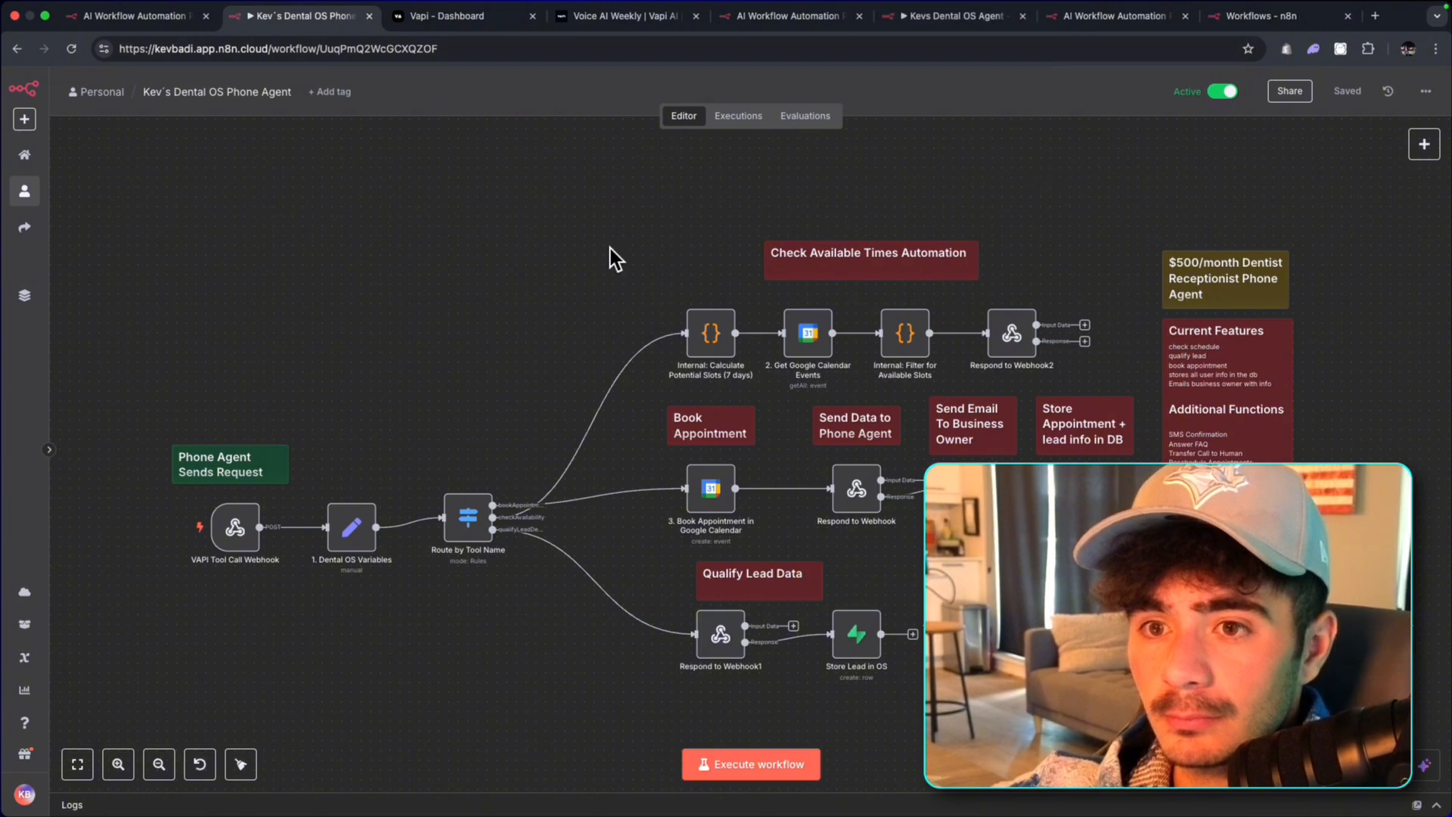
{"action": "left_click", "coordinate": [738, 115]}
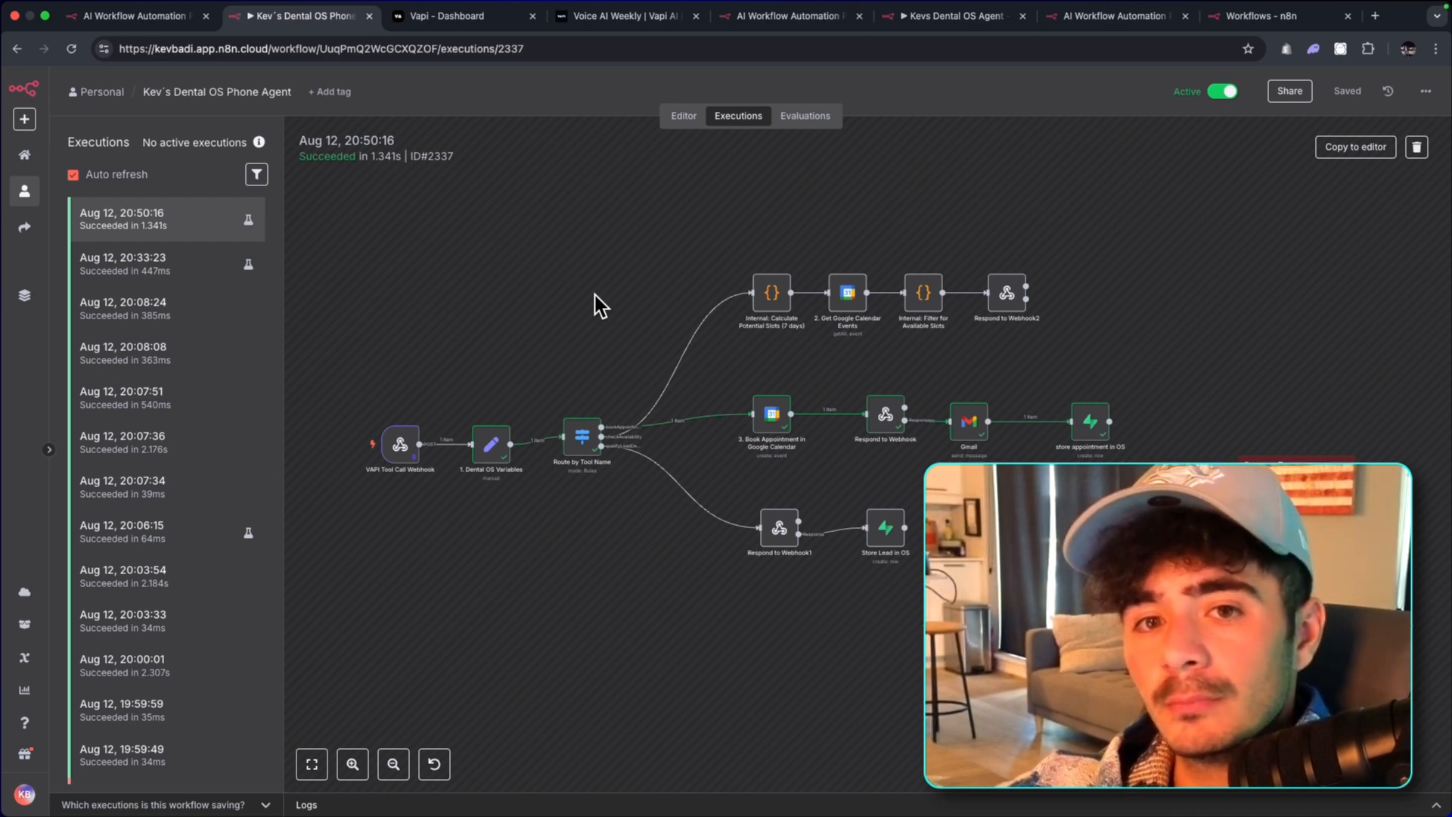
Inspect the new Aug 13 13:30:28 successful run that booked an appointment and emailed the owner.
{"action": "left_click", "coordinate": [174, 264]}
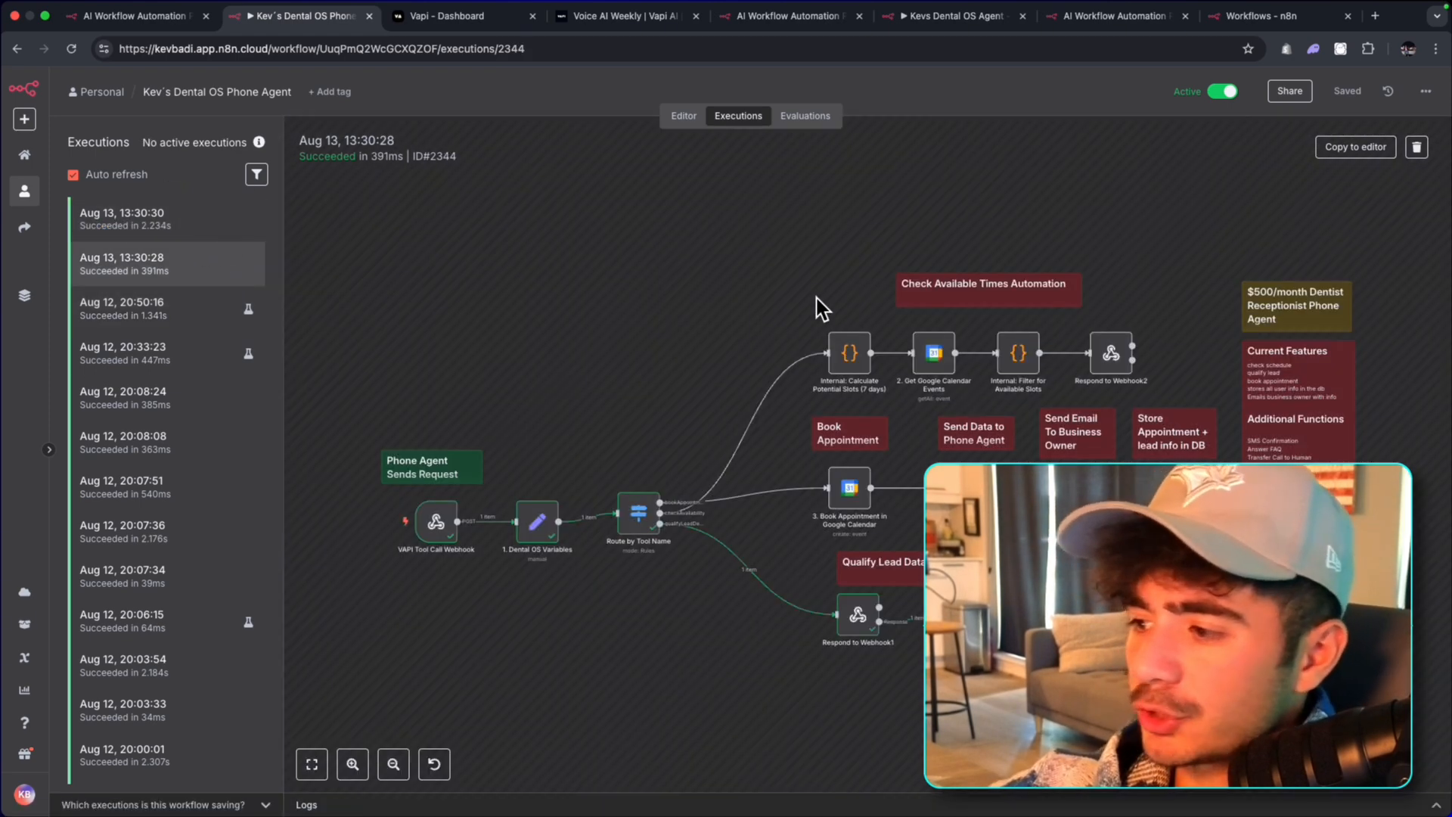
{"action": "mouse_move", "coordinate": [832, 281]}
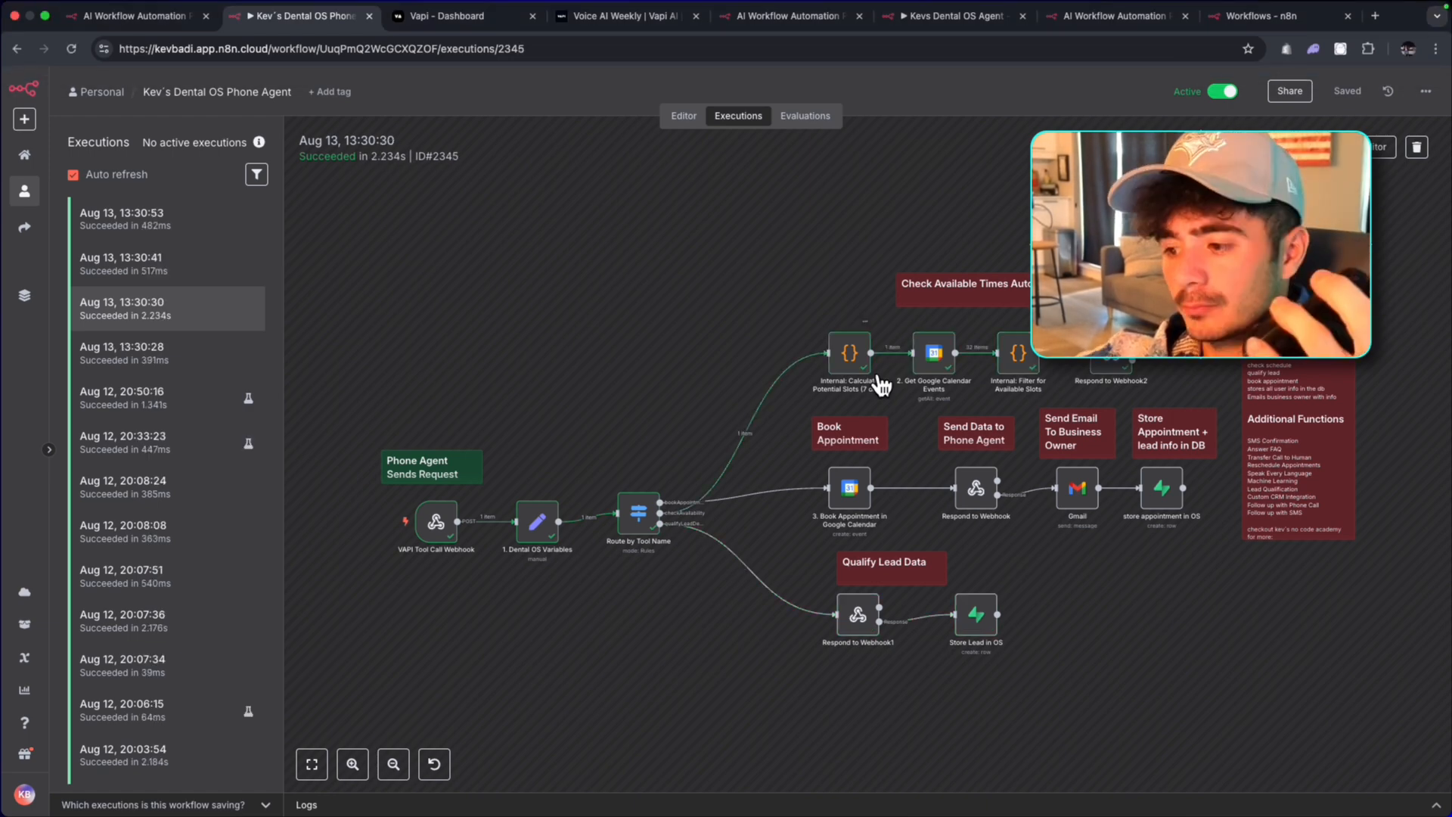
{"action": "mouse_move", "coordinate": [566, 296]}
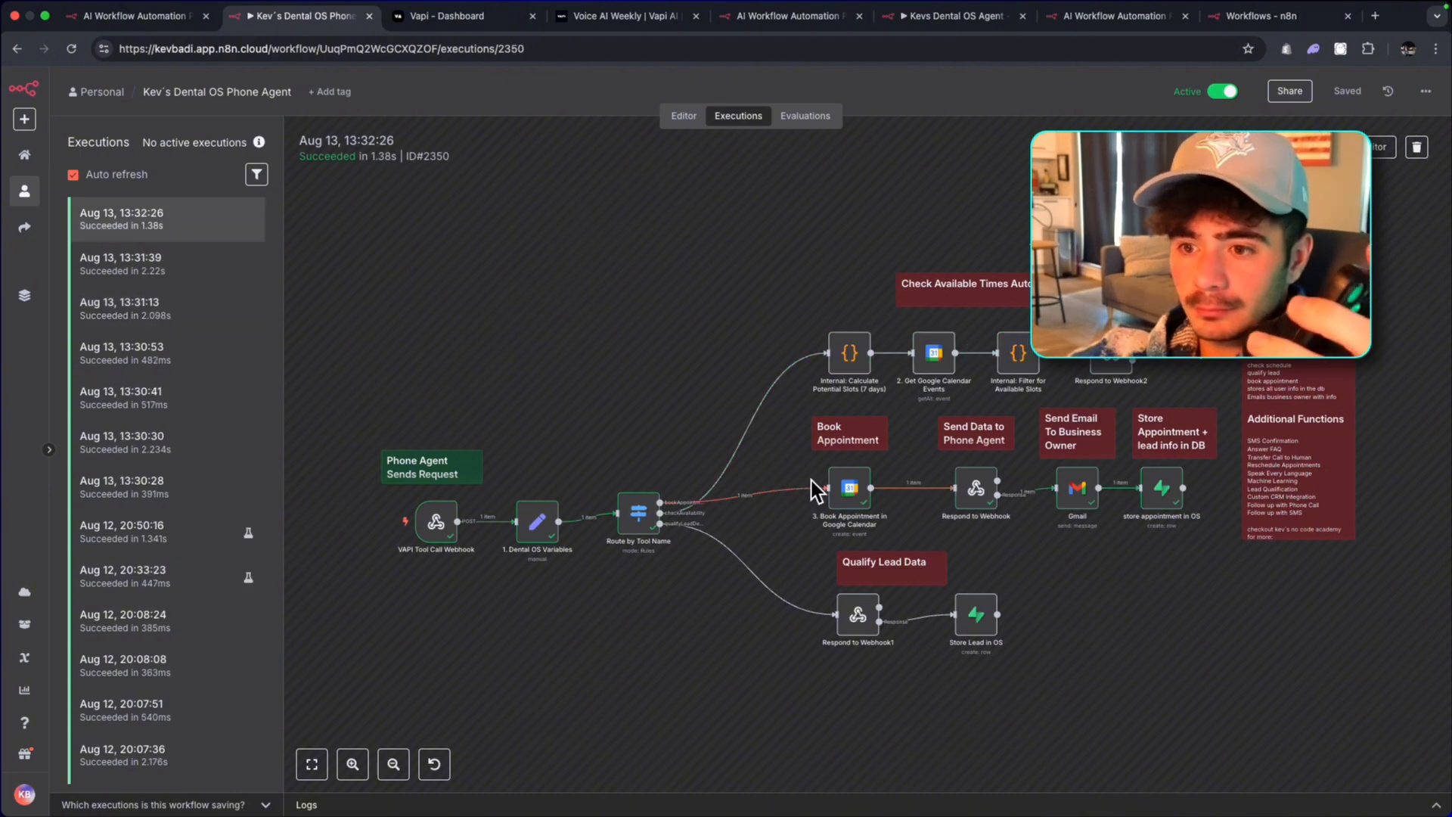
{"action": "mouse_move", "coordinate": [928, 522]}
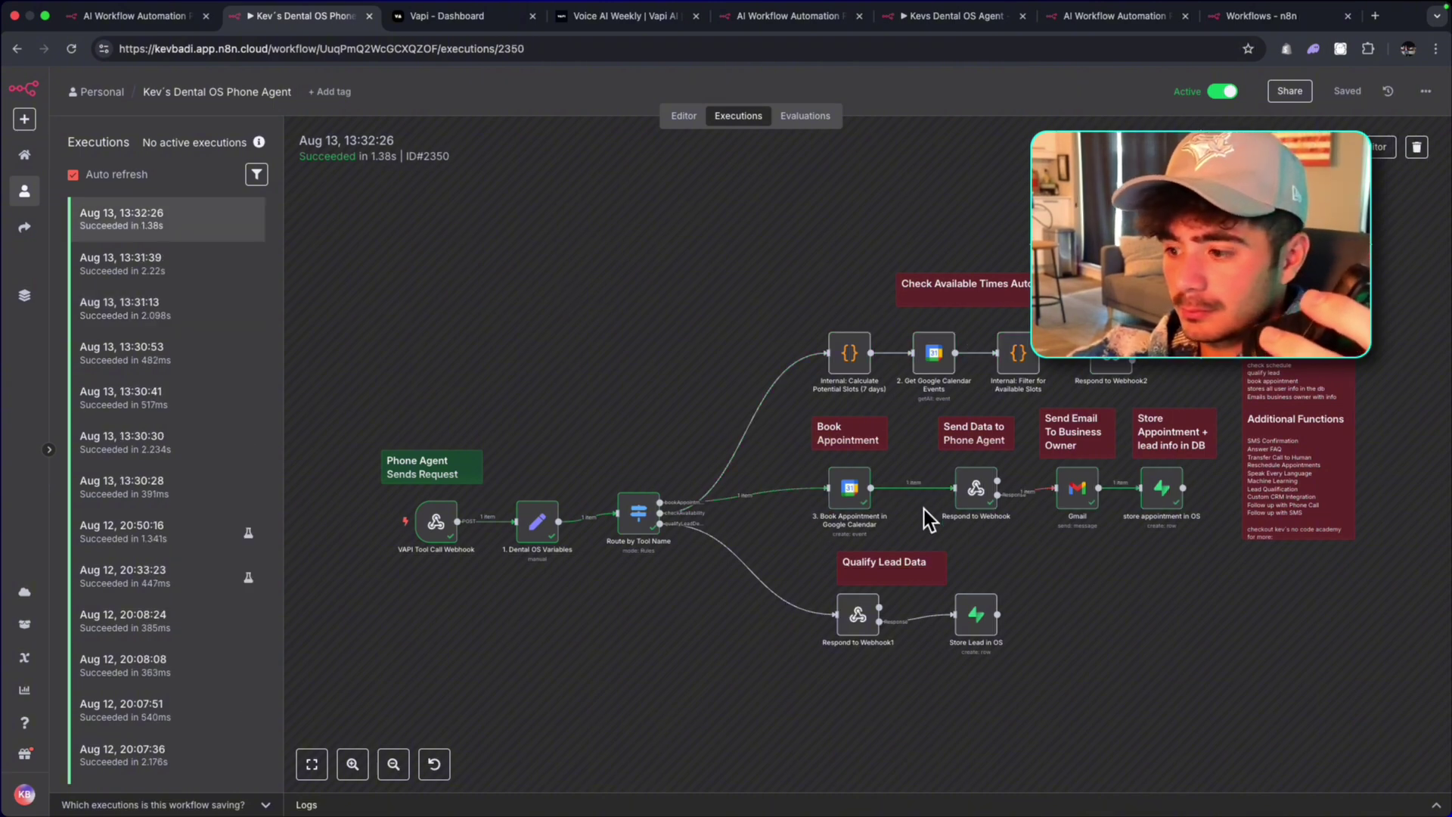
{"action": "mouse_move", "coordinate": [1087, 460]}
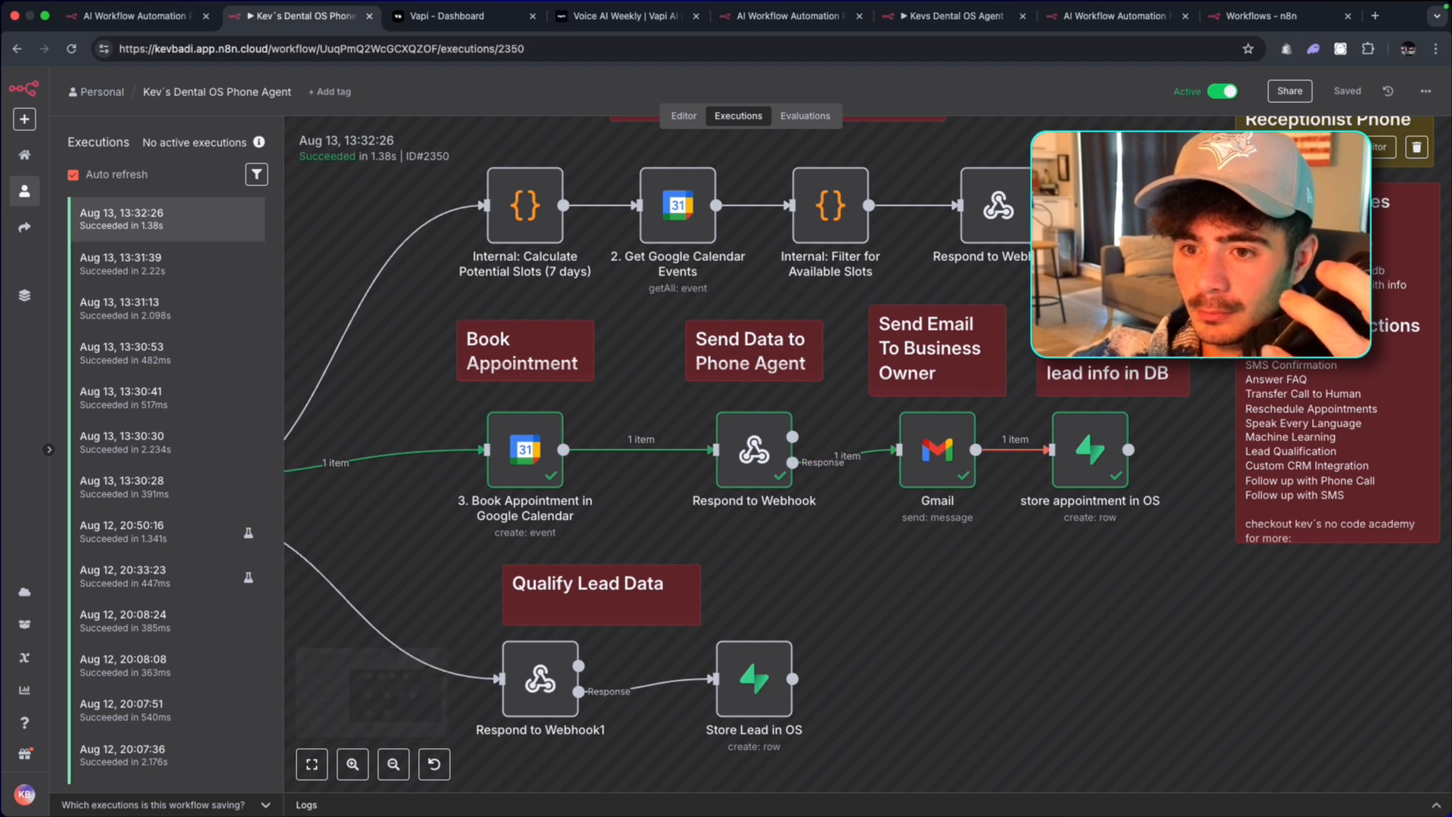
{"action": "mouse_move", "coordinate": [1114, 629]}
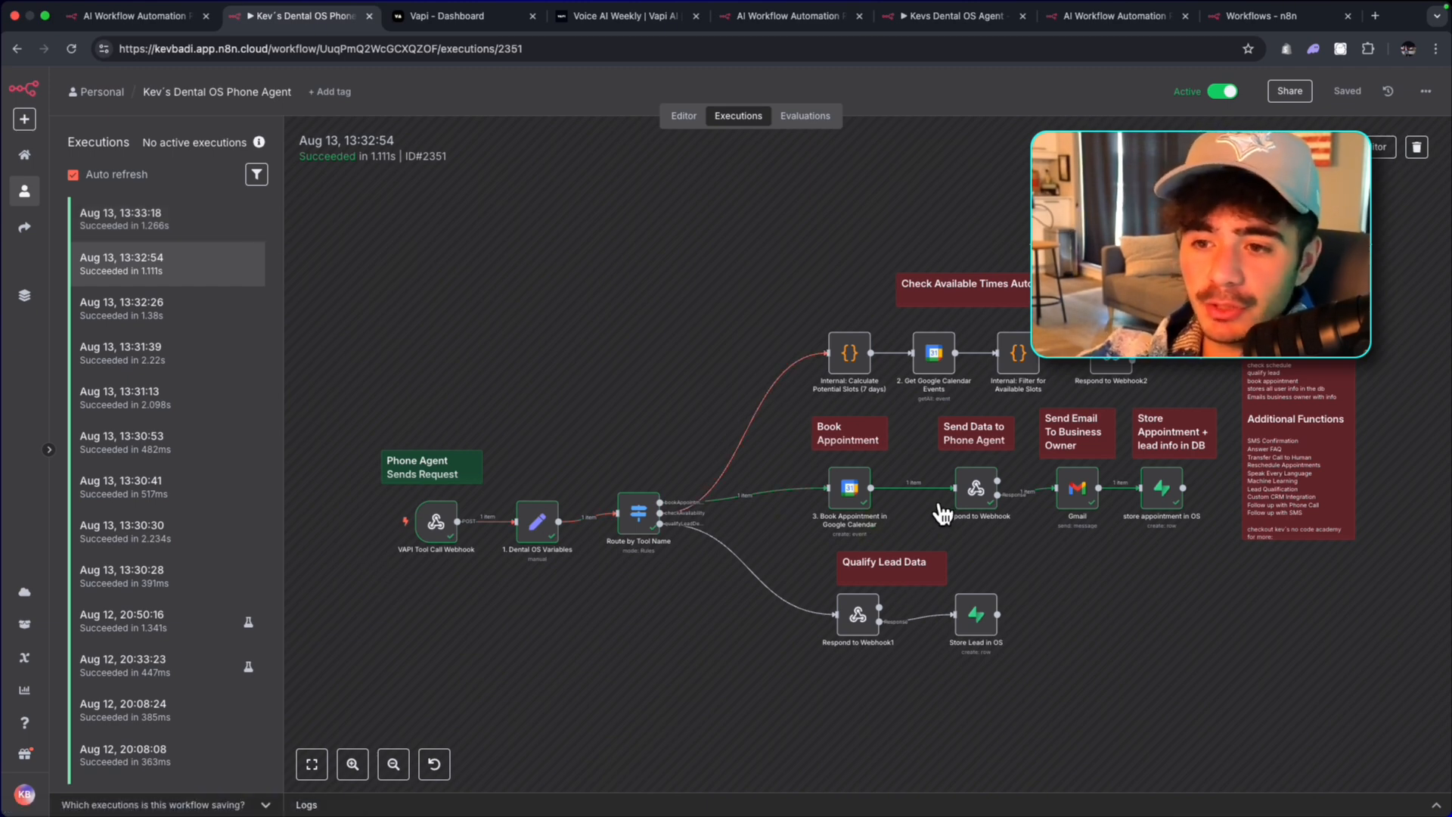
{"action": "mouse_move", "coordinate": [716, 425]}
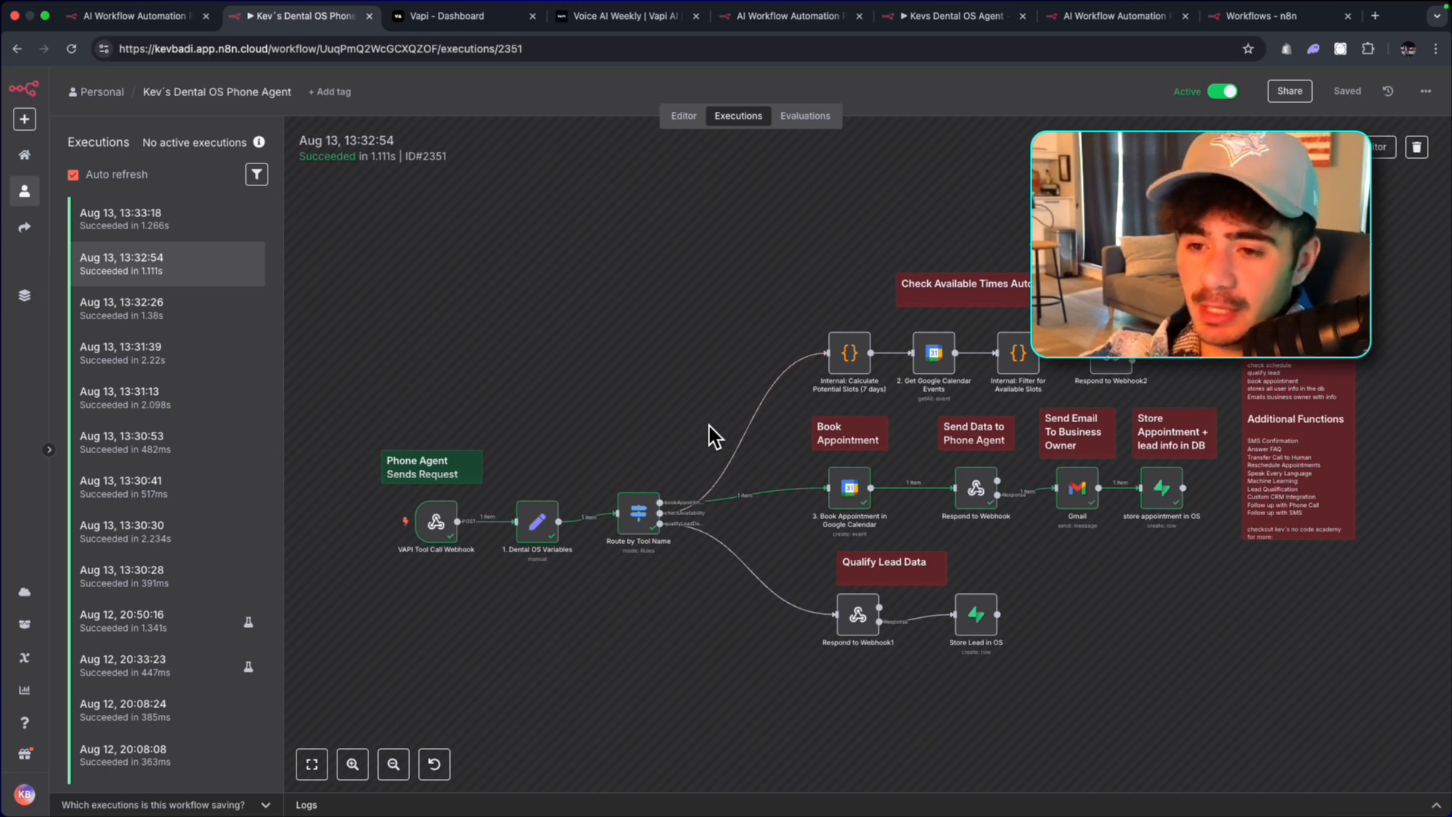
Inspect the run that stored a lead and the 13:31:39 available-times check run.
{"action": "left_click", "coordinate": [151, 568]}
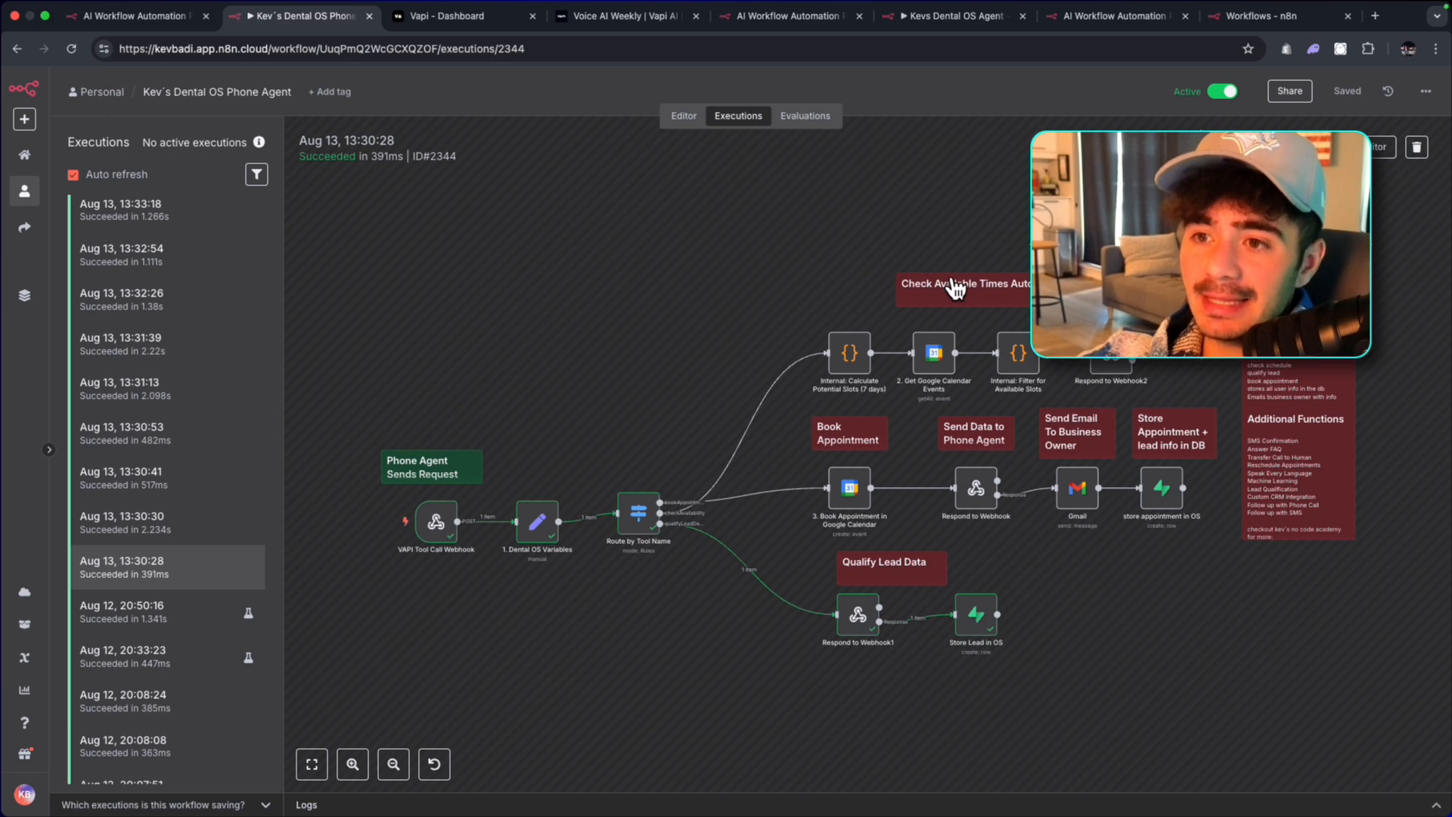
{"action": "mouse_move", "coordinate": [218, 254]}
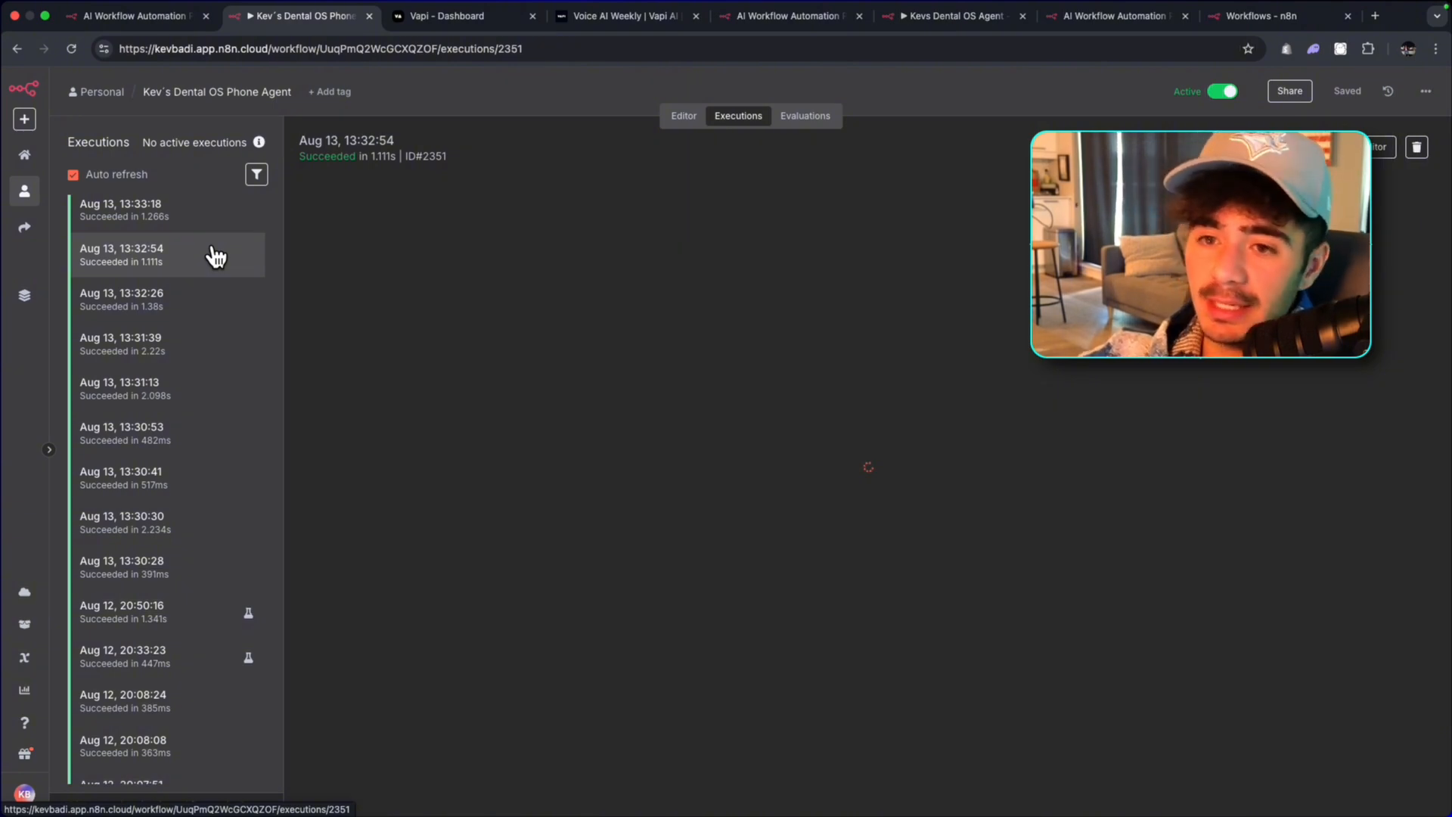
{"action": "left_click", "coordinate": [121, 343]}
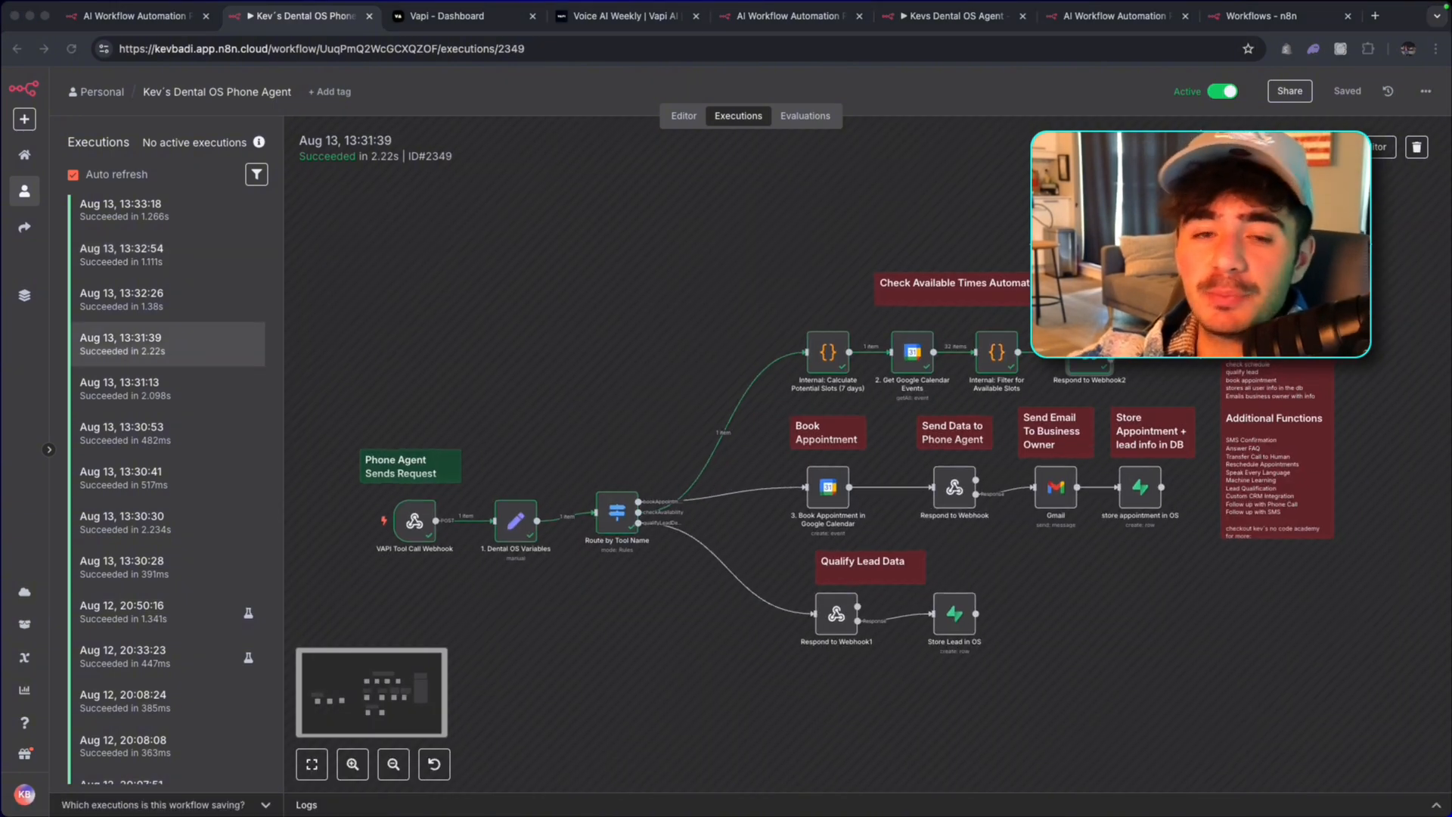